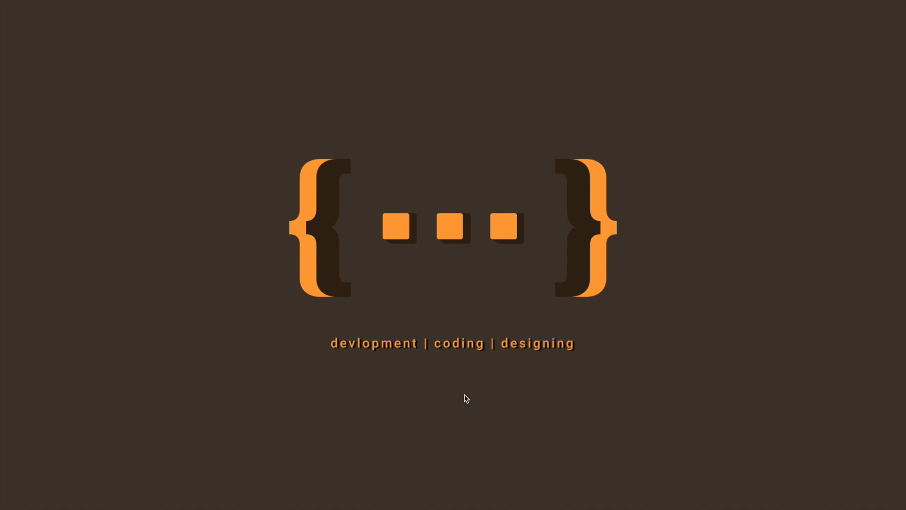
{"action": "mouse_move", "coordinate": [460, 403]}
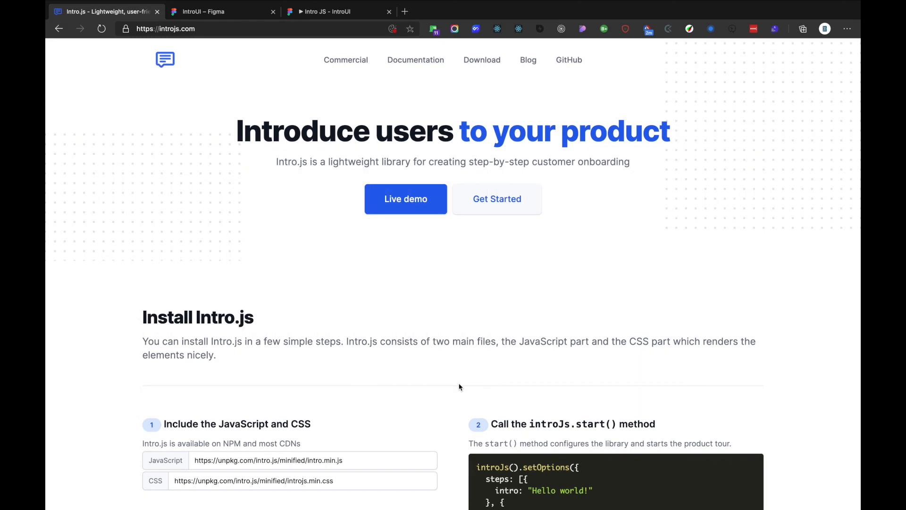
Play the sign-up mockup prototype and advance past the logo and newsletter tooltips
{"action": "left_click", "coordinate": [208, 11]}
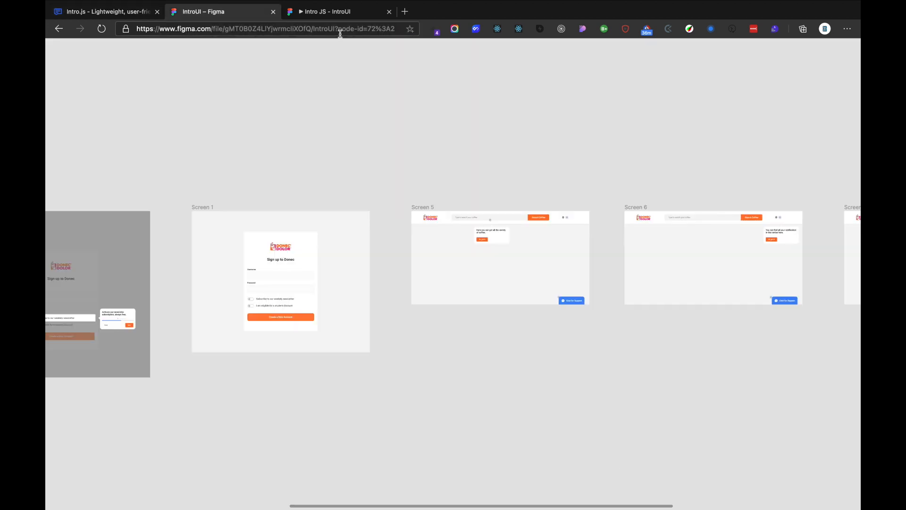
{"action": "left_click", "coordinate": [336, 11]}
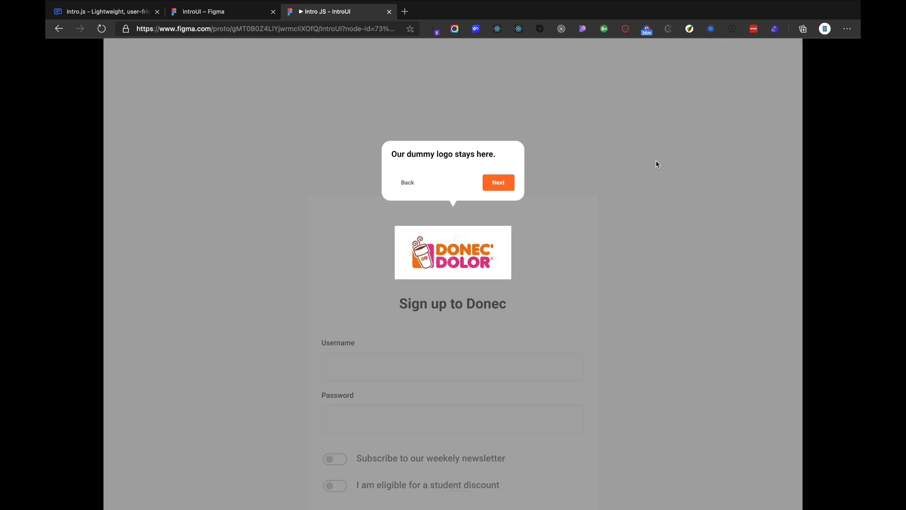
{"action": "mouse_move", "coordinate": [485, 185]}
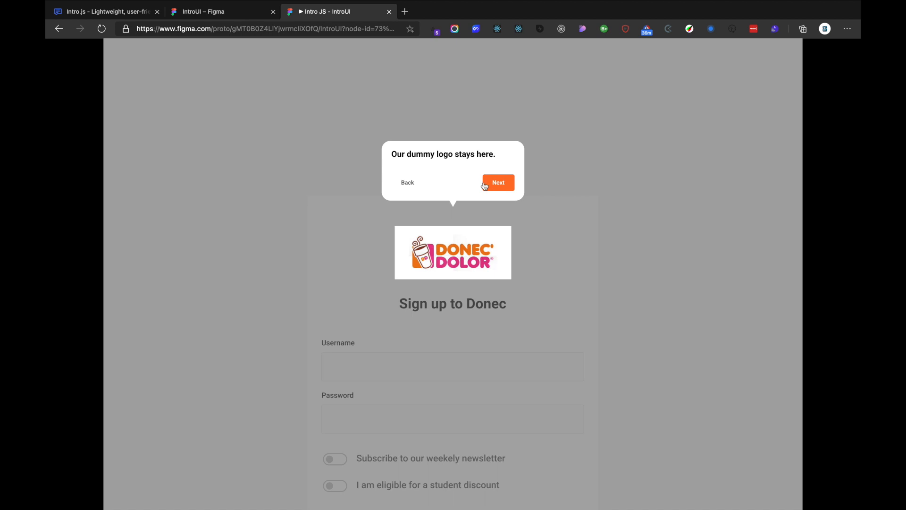
{"action": "left_click", "coordinate": [498, 182]}
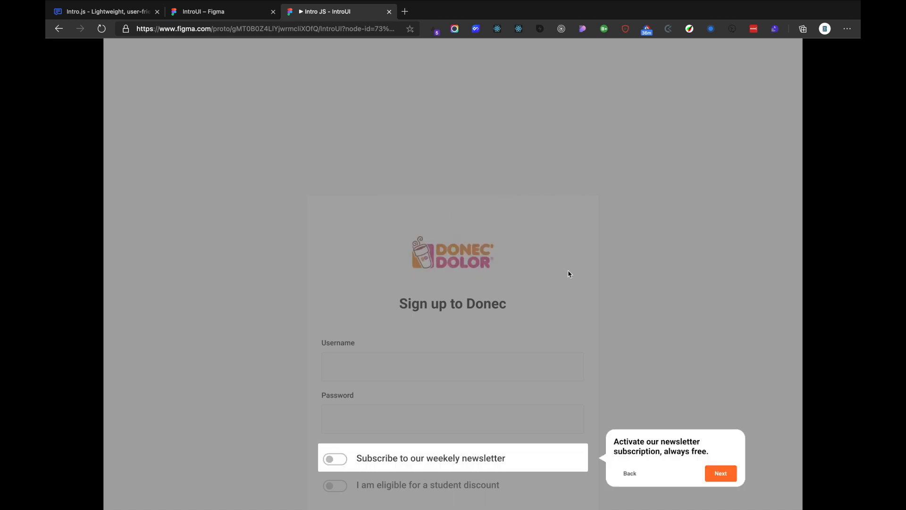
{"action": "mouse_move", "coordinate": [615, 447]}
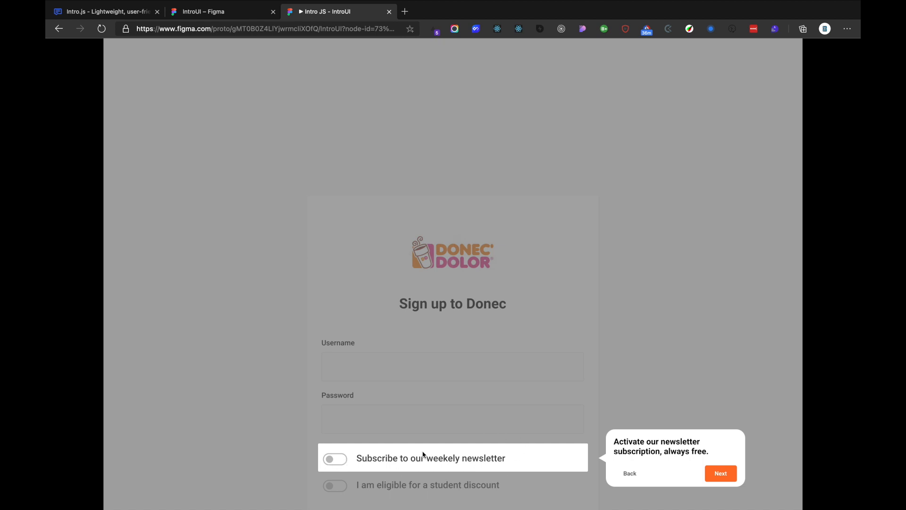
{"action": "scroll", "scroll_direction": "down", "scroll_amount": 3}
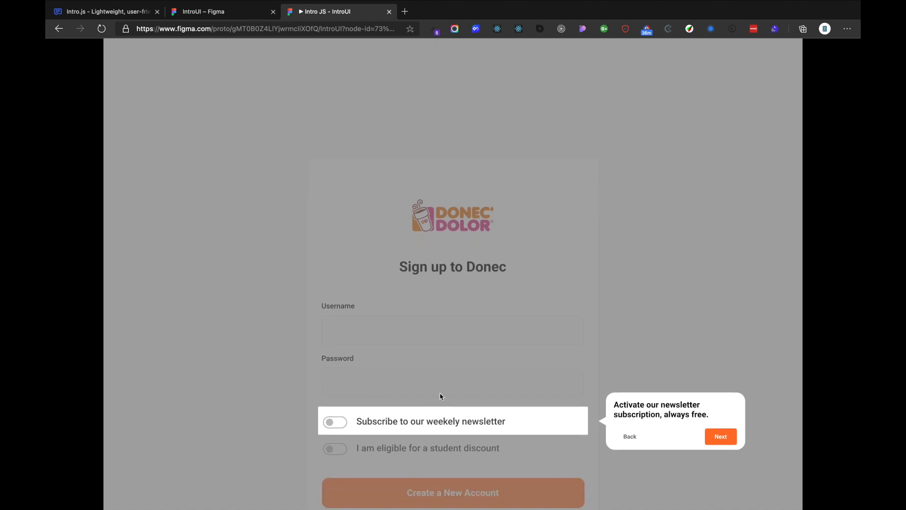
{"action": "mouse_move", "coordinate": [633, 434]}
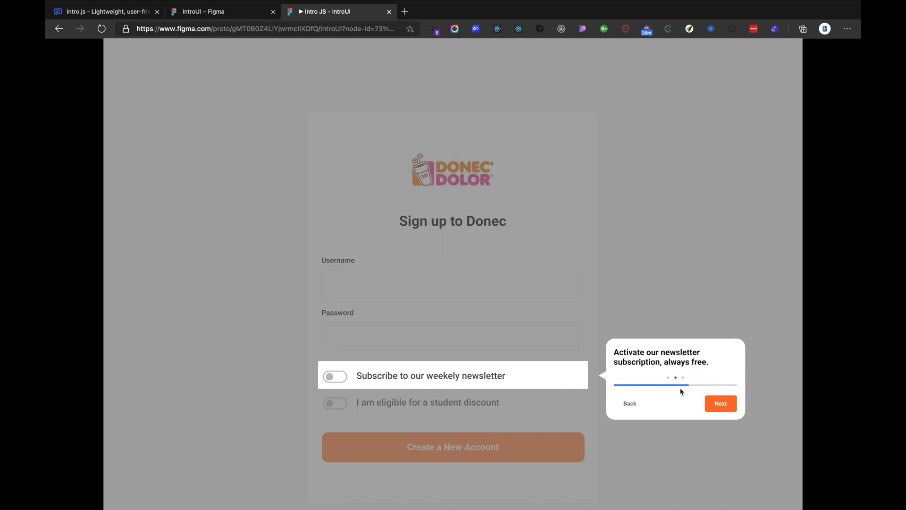
{"action": "mouse_move", "coordinate": [684, 419]}
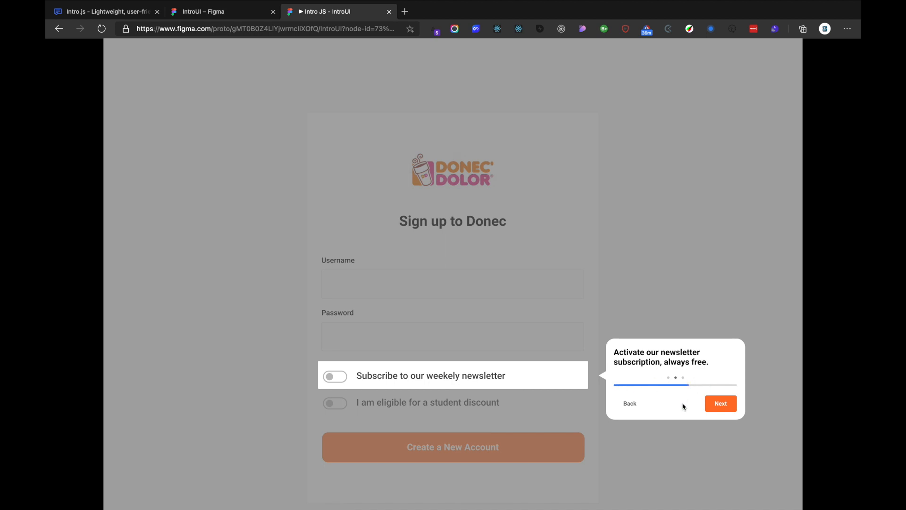
{"action": "left_click", "coordinate": [722, 403]}
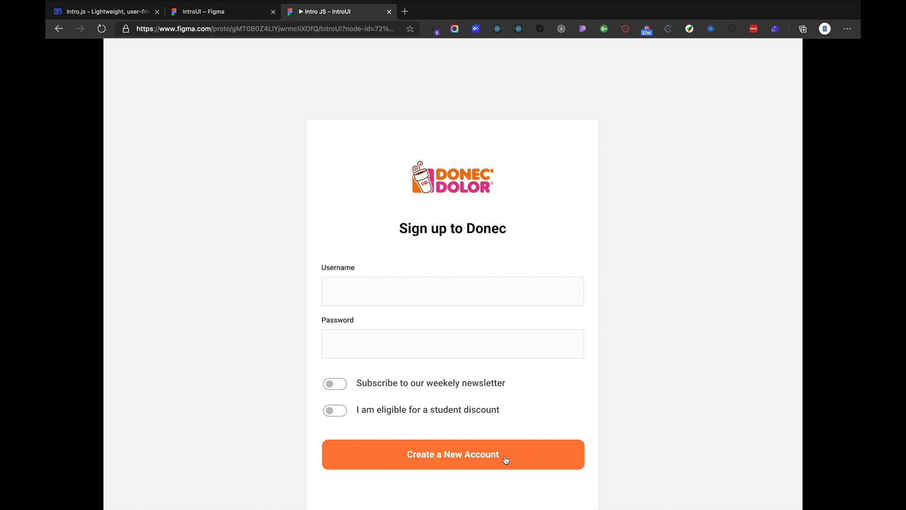
Continue to the index mockup and dismiss the coffee search, notifications and chat support popups
{"action": "left_click", "coordinate": [454, 454]}
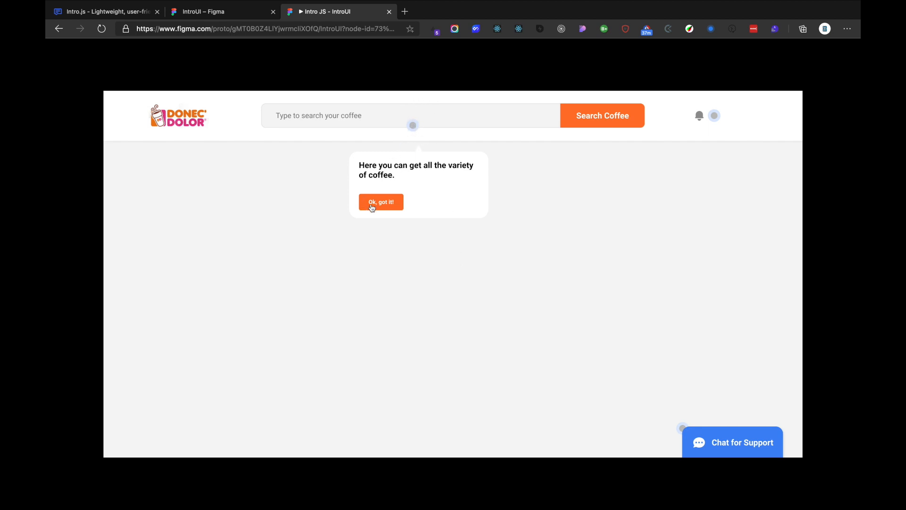
{"action": "mouse_move", "coordinate": [381, 189]}
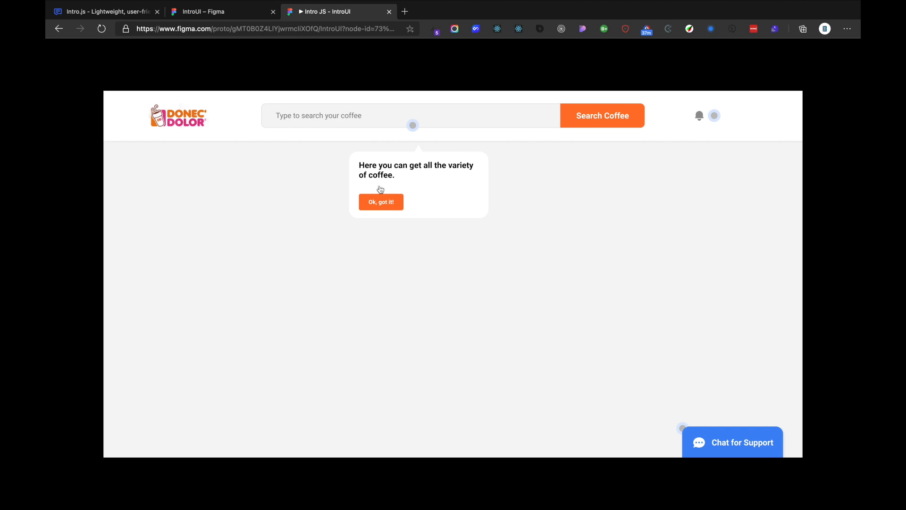
{"action": "mouse_move", "coordinate": [384, 169]}
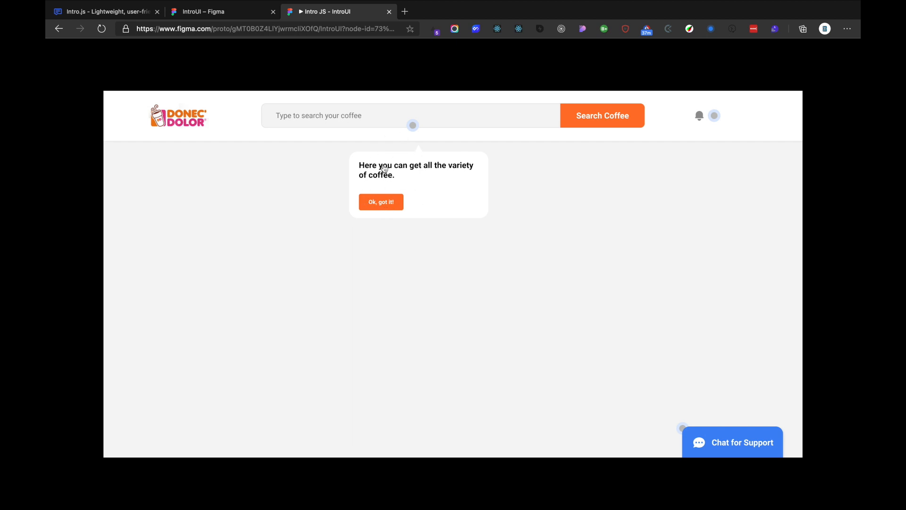
{"action": "mouse_move", "coordinate": [321, 109]}
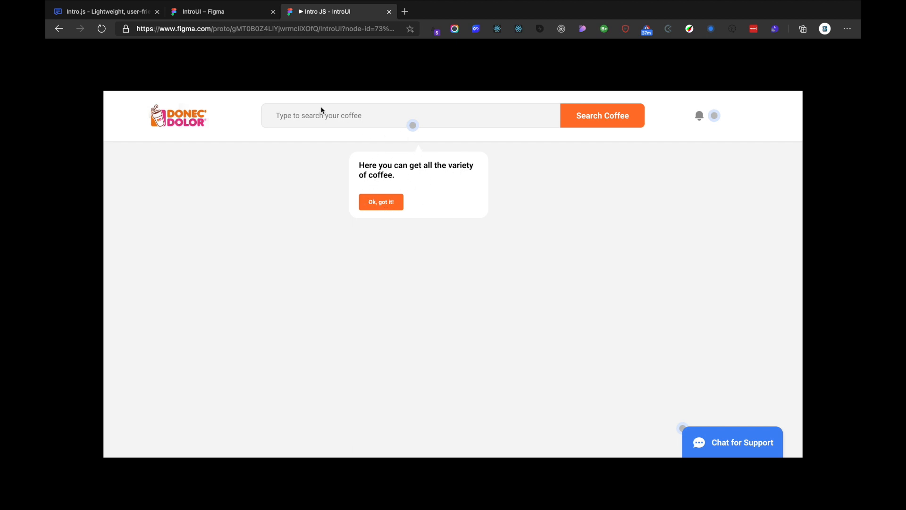
{"action": "mouse_move", "coordinate": [368, 106]}
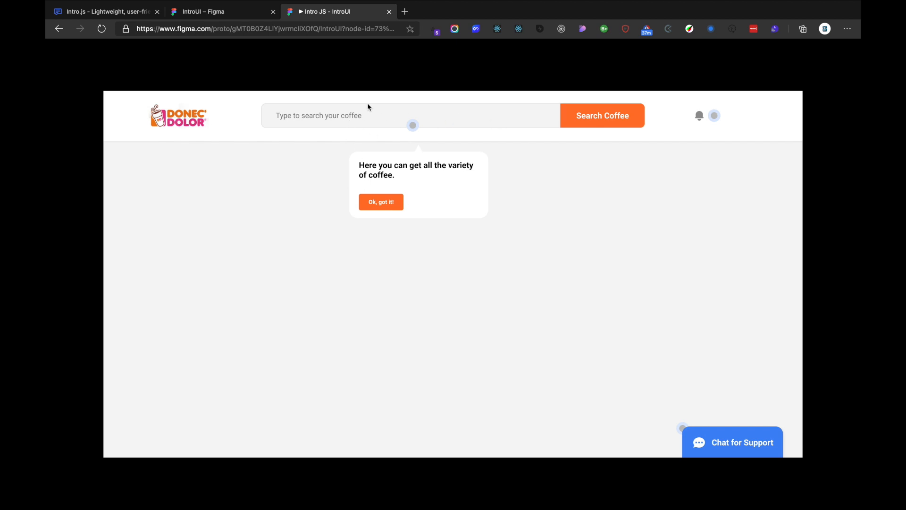
{"action": "mouse_move", "coordinate": [443, 121]}
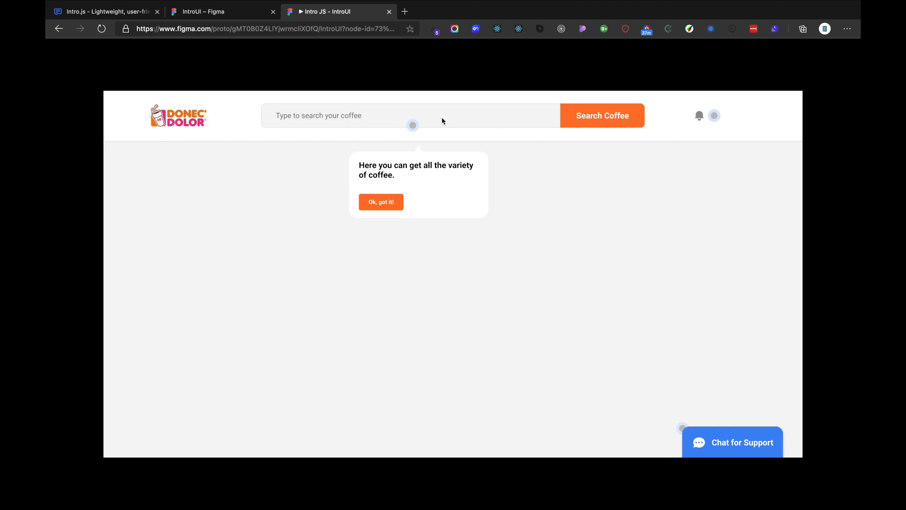
{"action": "mouse_move", "coordinate": [420, 154]}
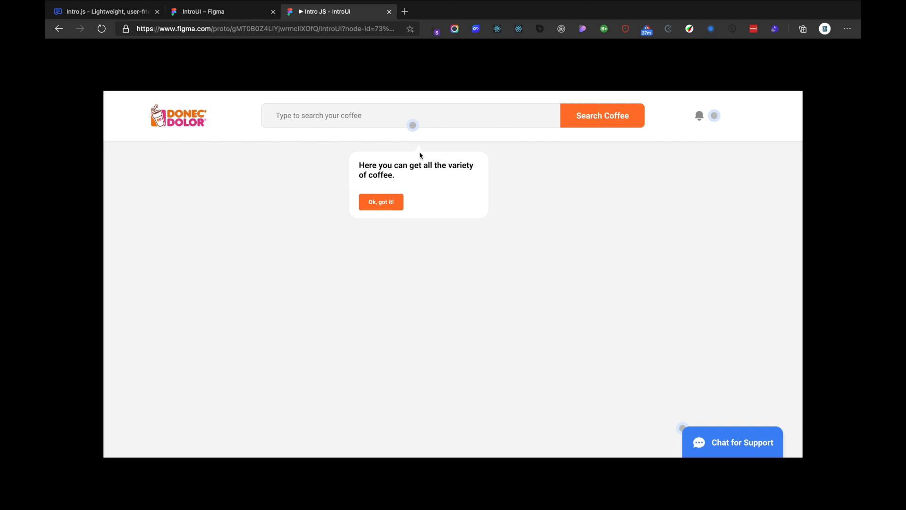
{"action": "left_click", "coordinate": [381, 201]}
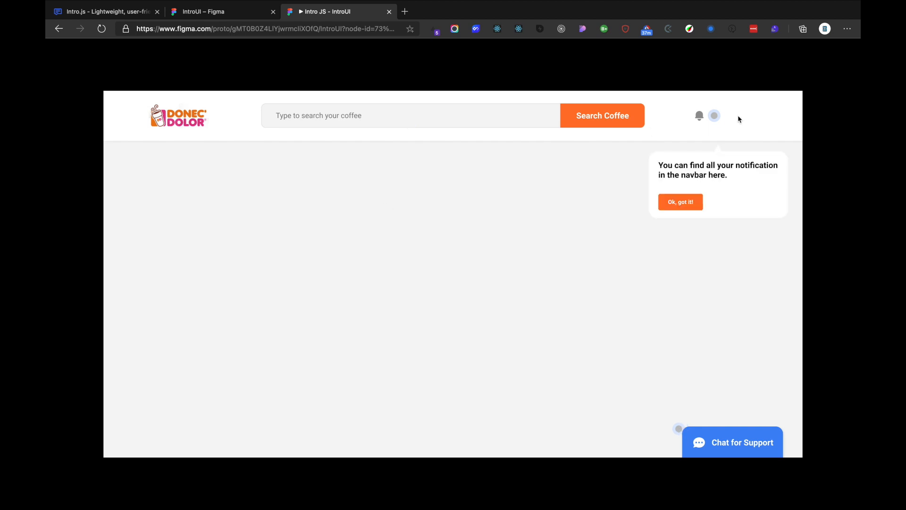
{"action": "mouse_move", "coordinate": [703, 119]}
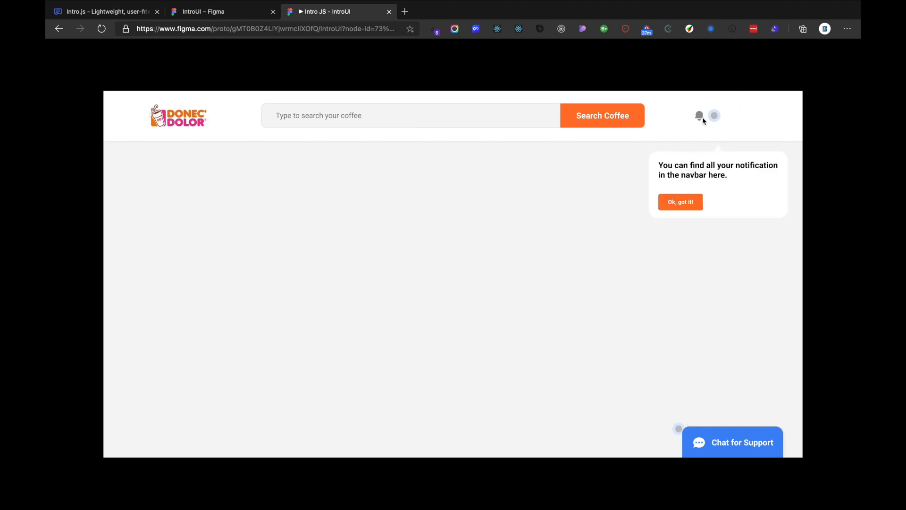
{"action": "left_click", "coordinate": [680, 201]}
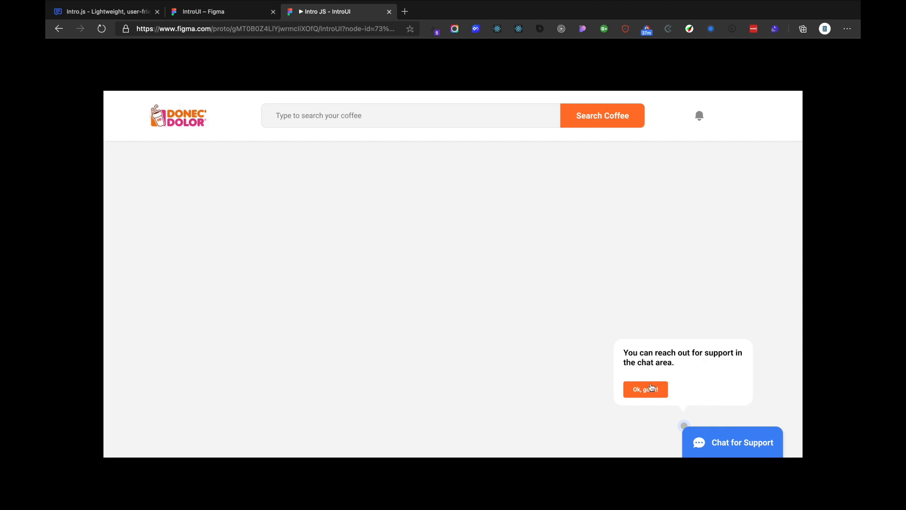
{"action": "left_click", "coordinate": [646, 389]}
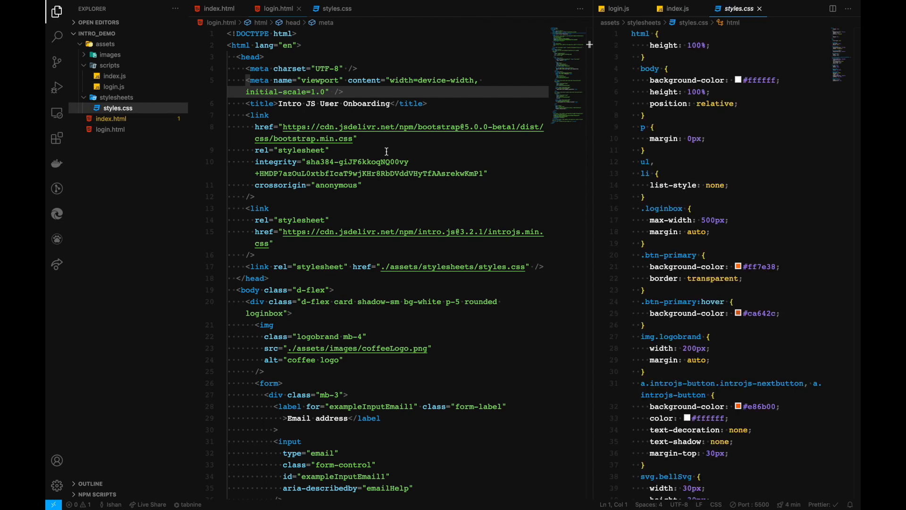
Bring up the project with login.html and styles.css open side by side
{"action": "left_click", "coordinate": [729, 185]}
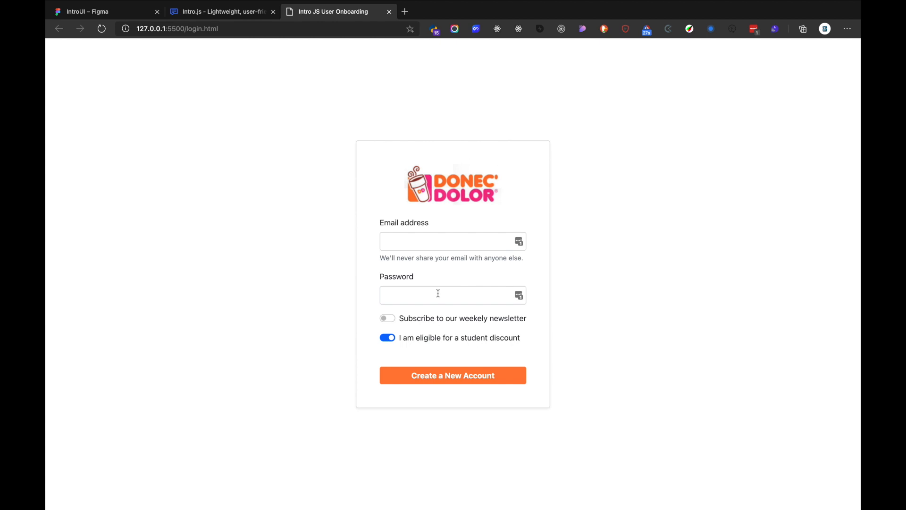
{"action": "mouse_move", "coordinate": [403, 141]}
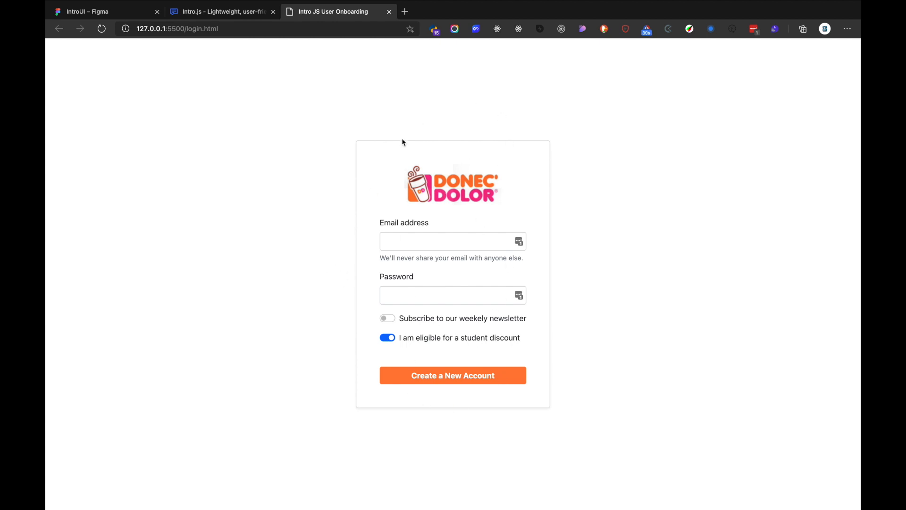
{"action": "mouse_move", "coordinate": [521, 175]}
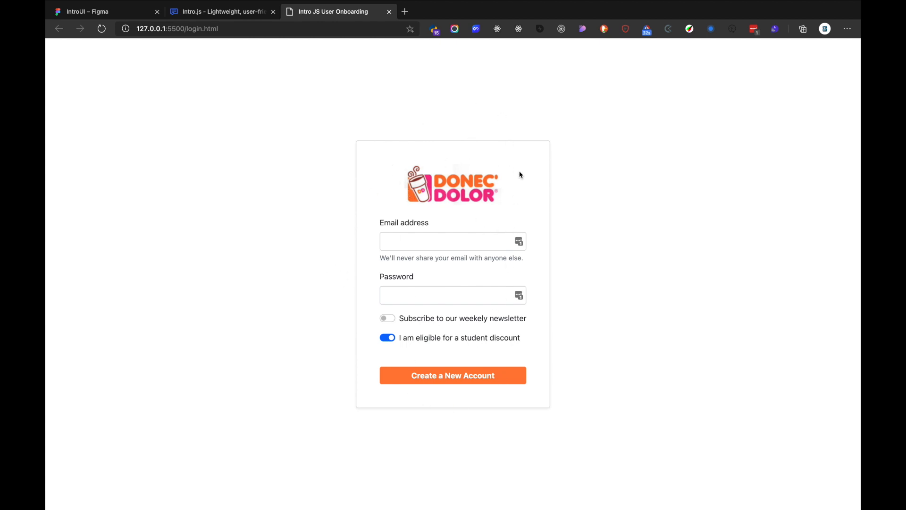
{"action": "mouse_move", "coordinate": [429, 187]}
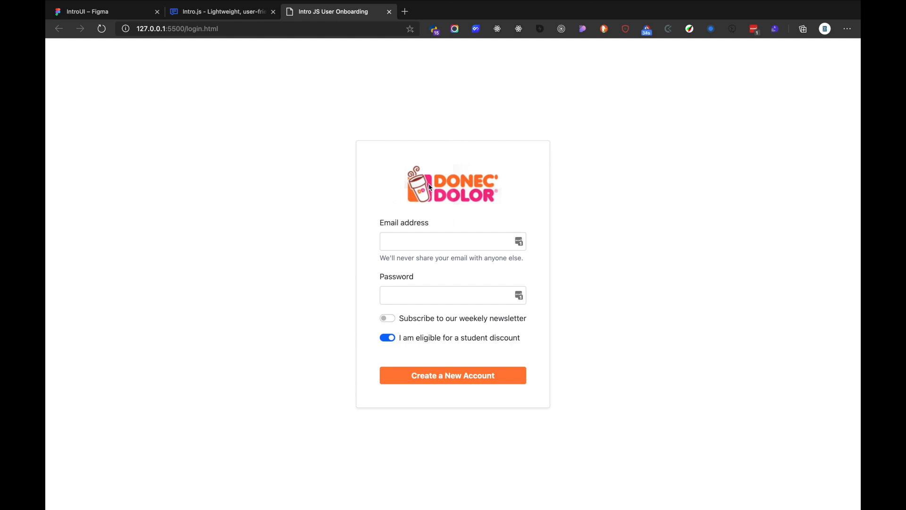
{"action": "mouse_move", "coordinate": [450, 207]}
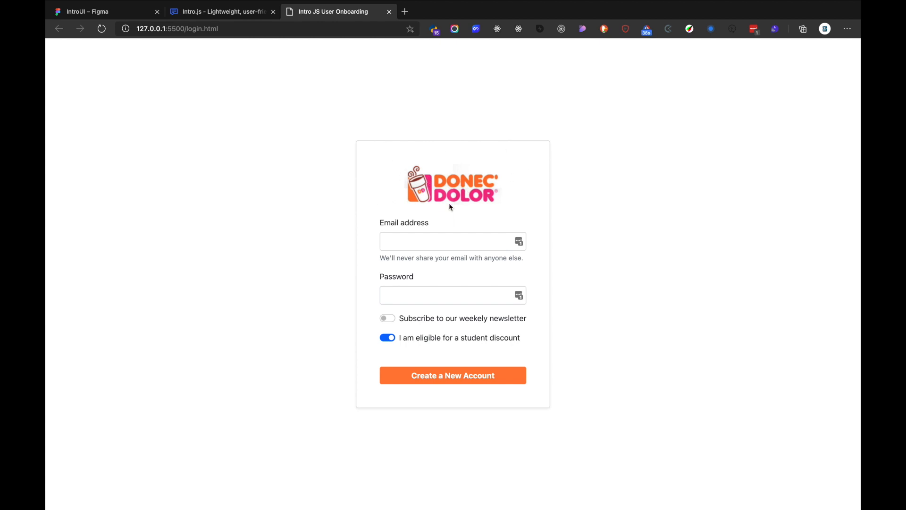
{"action": "mouse_move", "coordinate": [474, 189]}
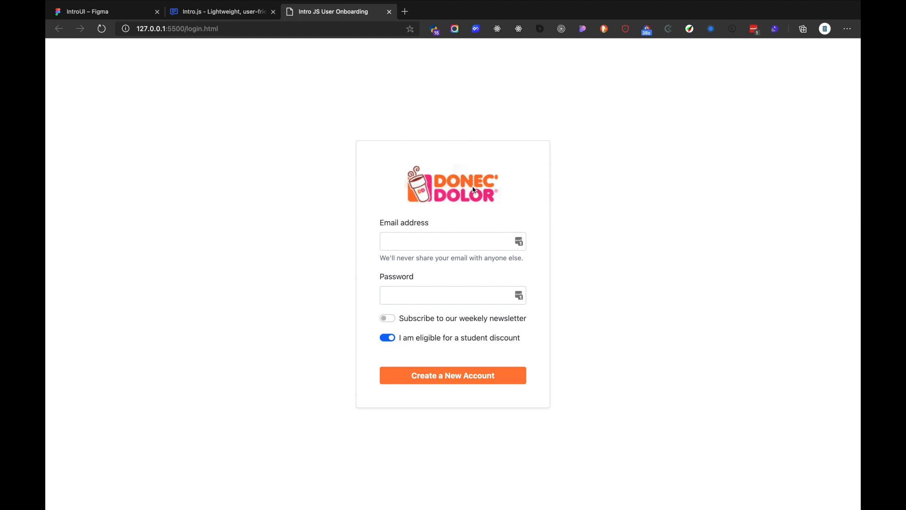
Toggle the newsletter and student discount switches on the served sign-up form
{"action": "left_click", "coordinate": [387, 318]}
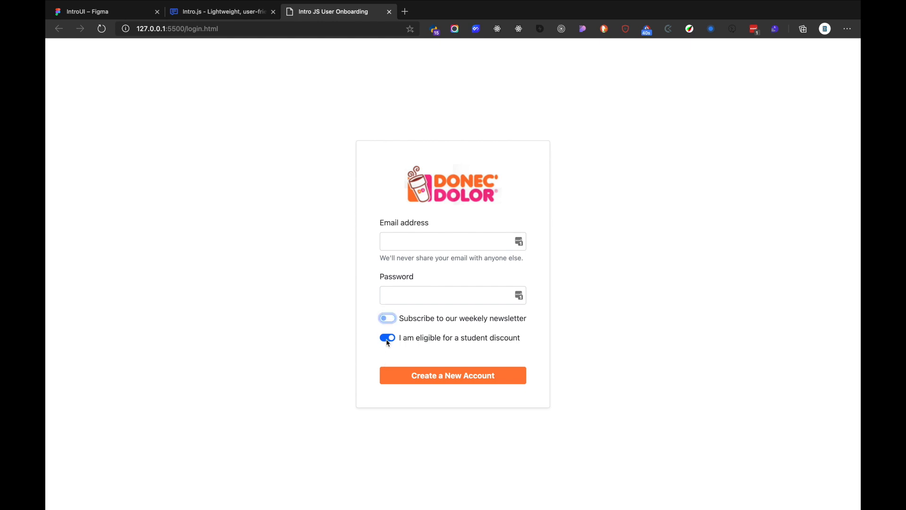
{"action": "left_click", "coordinate": [387, 318]}
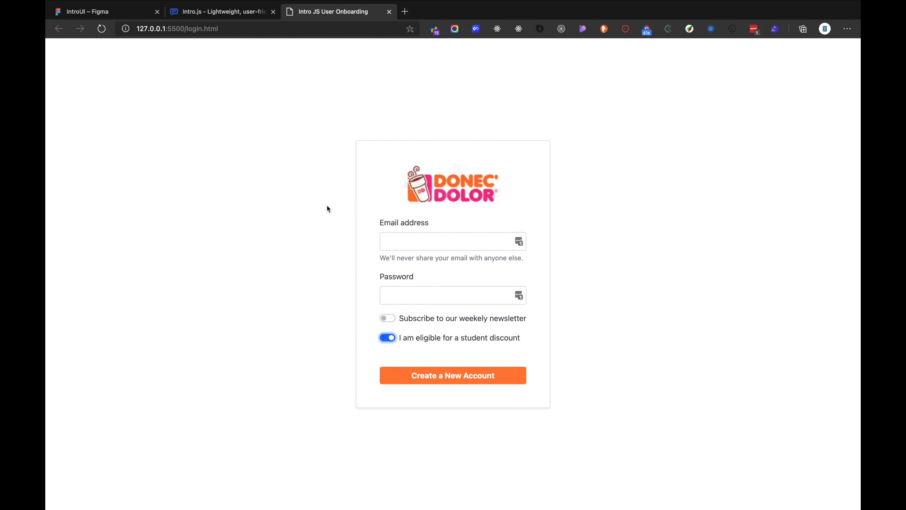
Reach the Intro.js Quick Start guide from the Get Started page
{"action": "left_click", "coordinate": [223, 11]}
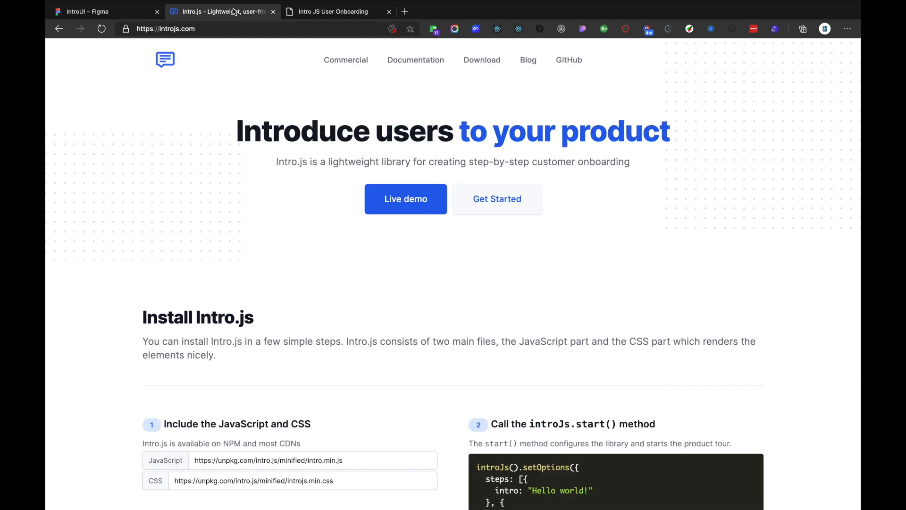
{"action": "mouse_move", "coordinate": [513, 204]}
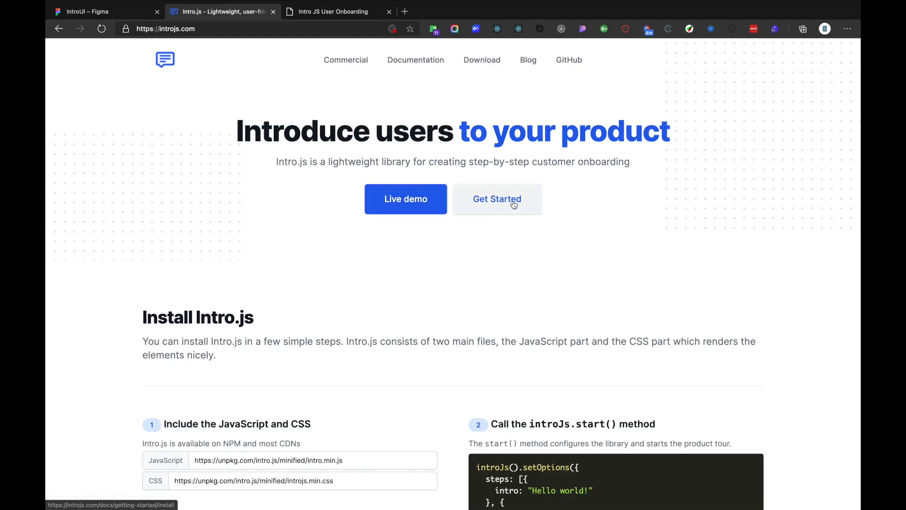
{"action": "left_click", "coordinate": [496, 199]}
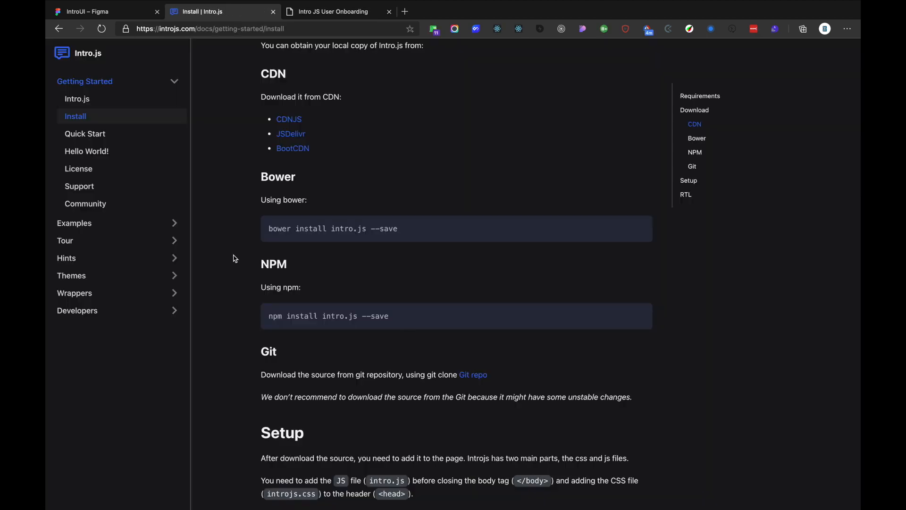
{"action": "scroll", "scroll_direction": "up", "scroll_amount": 3}
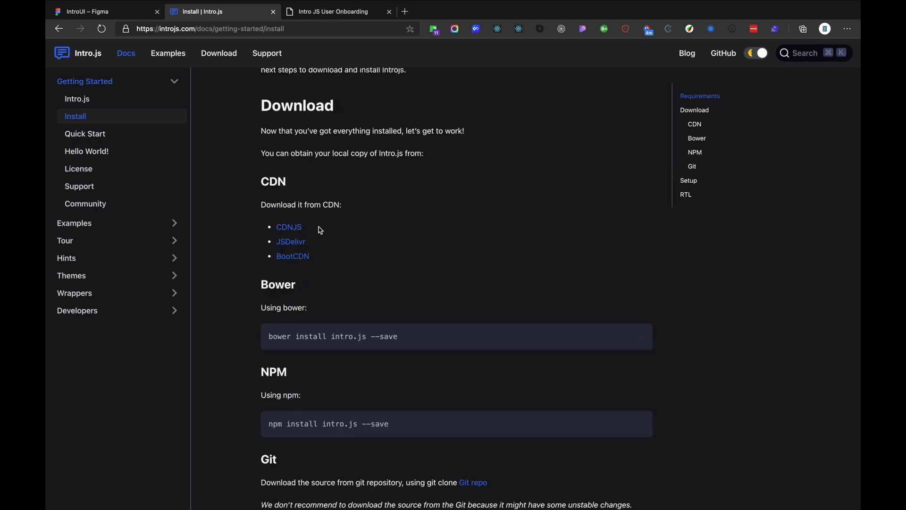
{"action": "mouse_move", "coordinate": [313, 246]}
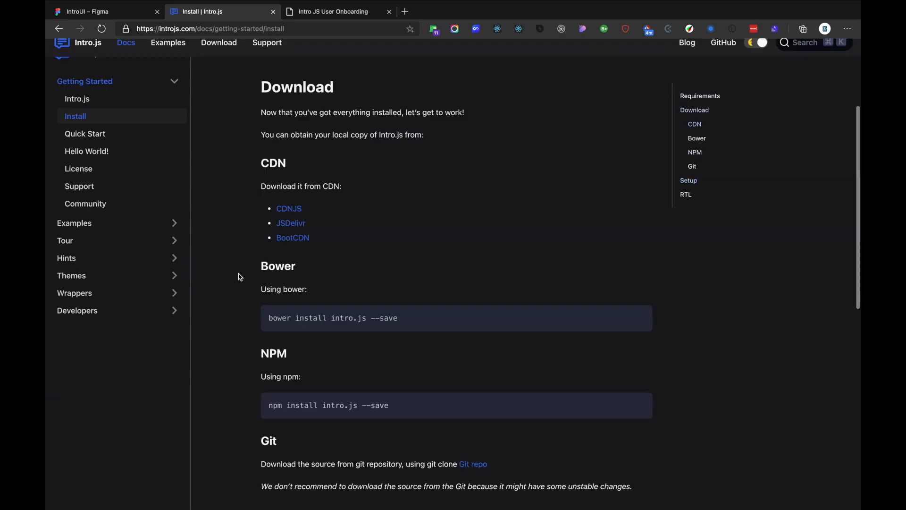
{"action": "left_click", "coordinate": [85, 134]}
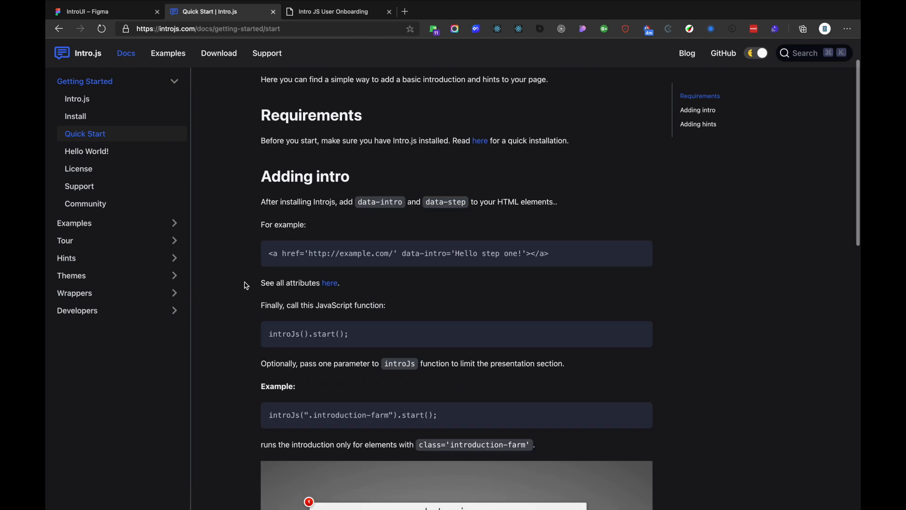
Select the data-step attribute and the introJs().start() snippet in the Adding intro section
{"action": "double_click", "coordinate": [379, 201]}
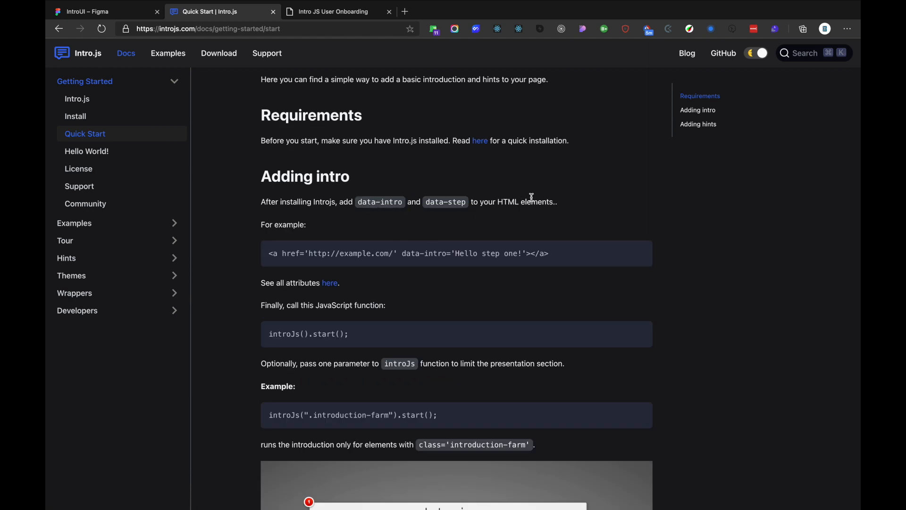
{"action": "double_click", "coordinate": [446, 201]}
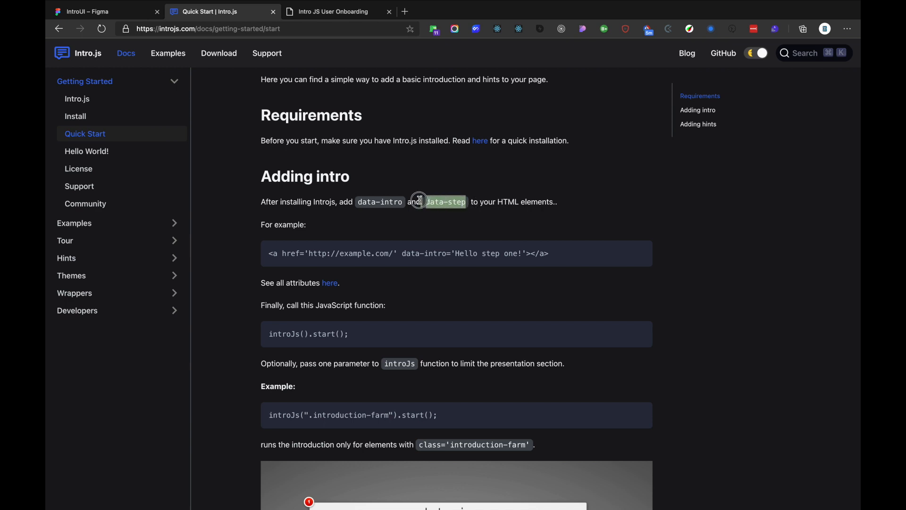
{"action": "mouse_move", "coordinate": [255, 234]}
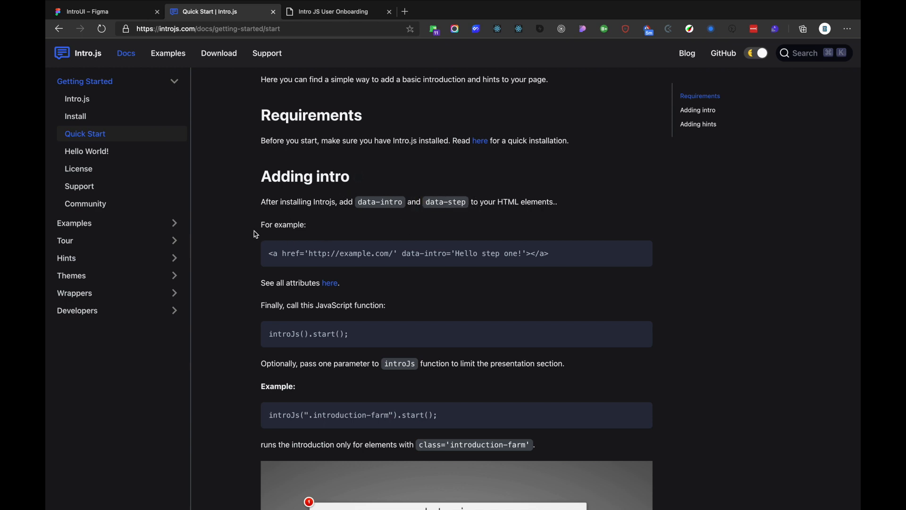
{"action": "scroll", "scroll_direction": "down", "scroll_amount": 3}
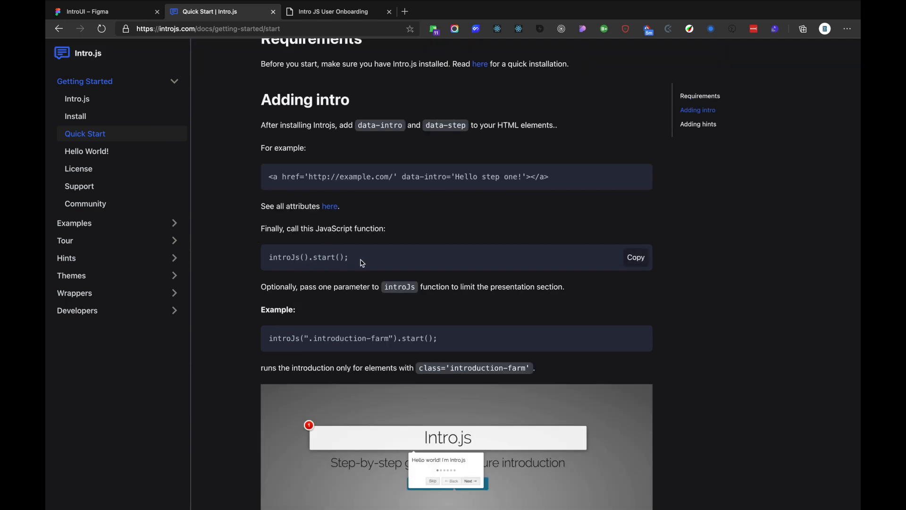
{"action": "double_click", "coordinate": [323, 257]}
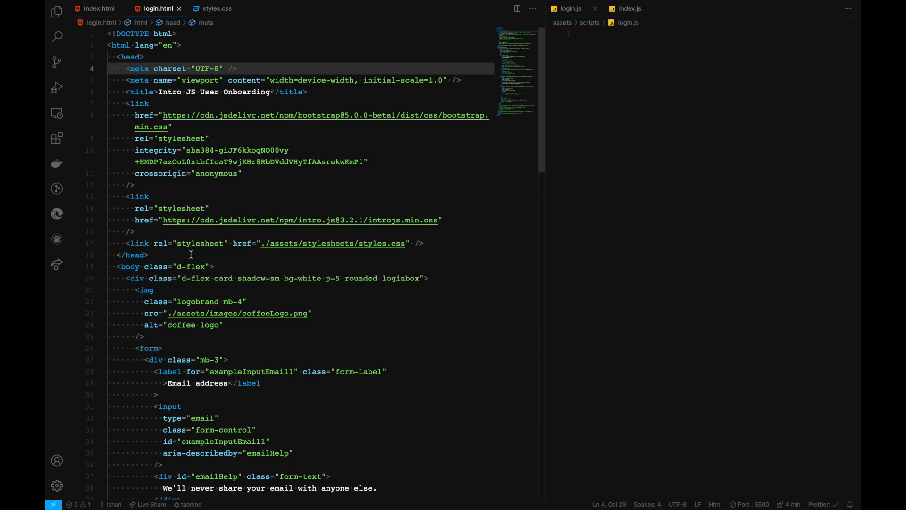
Locate the intro.js script tag at the bottom of login.html
{"action": "left_click", "coordinate": [353, 137]}
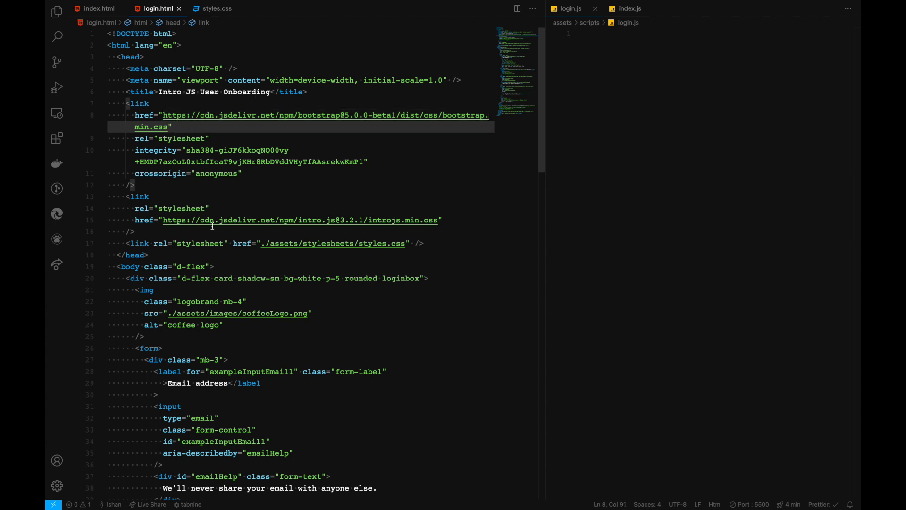
{"action": "mouse_move", "coordinate": [385, 215]}
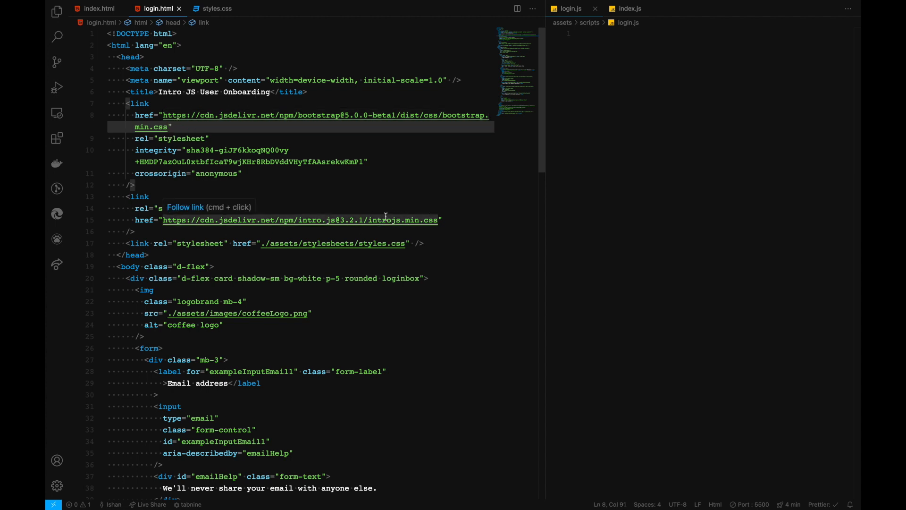
{"action": "mouse_move", "coordinate": [367, 247]}
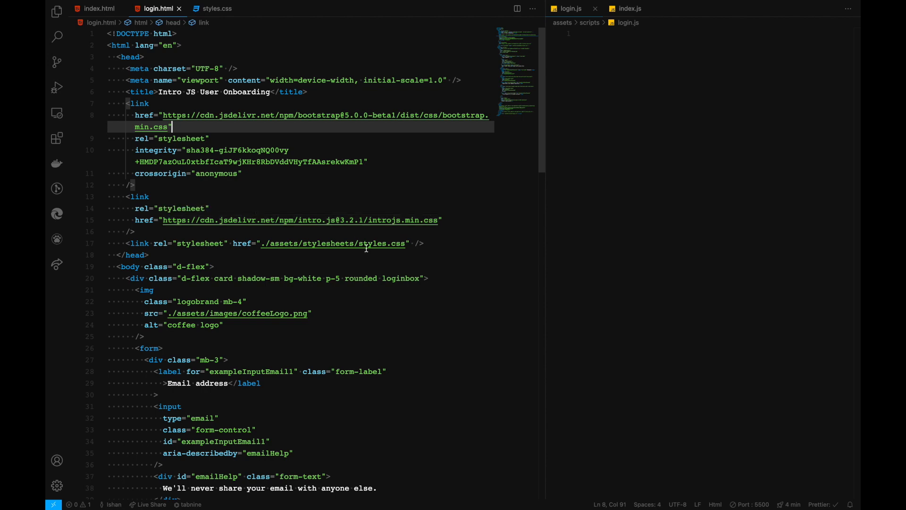
{"action": "scroll", "scroll_direction": "down", "scroll_amount": 3}
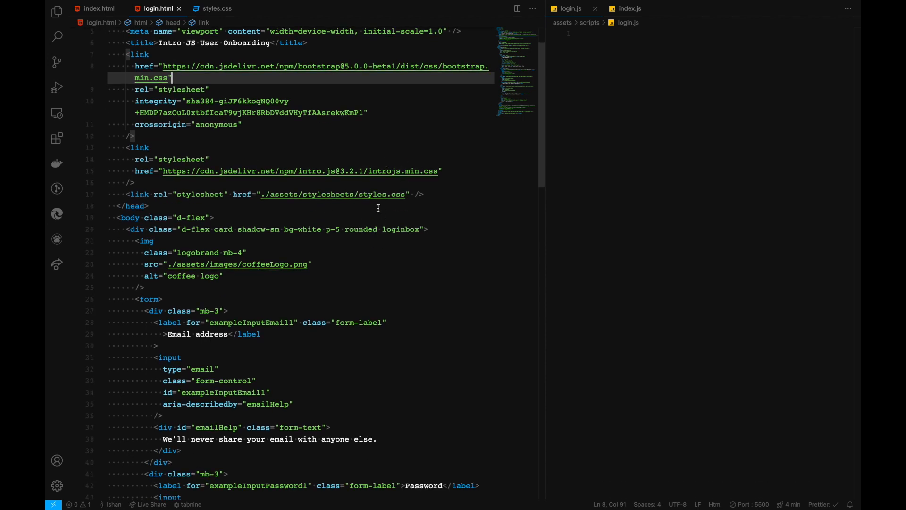
{"action": "scroll", "scroll_direction": "down", "scroll_amount": 3}
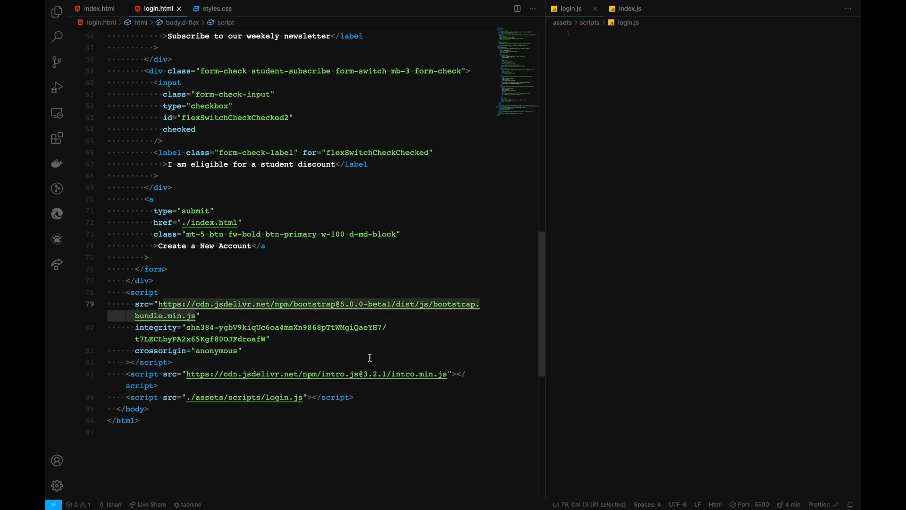
{"action": "left_click", "coordinate": [353, 402]}
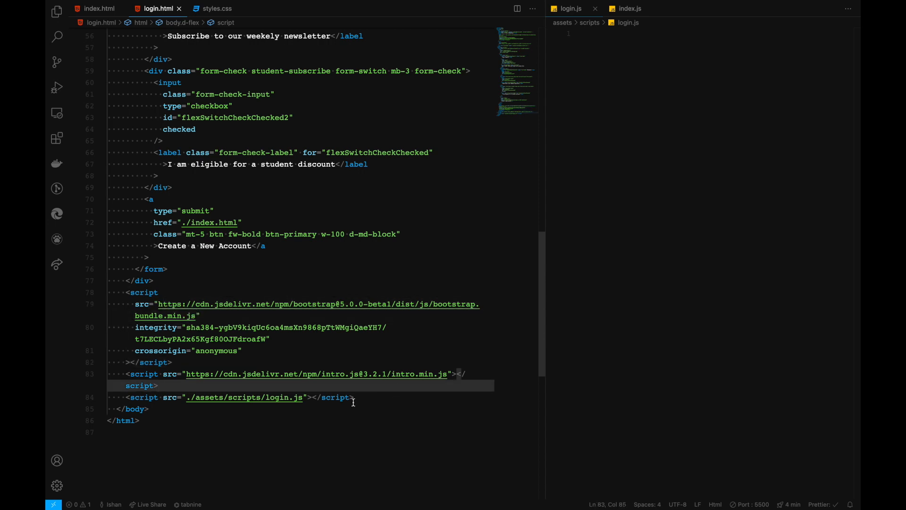
Write a DOMContentLoaded listener calling introJS() in login.js
{"action": "double_click", "coordinate": [290, 397]}
{"action": "type", "text": "window.addEventListener('DOMContentLoaded', () => { "}
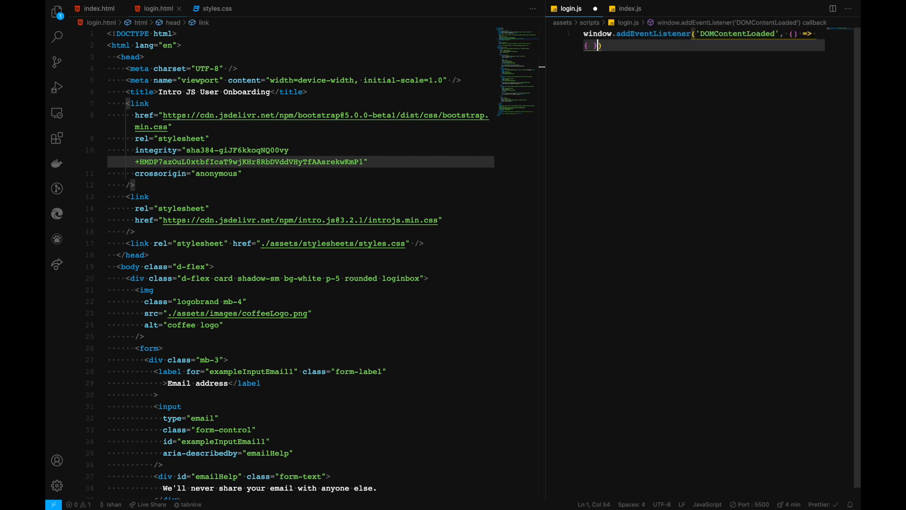
{"action": "type", "text": "introJS()"}
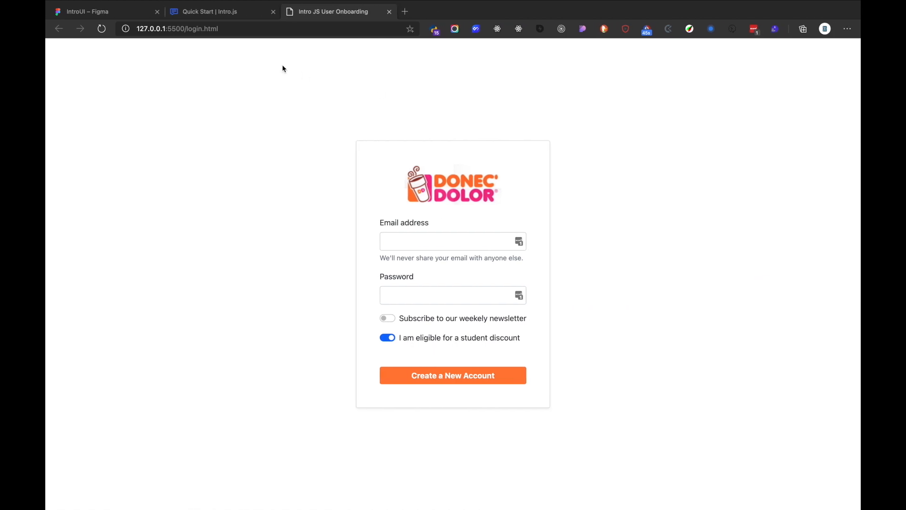
Open the JSON configuration example under basic examples and read through it
{"action": "left_click", "coordinate": [208, 11]}
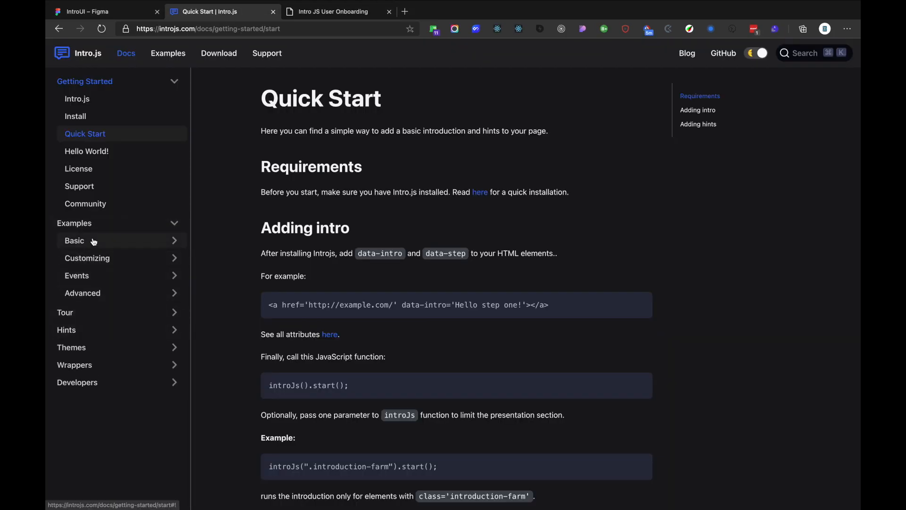
{"action": "left_click", "coordinate": [73, 241]}
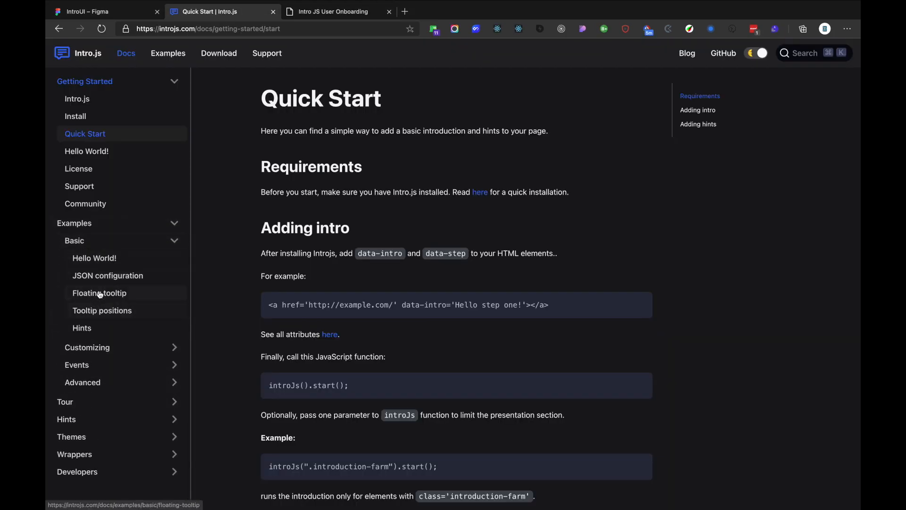
{"action": "left_click", "coordinate": [108, 276]}
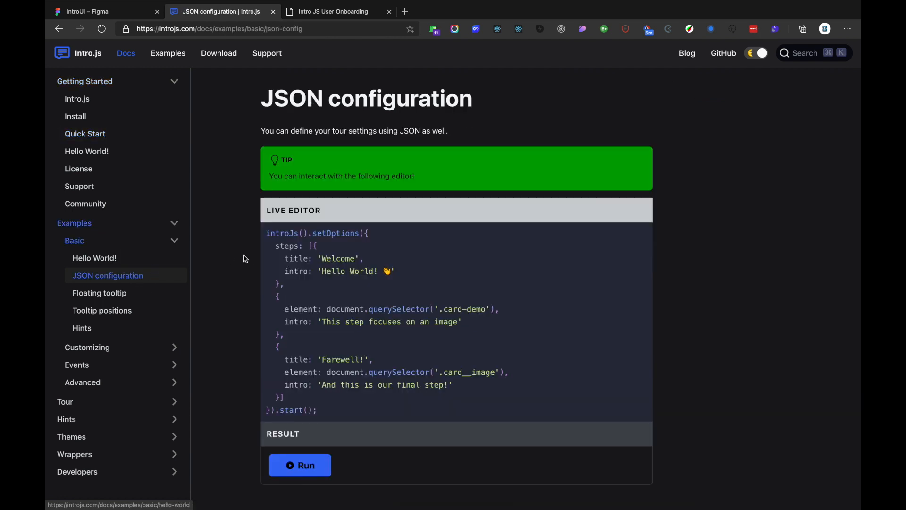
{"action": "mouse_move", "coordinate": [309, 370]}
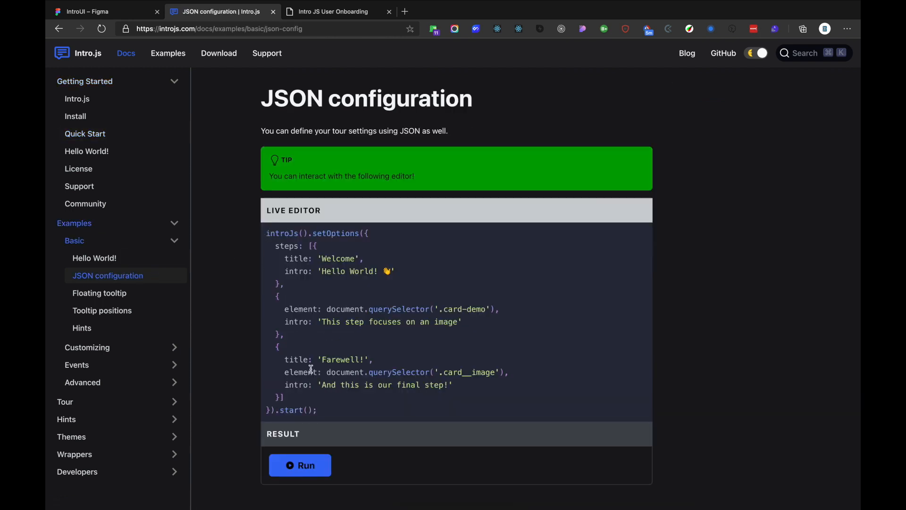
{"action": "scroll", "scroll_direction": "down", "scroll_amount": 3}
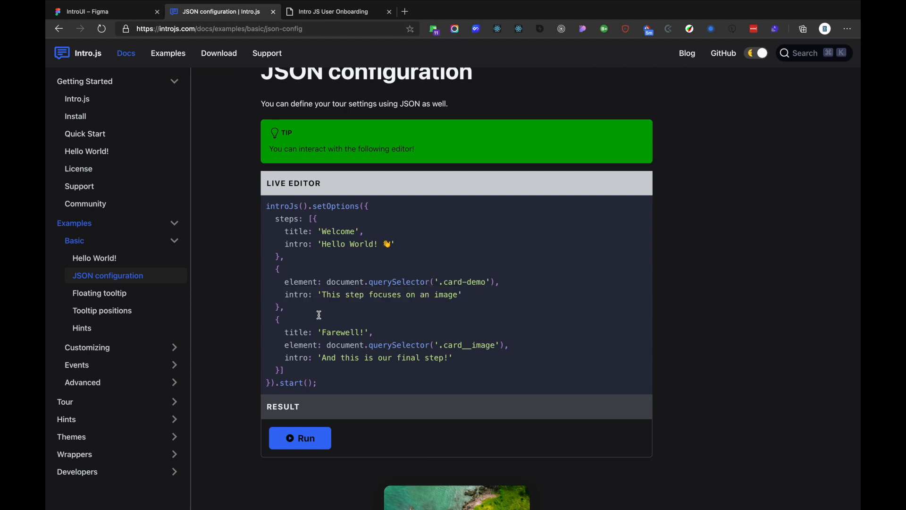
{"action": "mouse_move", "coordinate": [164, 307]}
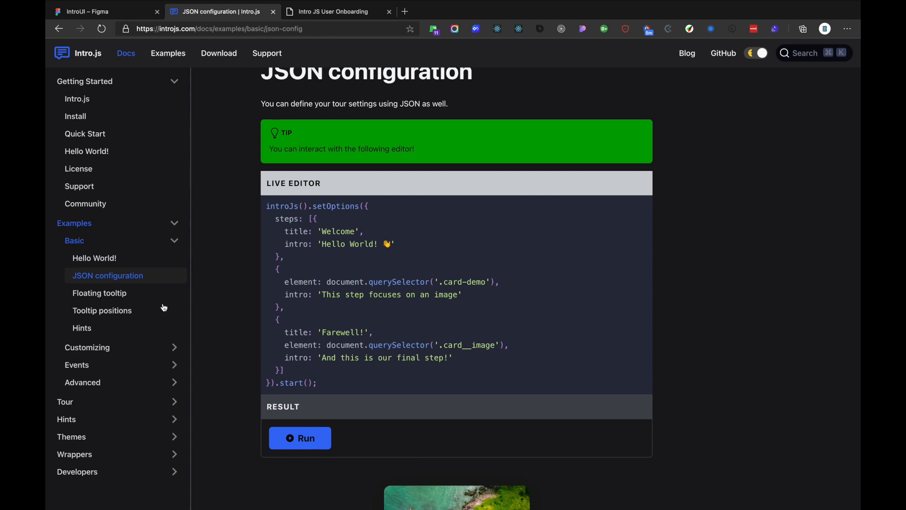
{"action": "mouse_move", "coordinate": [265, 282]}
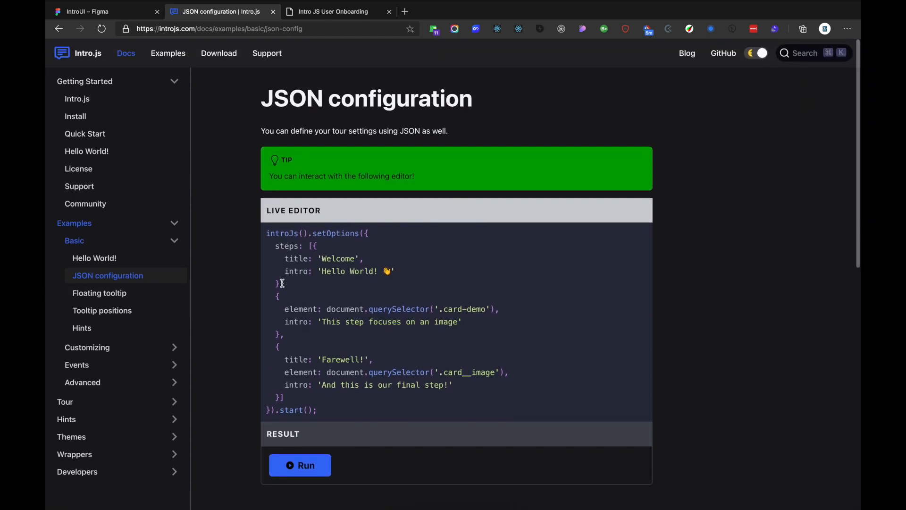
{"action": "scroll", "scroll_direction": "down", "scroll_amount": 3}
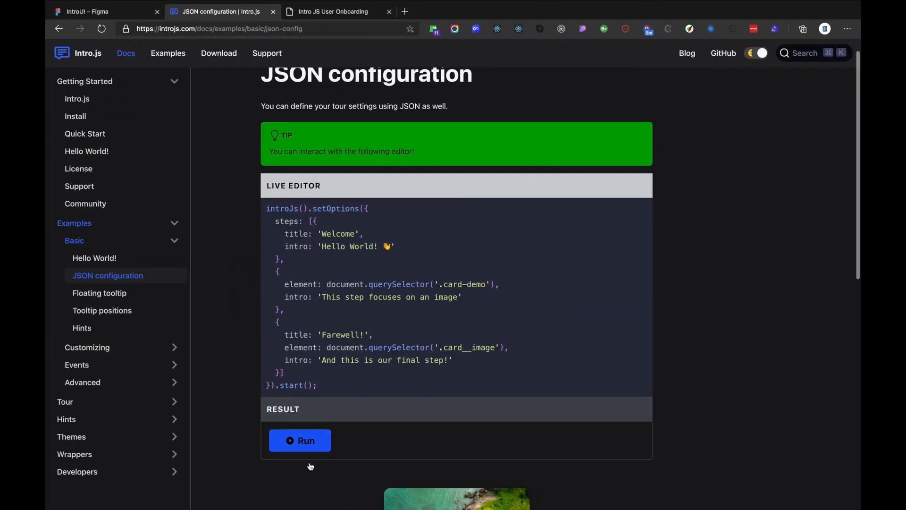
{"action": "scroll", "scroll_direction": "down", "scroll_amount": 3}
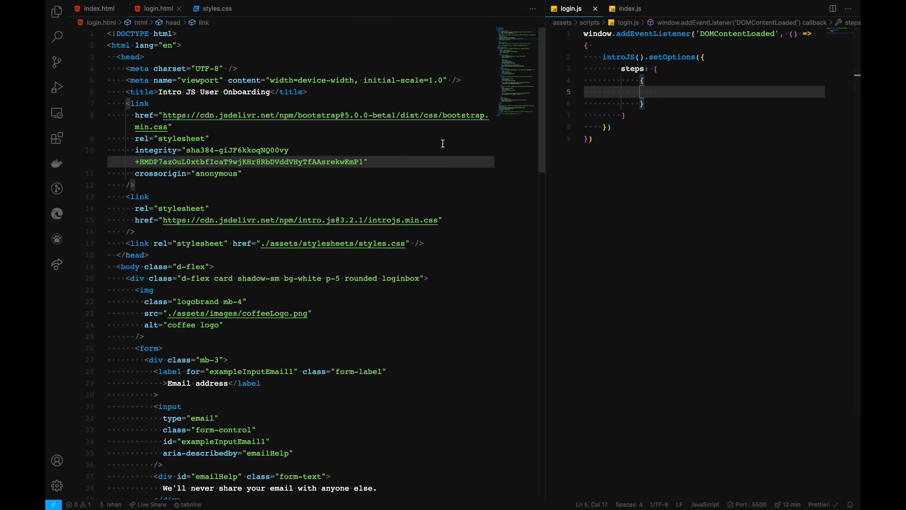
{"action": "mouse_move", "coordinate": [307, 183]}
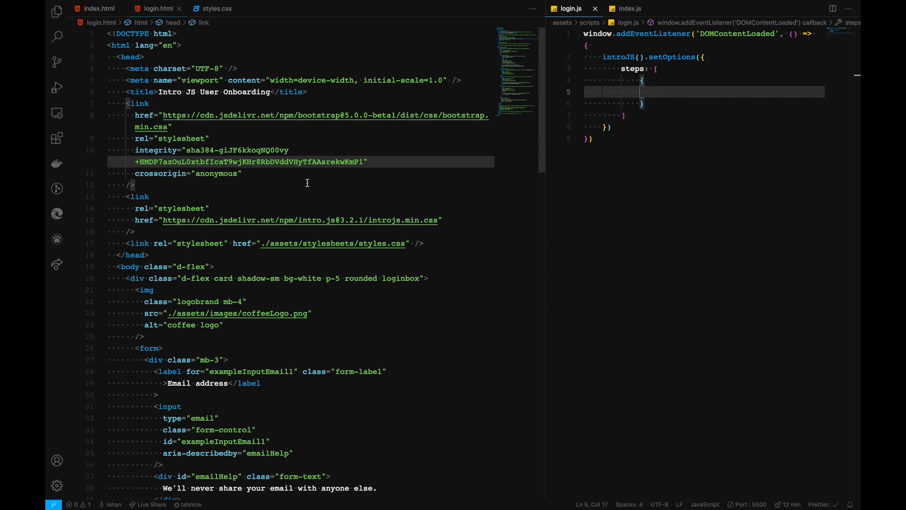
{"action": "scroll", "scroll_direction": "down", "scroll_amount": 3}
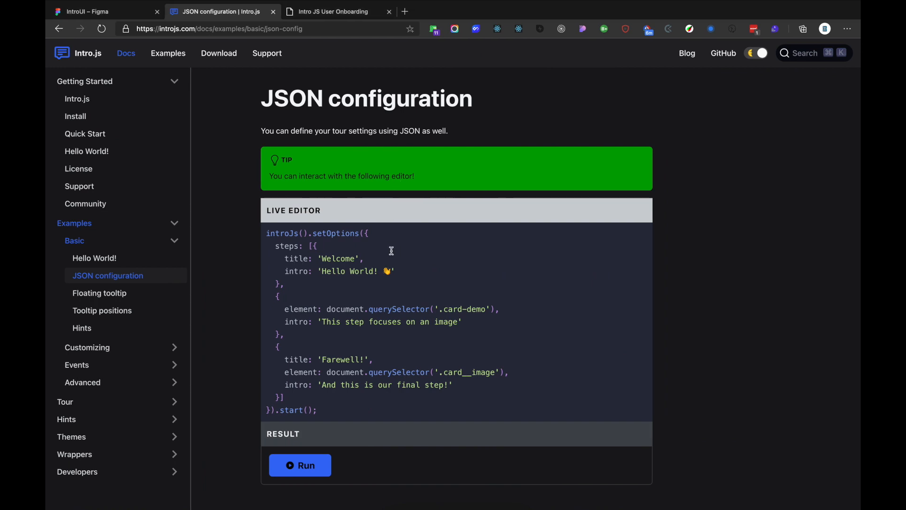
{"action": "mouse_move", "coordinate": [301, 271]}
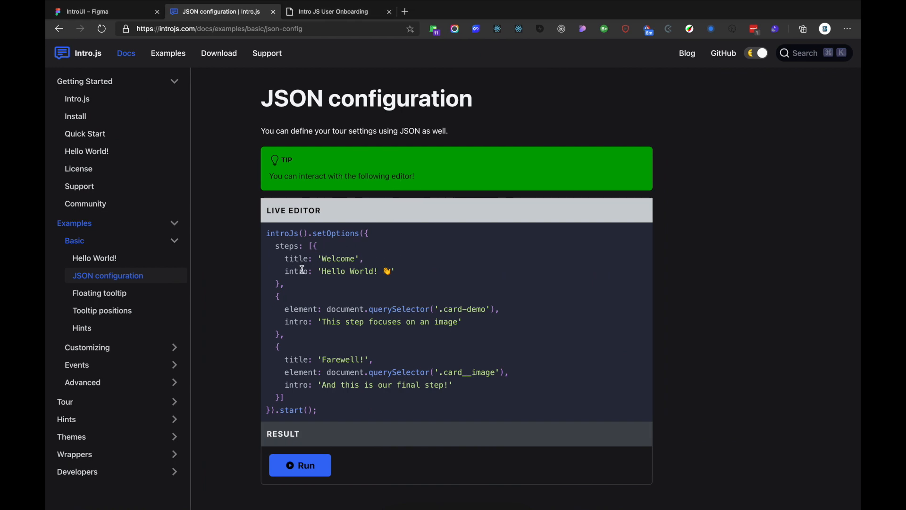
{"action": "scroll", "scroll_direction": "down", "scroll_amount": 3}
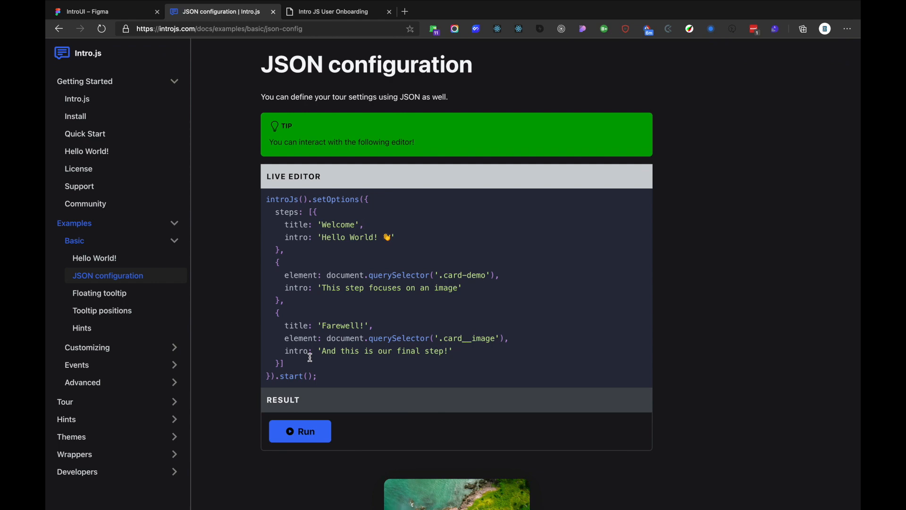
{"action": "mouse_move", "coordinate": [438, 237]}
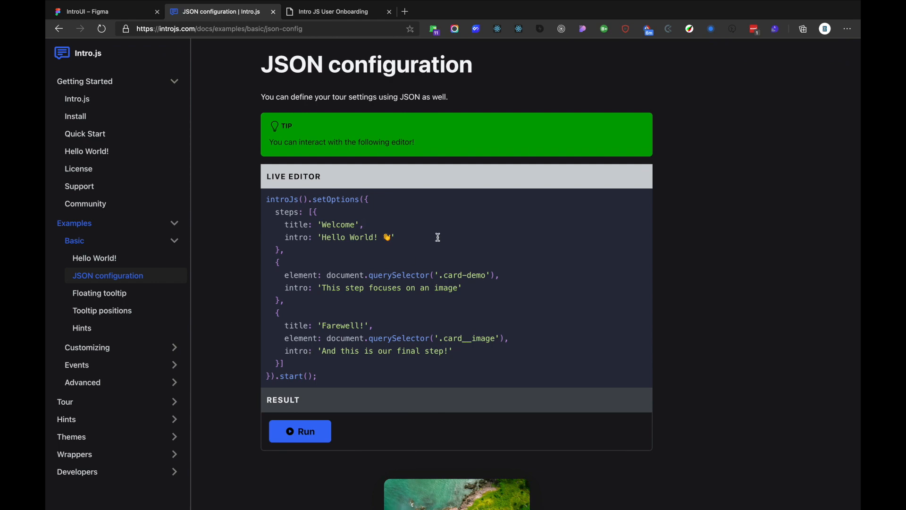
Run the example tour through to Done, then move to the Tooltip positions example
{"action": "left_click", "coordinate": [300, 430]}
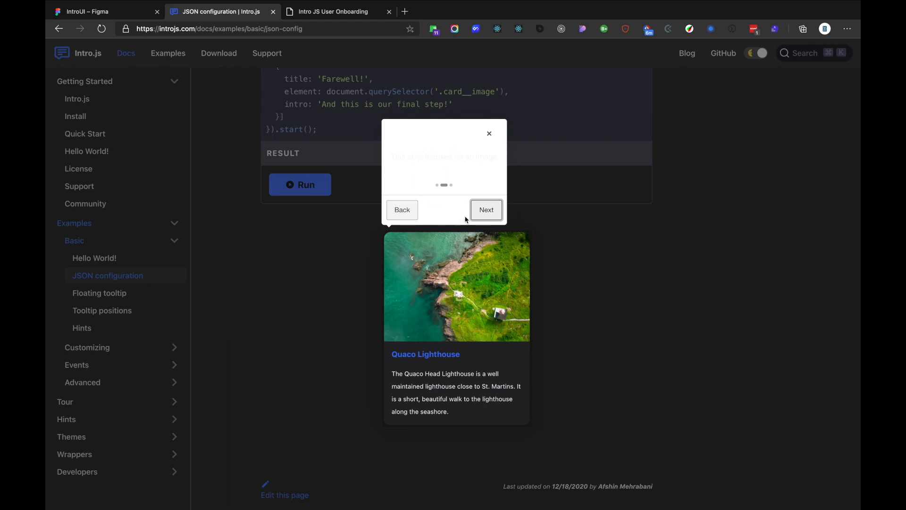
{"action": "left_click", "coordinate": [486, 209]}
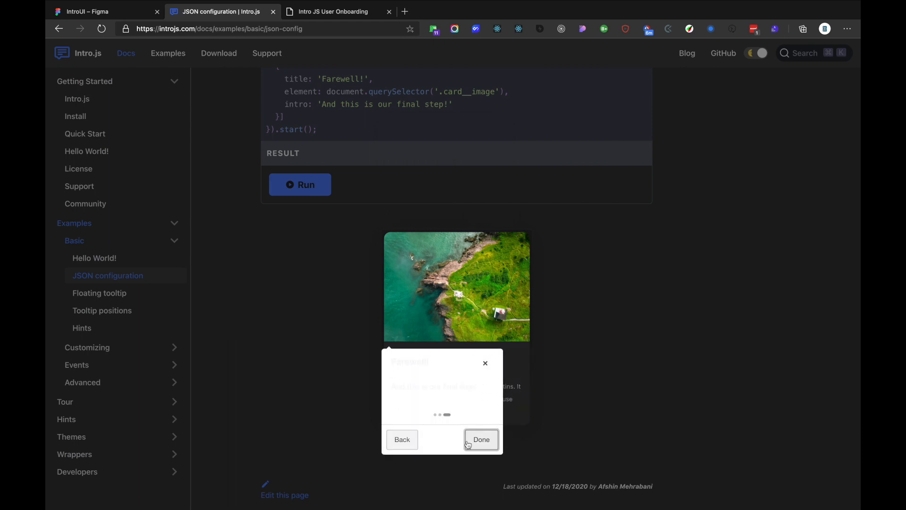
{"action": "left_click", "coordinate": [481, 439]}
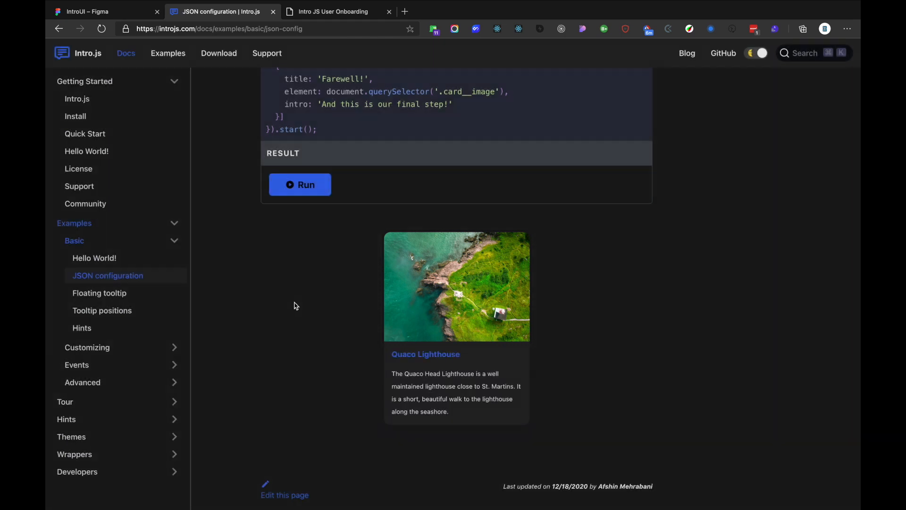
{"action": "mouse_move", "coordinate": [92, 311]}
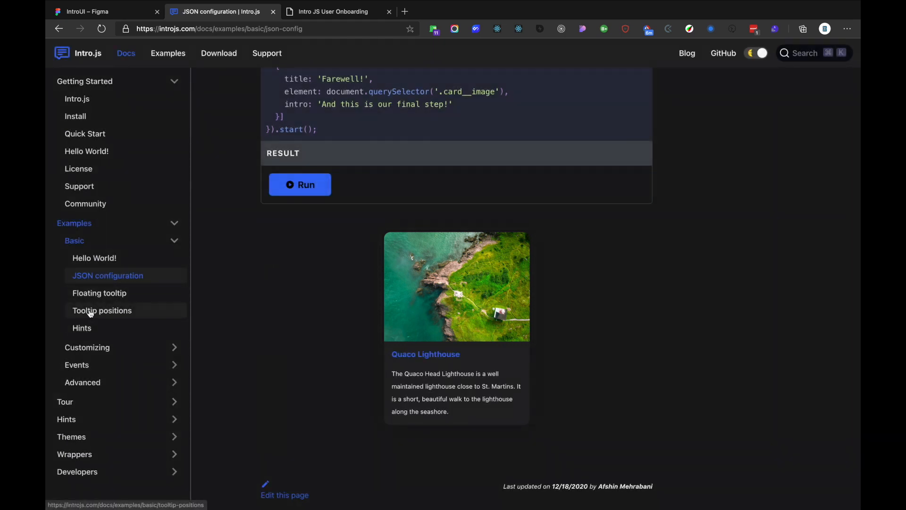
{"action": "mouse_move", "coordinate": [113, 313]}
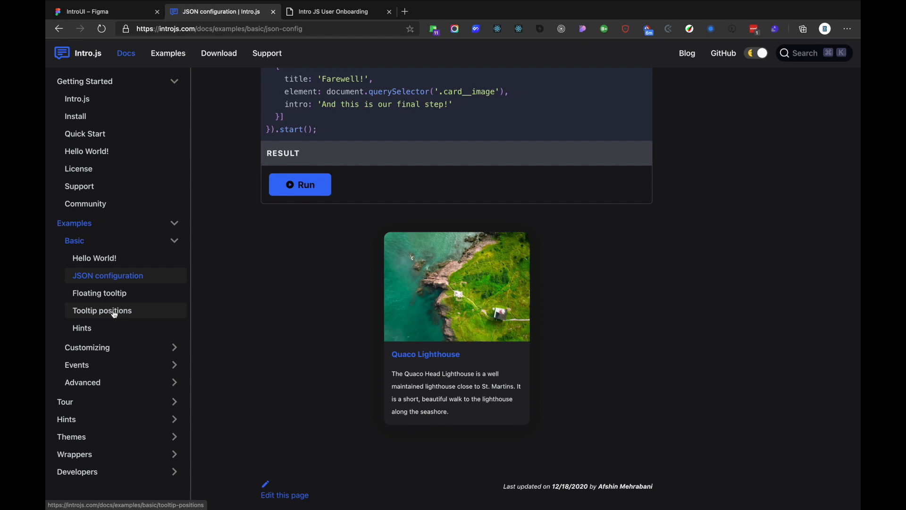
{"action": "left_click", "coordinate": [102, 310]}
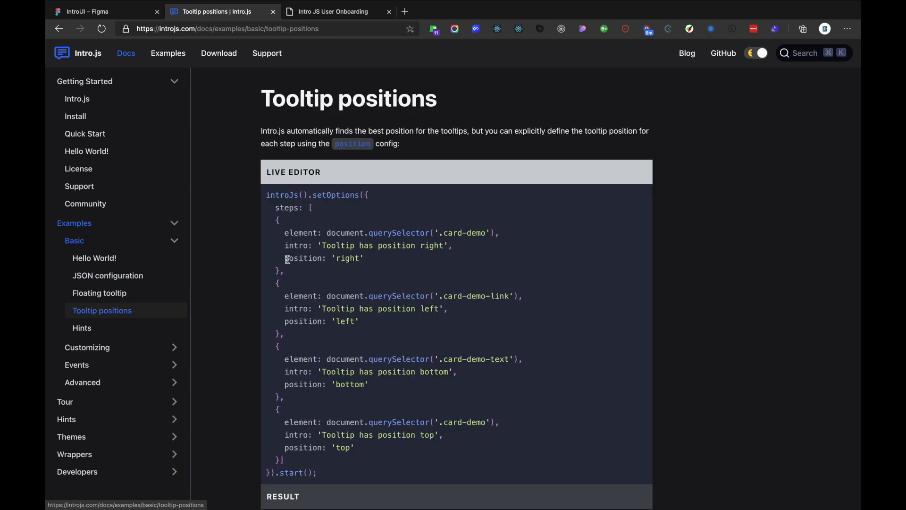
Configure a Welcome step on .logobrand with position 'top' via setOptions and call .start()
{"action": "double_click", "coordinate": [302, 321]}
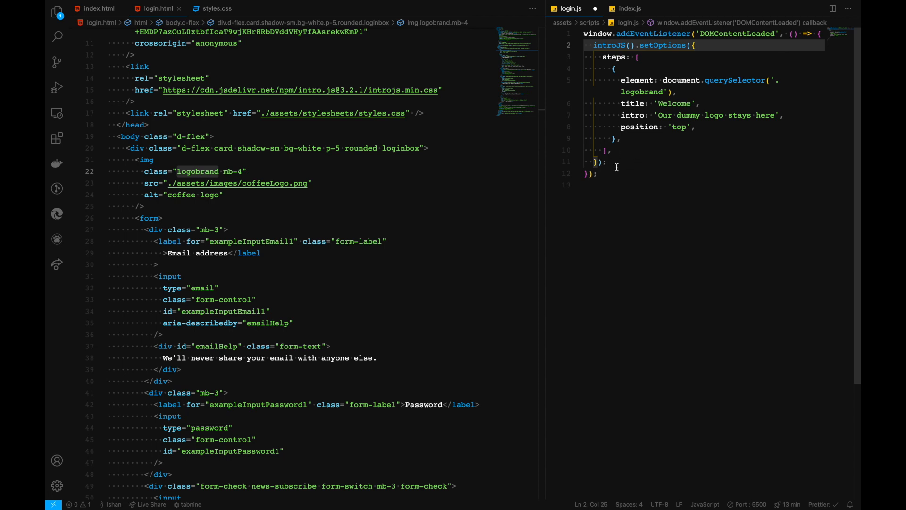
{"action": "mouse_move", "coordinate": [704, 52]}
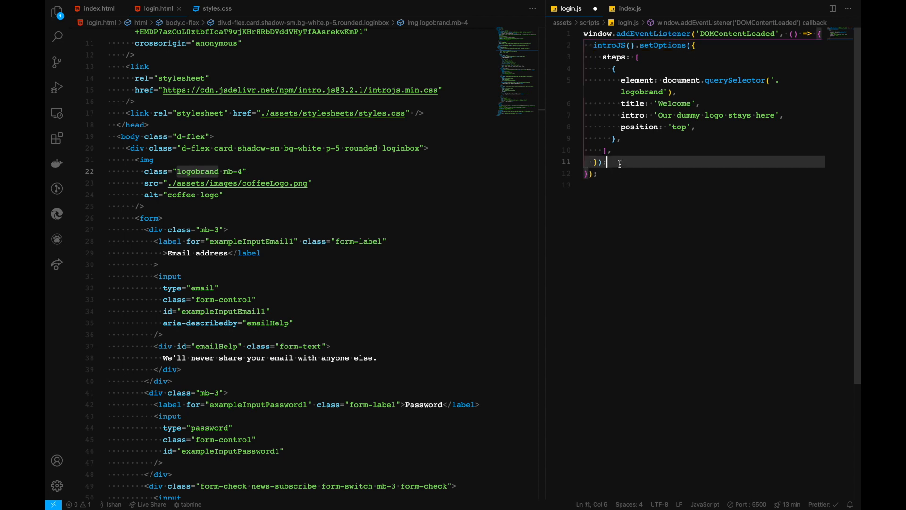
{"action": "type", "text": ".start();"}
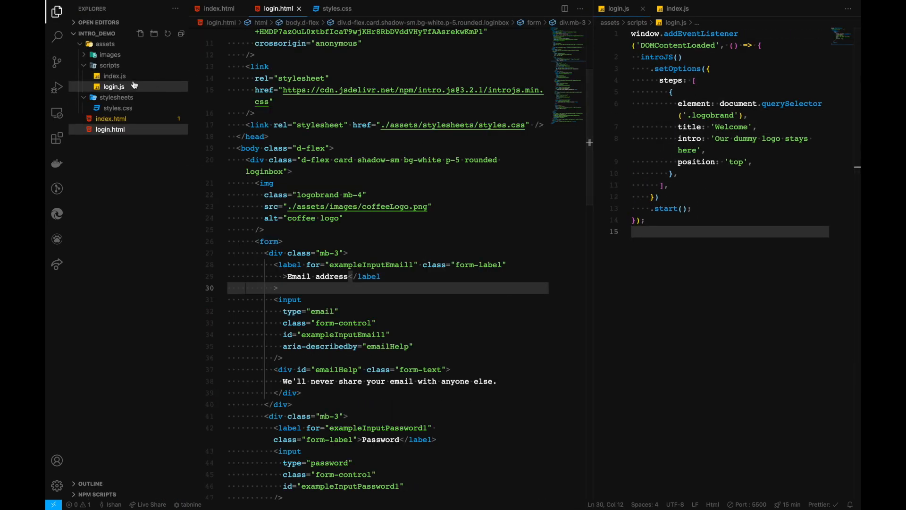
Serve login.html with Live Server, view the Welcome tooltip over the logo and dismiss it with Done
{"action": "left_click", "coordinate": [342, 171]}
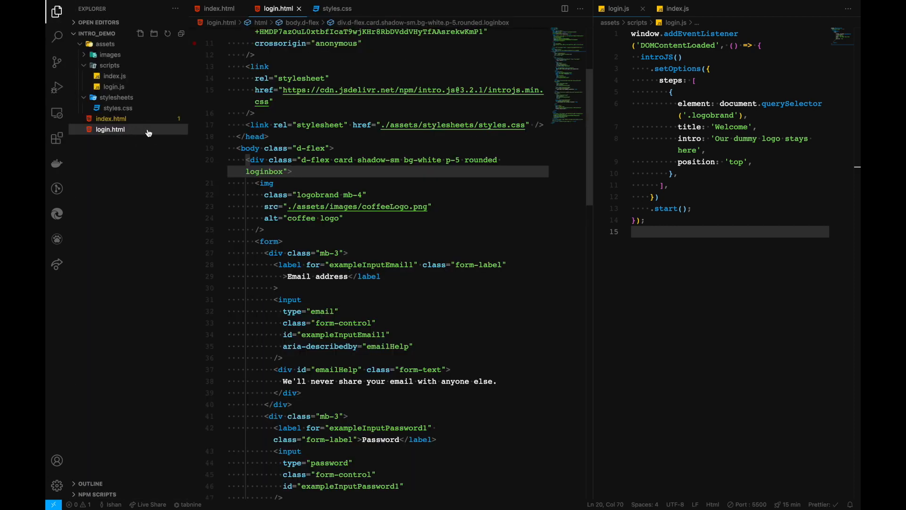
{"action": "right_click", "coordinate": [110, 130]}
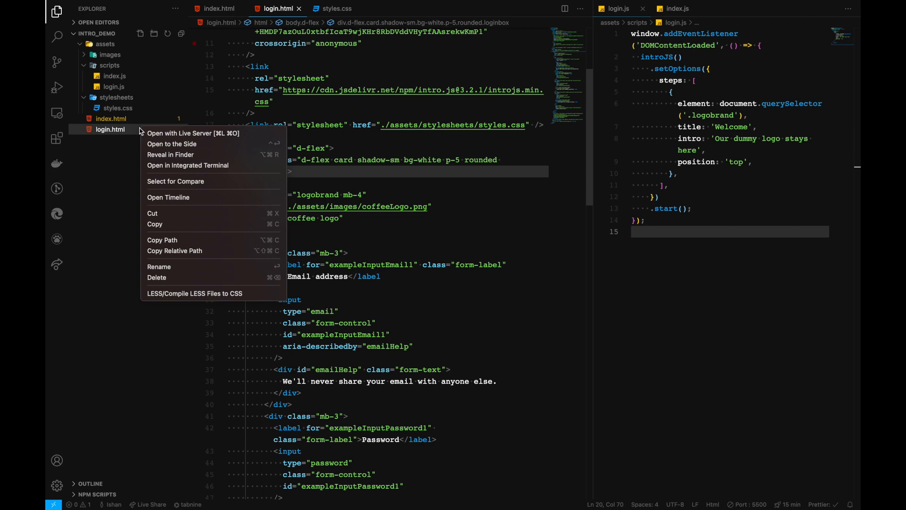
{"action": "mouse_move", "coordinate": [180, 132]}
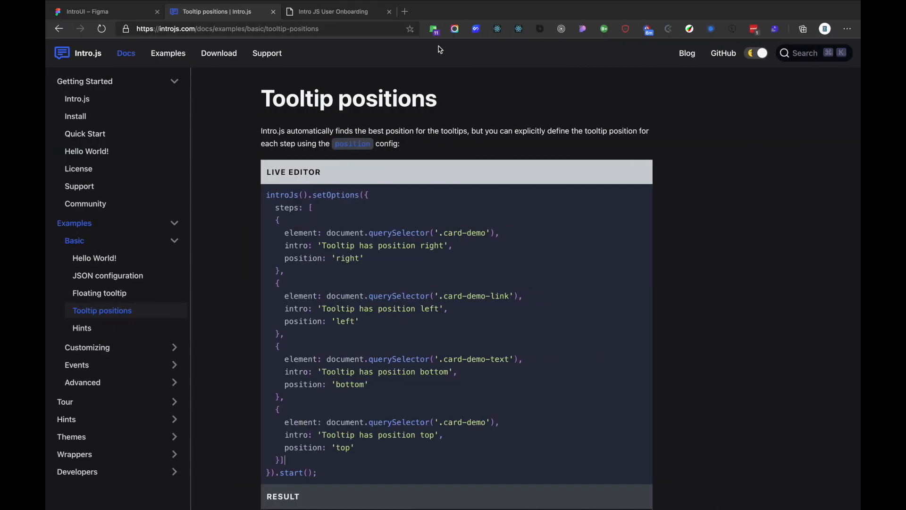
{"action": "left_click", "coordinate": [333, 11]}
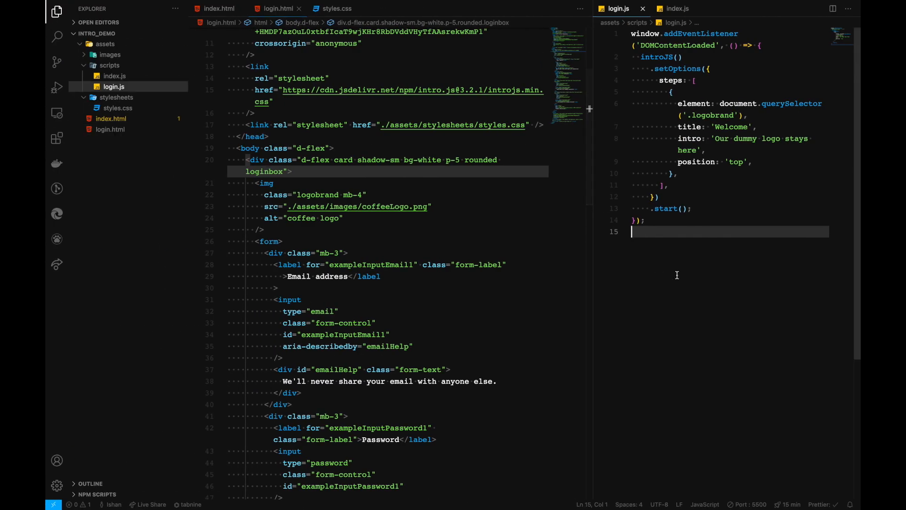
{"action": "scroll", "scroll_direction": "down", "scroll_amount": 3}
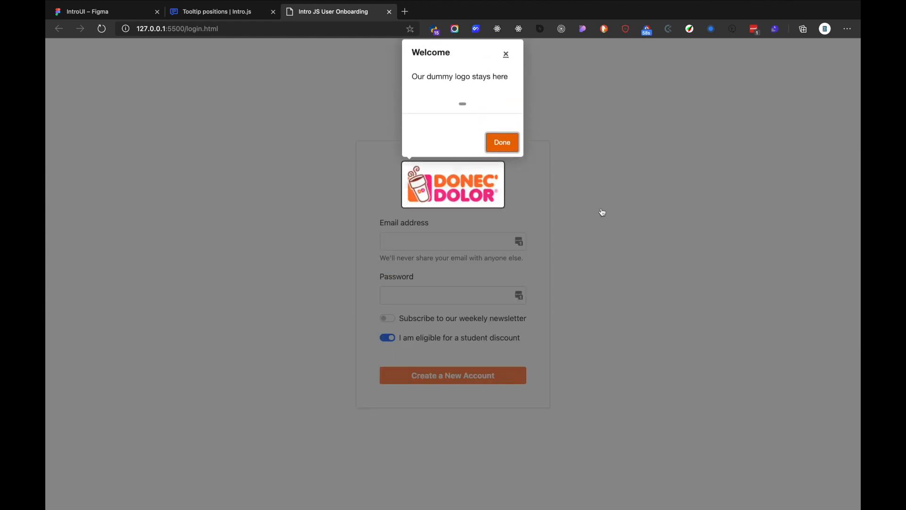
{"action": "mouse_move", "coordinate": [485, 180]}
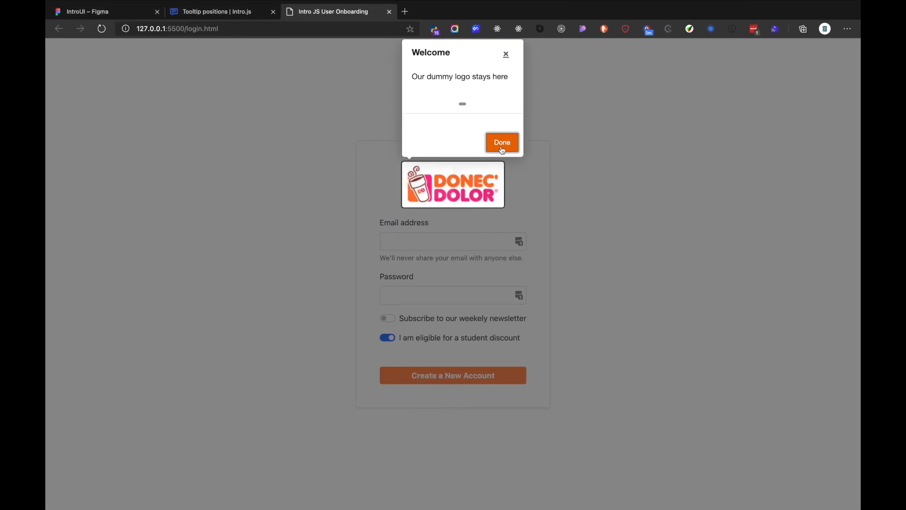
{"action": "left_click", "coordinate": [502, 142]}
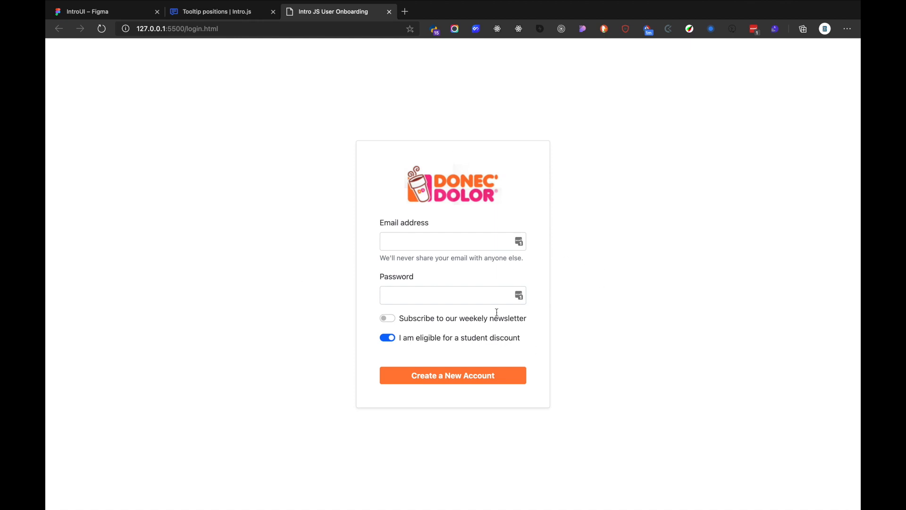
{"action": "mouse_move", "coordinate": [477, 362]}
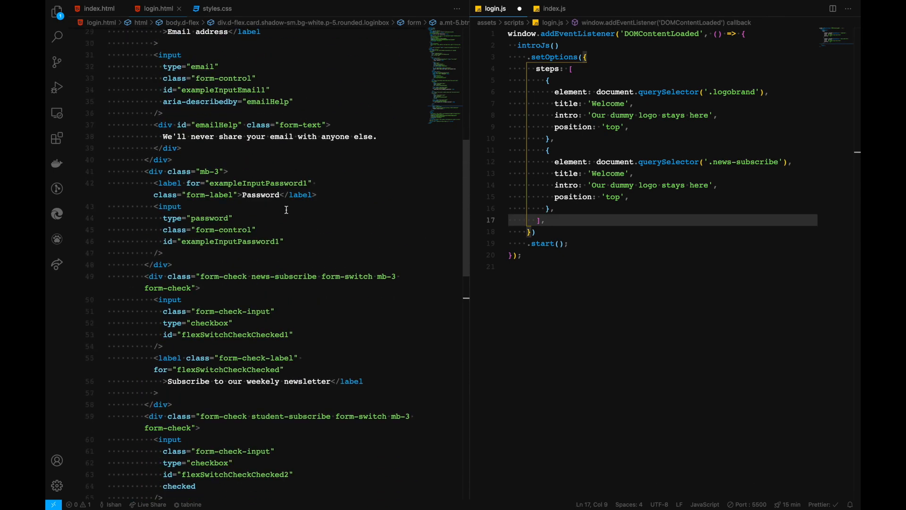
Add .news-subscribe and .student-subscribe steps with their own intro text and side positions
{"action": "left_click", "coordinate": [712, 253]}
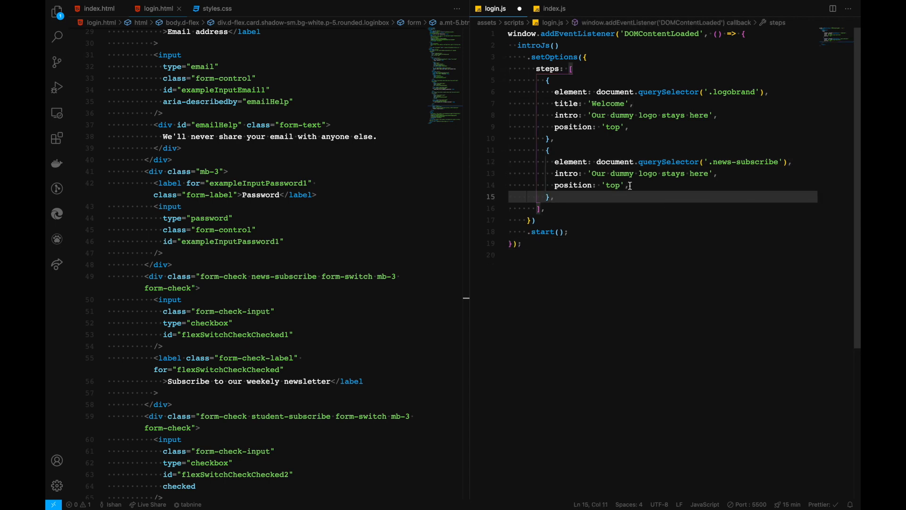
{"action": "type", "text": "And this is our final st"}
{"action": "left_click", "coordinate": [663, 184]}
{"action": "type", "text": "lef"}
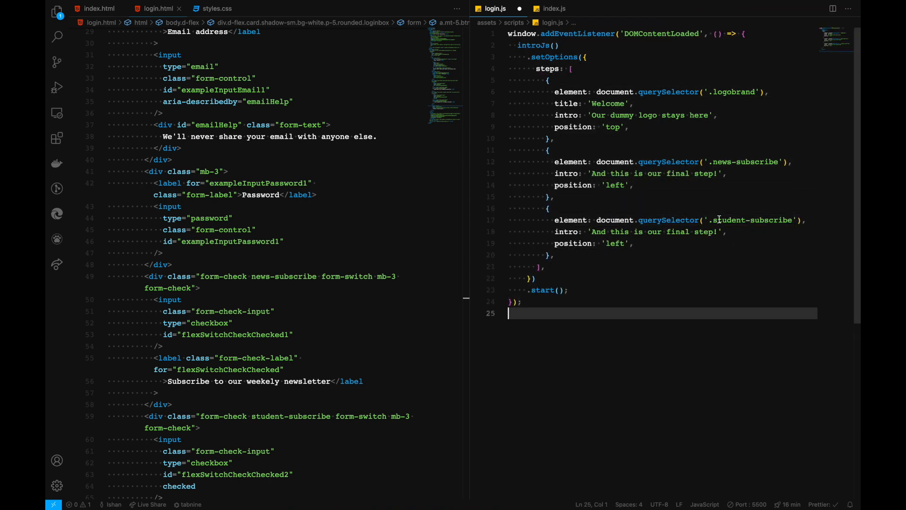
{"action": "double_click", "coordinate": [745, 220]}
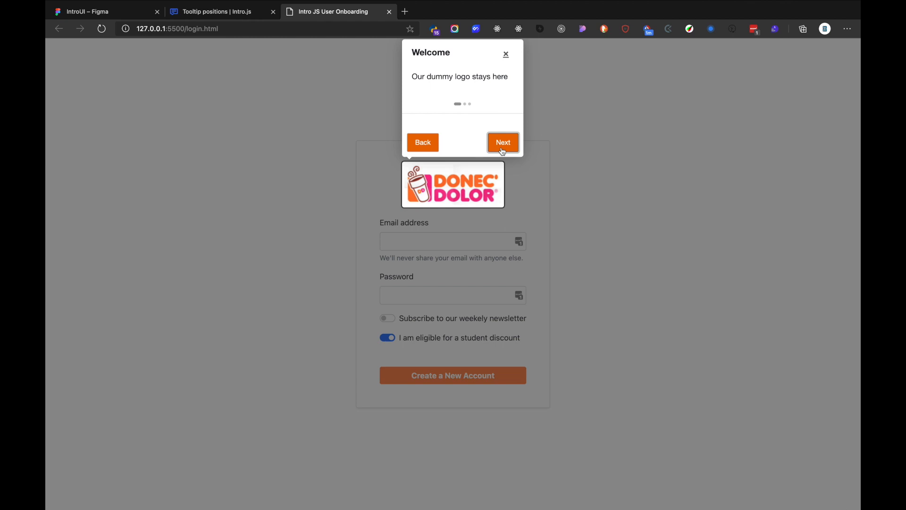
Step through the newsletter and student-discount tour steps and close the final tooltip
{"action": "left_click", "coordinate": [502, 142]}
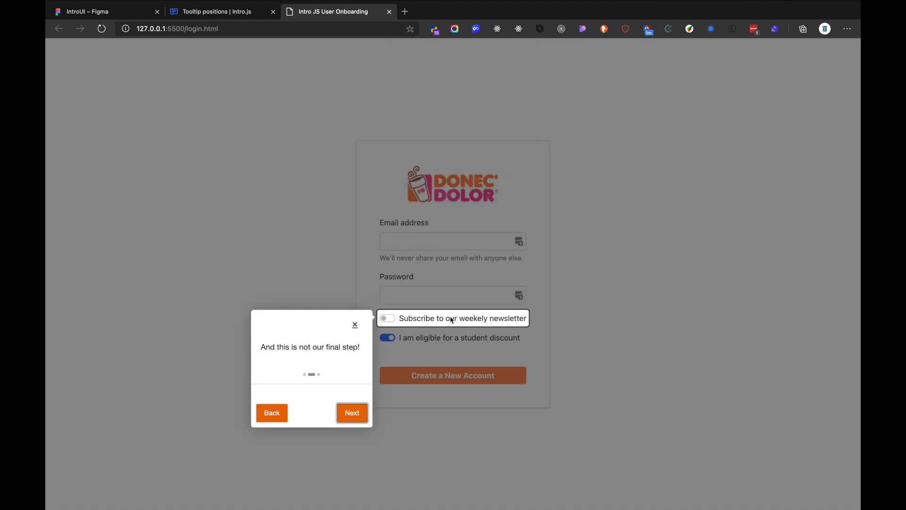
{"action": "mouse_move", "coordinate": [357, 359]}
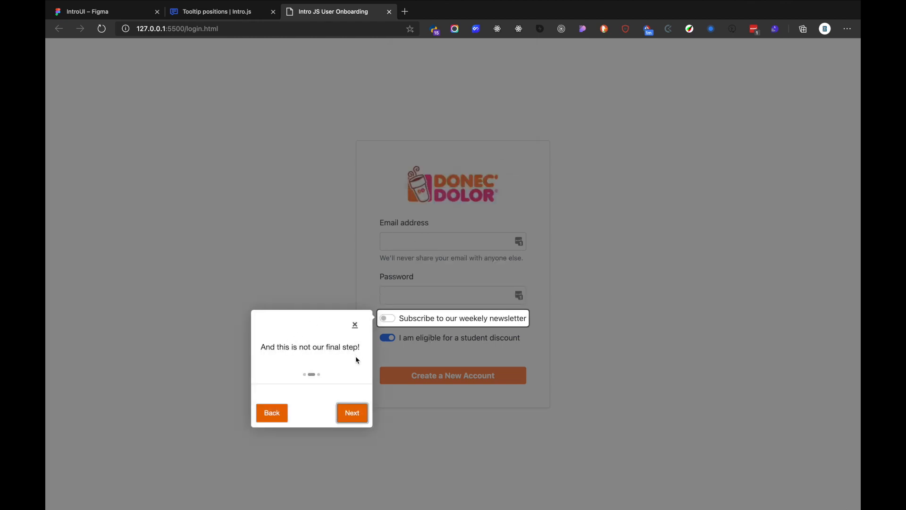
{"action": "mouse_move", "coordinate": [355, 324]}
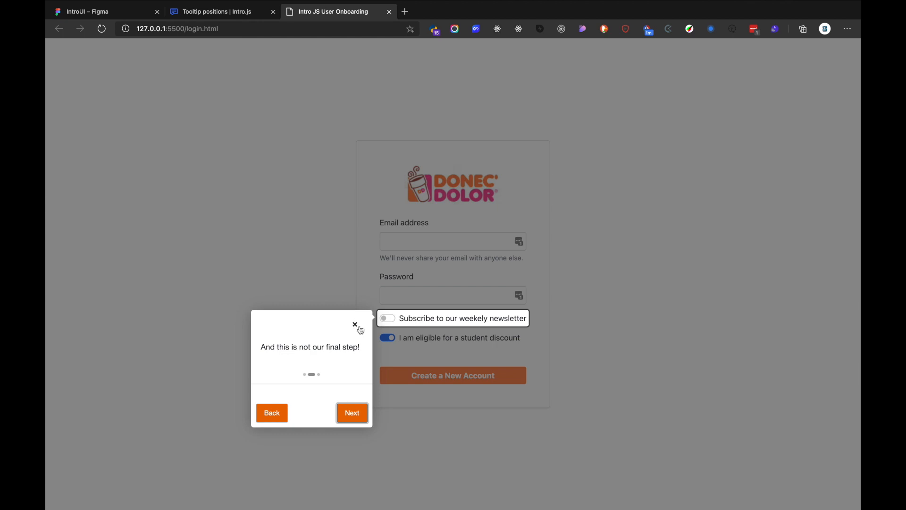
{"action": "mouse_move", "coordinate": [359, 419]}
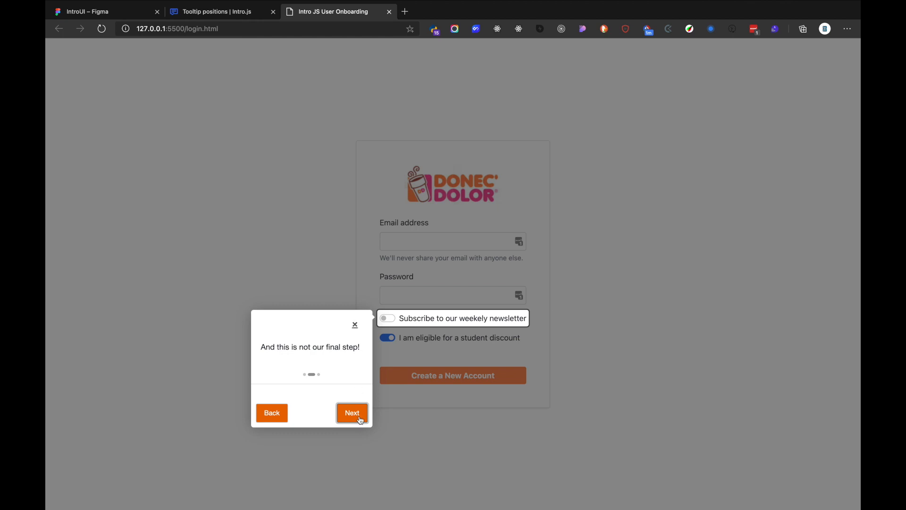
{"action": "left_click", "coordinate": [353, 413]}
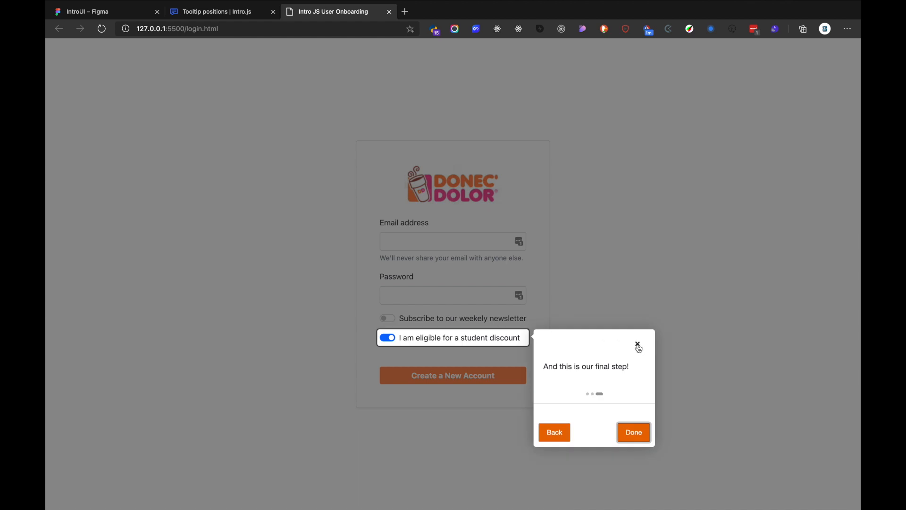
{"action": "left_click", "coordinate": [634, 432]}
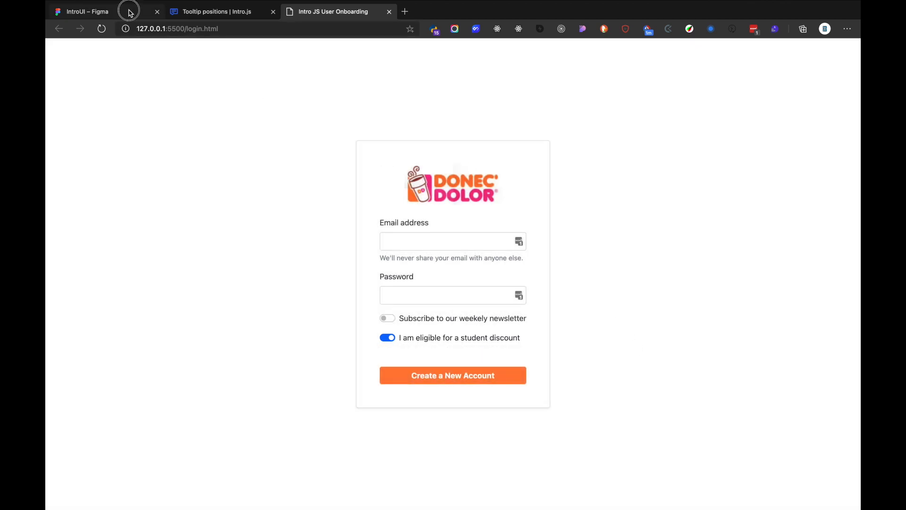
View the Figma mockup's progress-bar tooltip, then return to the Intro.js docs
{"action": "left_click", "coordinate": [87, 12]}
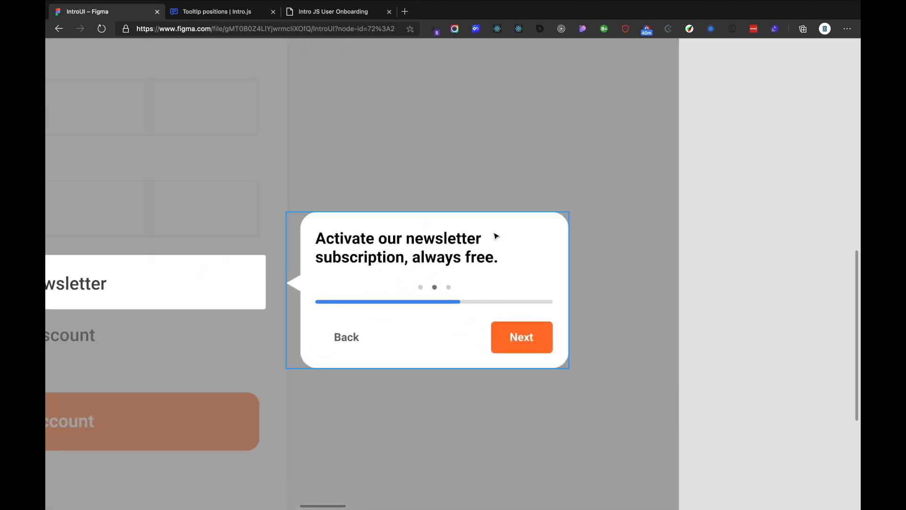
{"action": "left_click", "coordinate": [221, 11]}
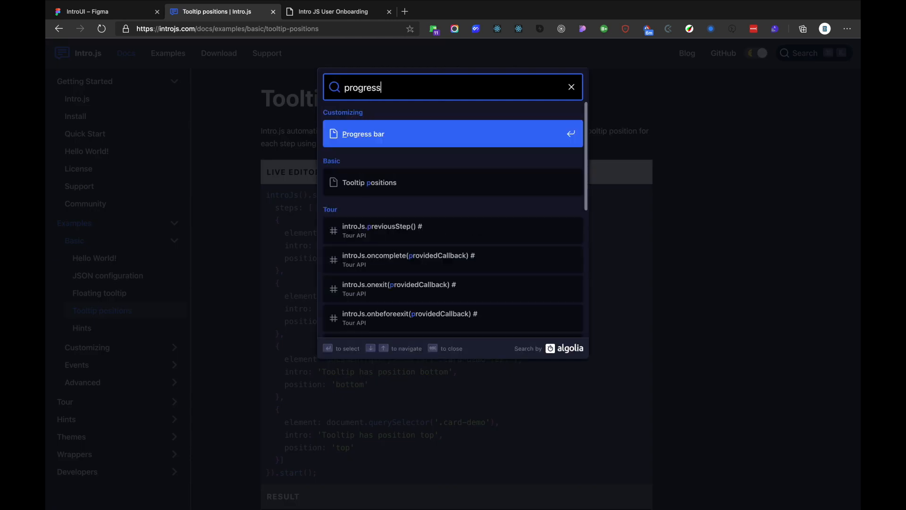
Add showProgress: true to the login tour's setOptions, following the docs' Progress bar example
{"action": "left_click", "coordinate": [363, 134]}
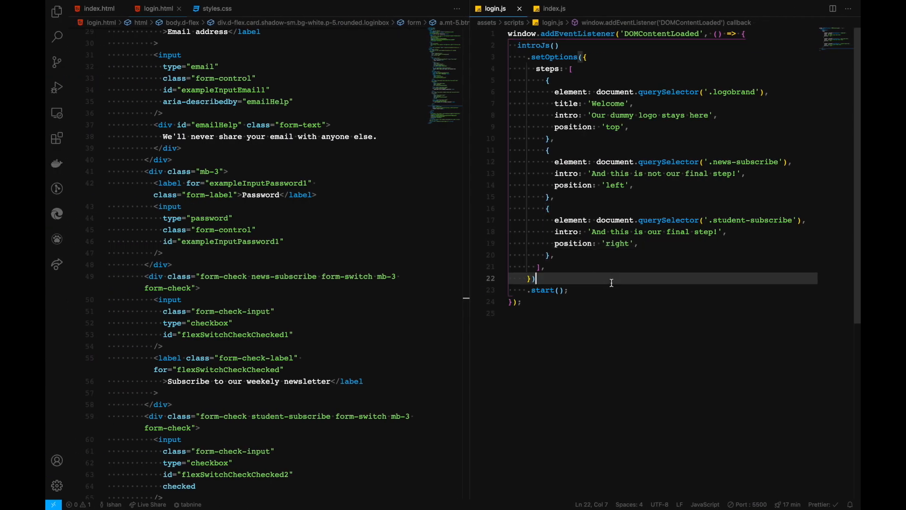
{"action": "type", "text": "showProgress: t"}
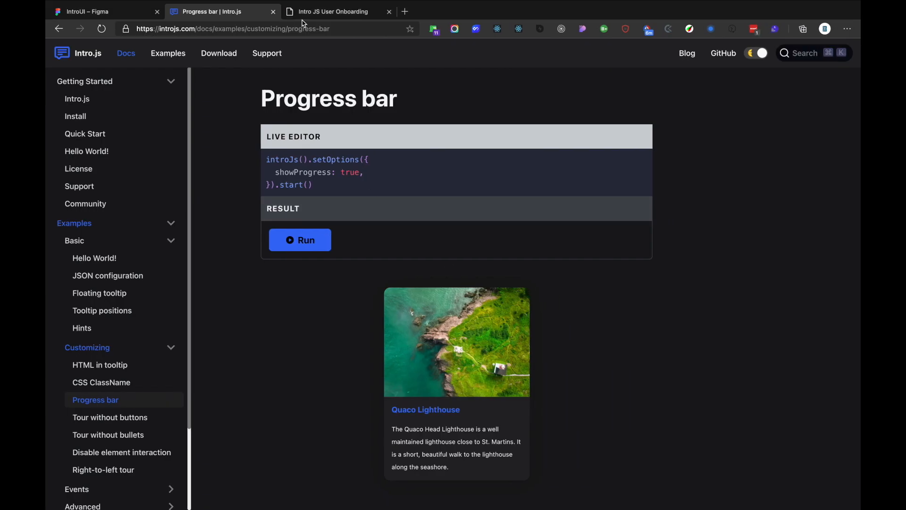
{"action": "left_click", "coordinate": [332, 12]}
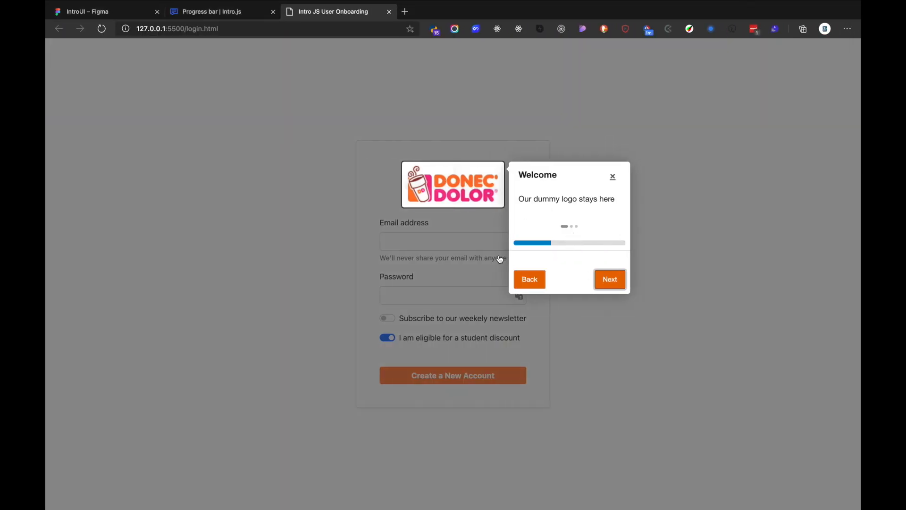
{"action": "mouse_move", "coordinate": [614, 285]}
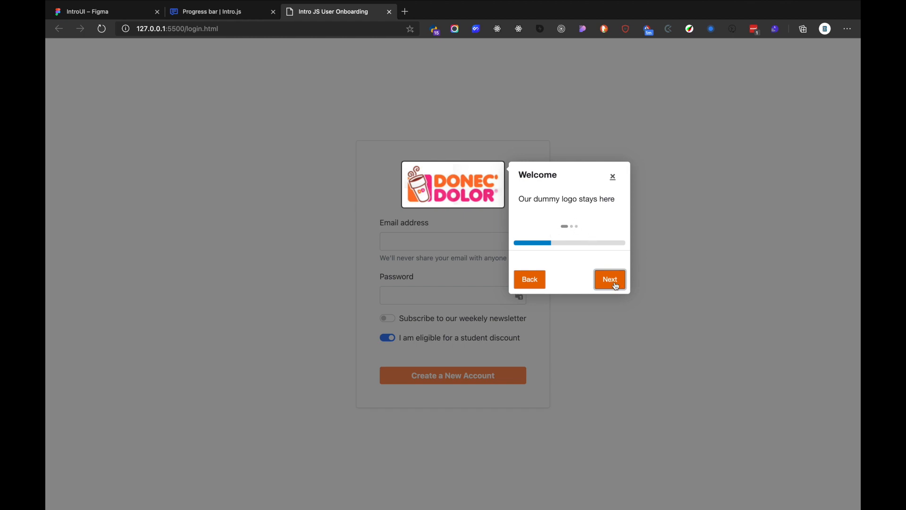
Finish the login tour, load index.html via Create a New Account, and show the Figma index mockup
{"action": "left_click", "coordinate": [610, 280]}
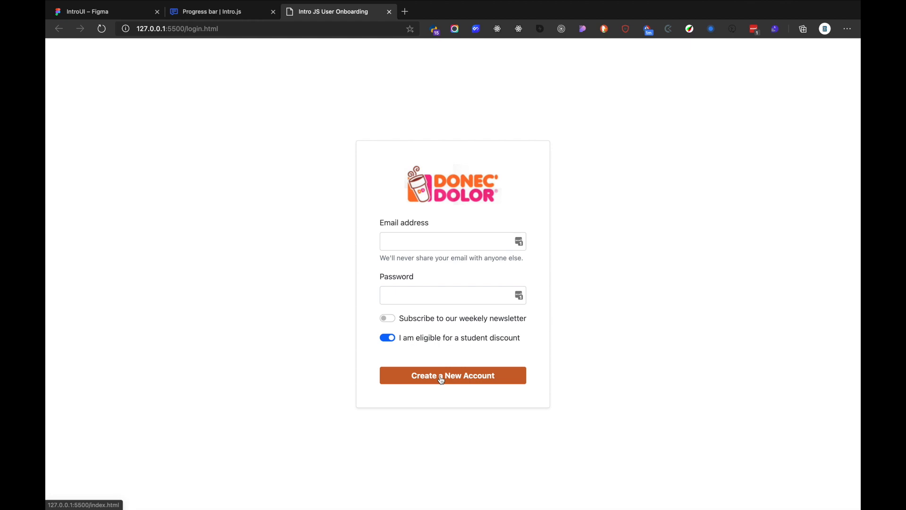
{"action": "left_click", "coordinate": [453, 375]}
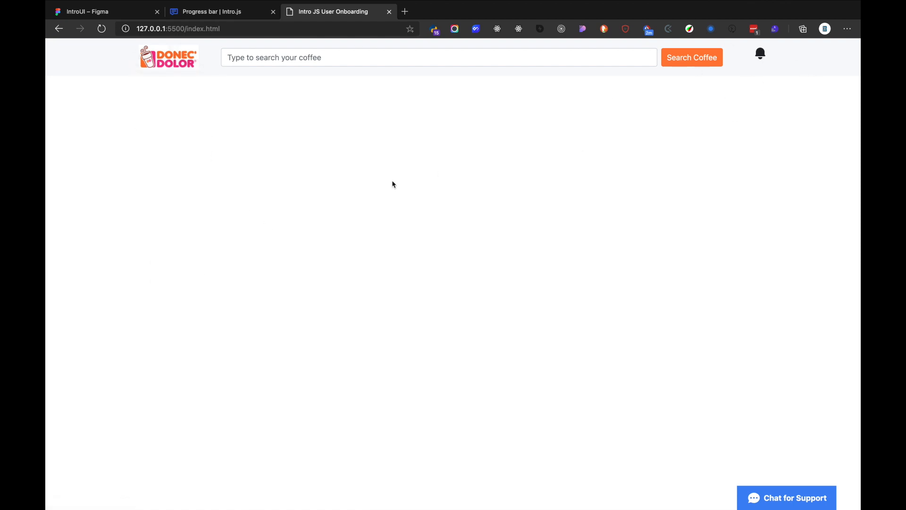
{"action": "left_click", "coordinate": [91, 12]}
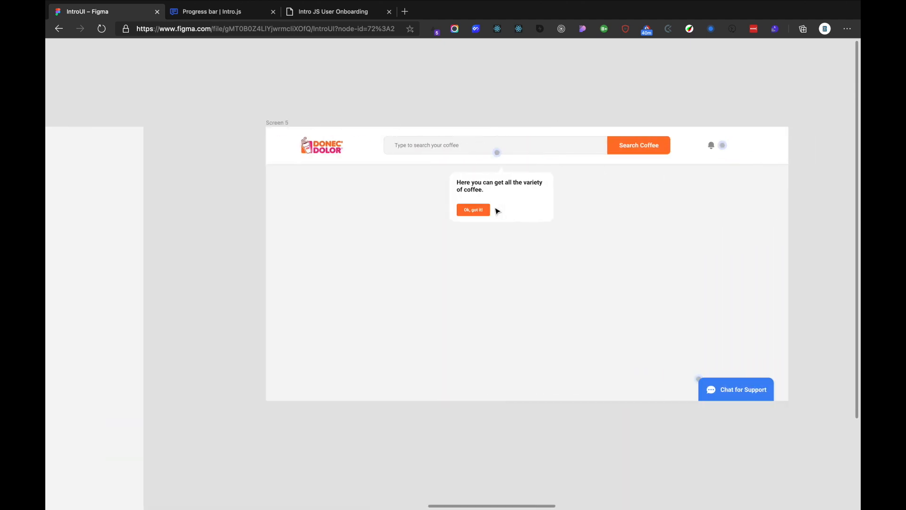
{"action": "mouse_move", "coordinate": [351, 215]}
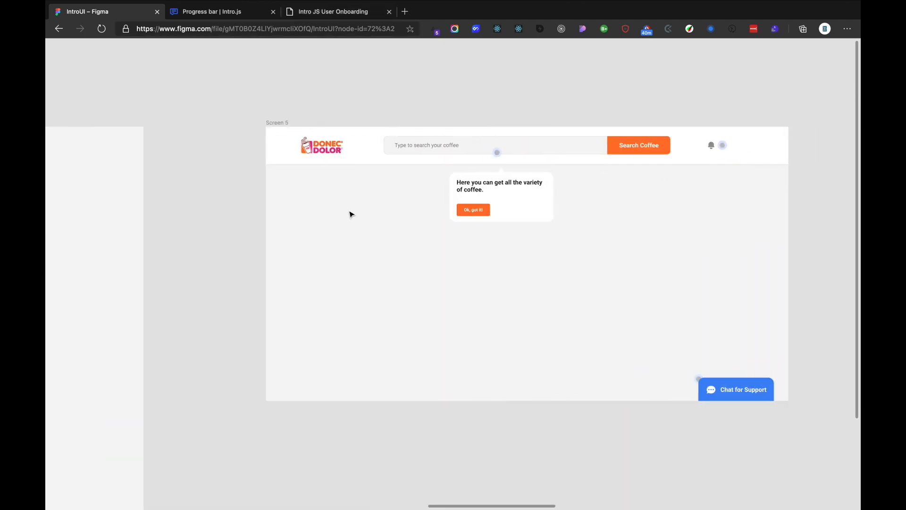
Search the Intro.js docs for 'onbefore' and open the introJs.onbeforeexit API entry
{"action": "left_click", "coordinate": [338, 11]}
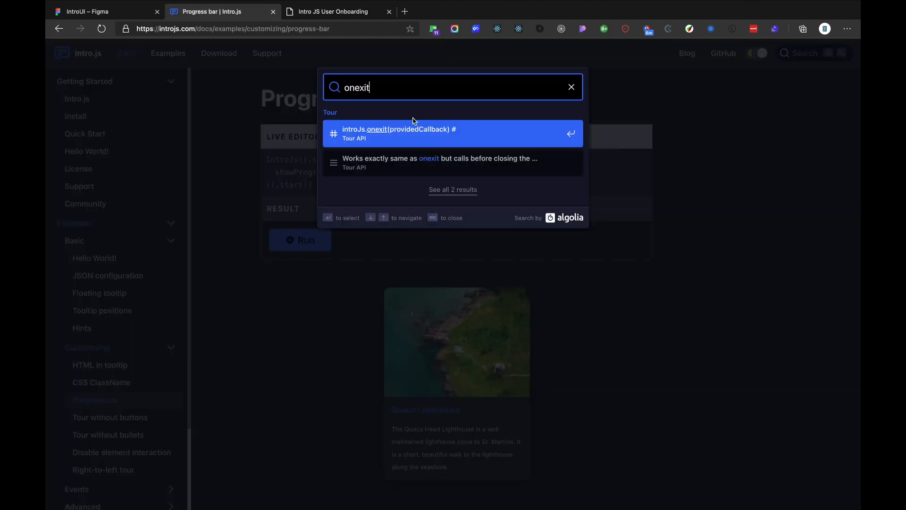
{"action": "mouse_move", "coordinate": [403, 143]}
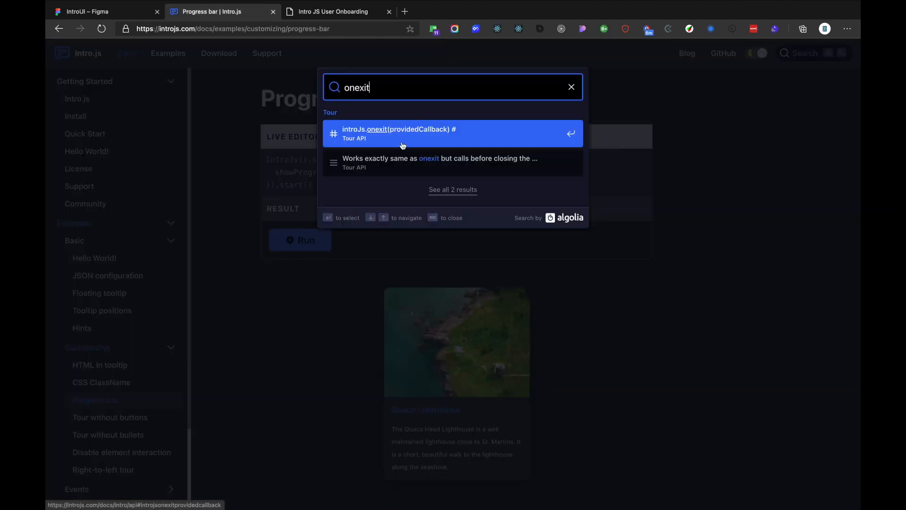
{"action": "type", "text": "onbefore"}
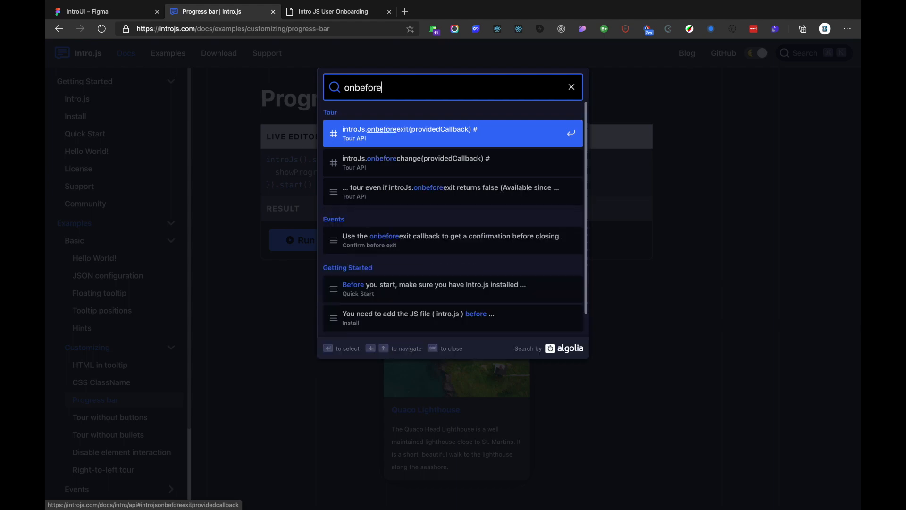
{"action": "left_click", "coordinate": [407, 134]}
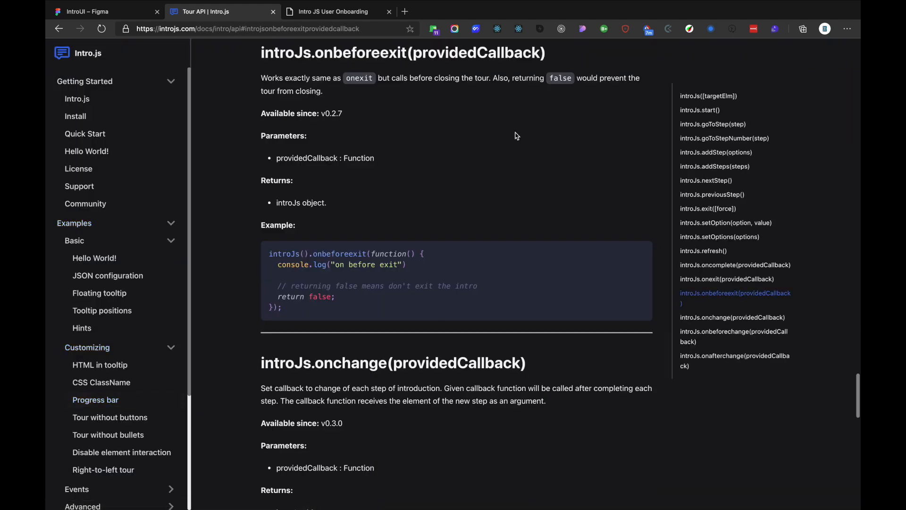
{"action": "mouse_move", "coordinate": [412, 117]}
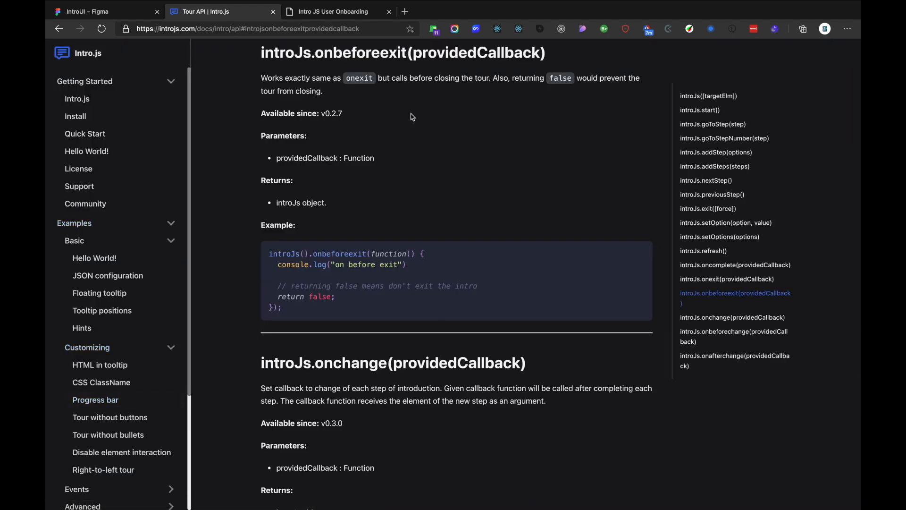
{"action": "mouse_move", "coordinate": [319, 258]}
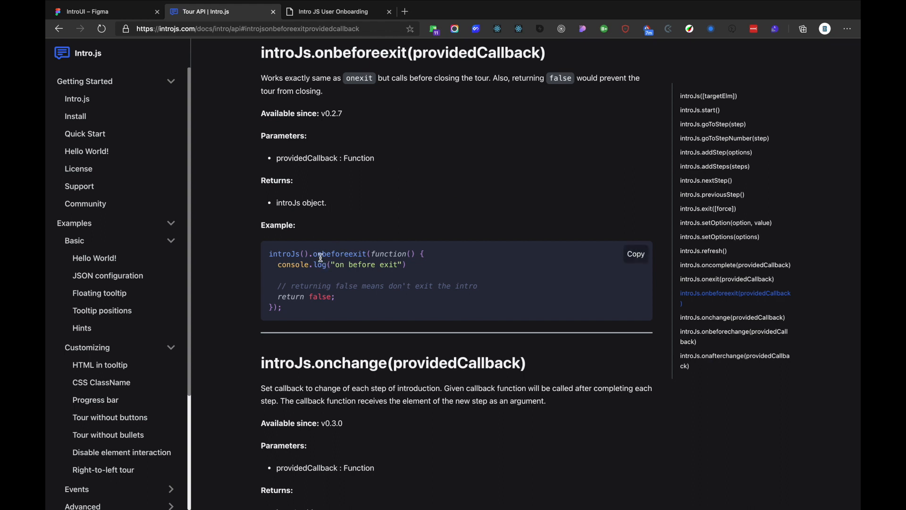
Select the onbeforeexit example snippet to copy and return to login.js
{"action": "left_click_drag", "start_coordinate": [316, 253], "coordinate": [405, 265]}
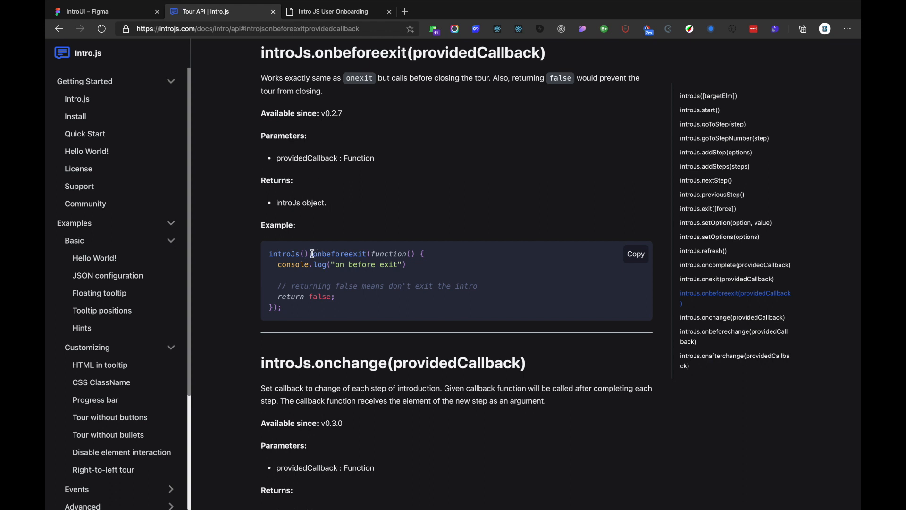
{"action": "mouse_move", "coordinate": [357, 295]}
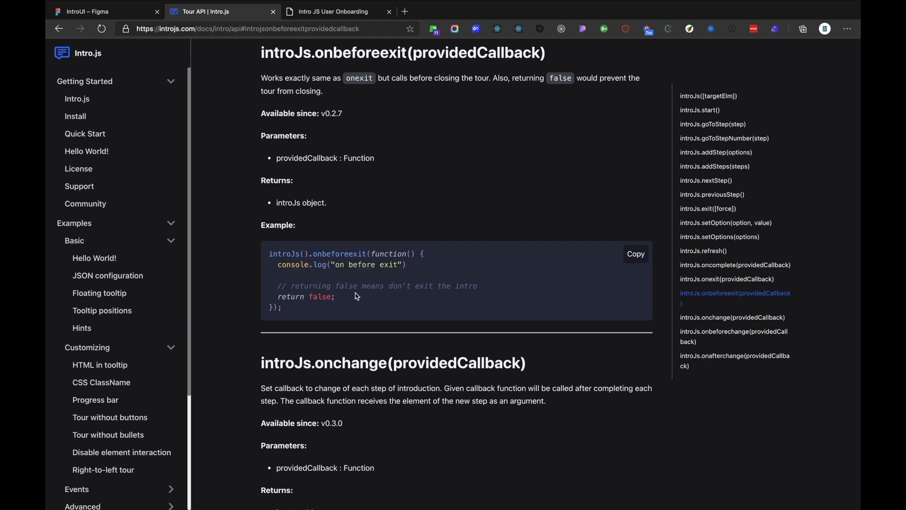
{"action": "left_click_drag", "start_coordinate": [309, 253], "coordinate": [334, 297]}
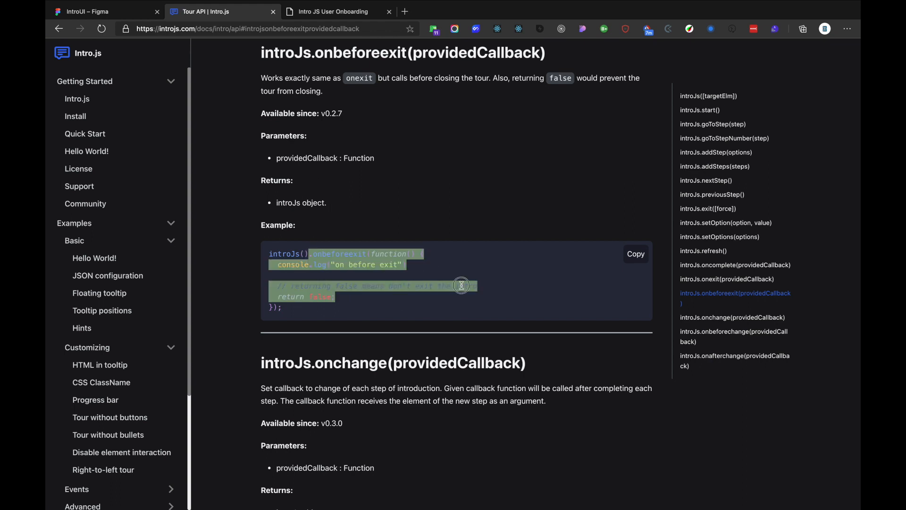
{"action": "left_click", "coordinate": [338, 11]}
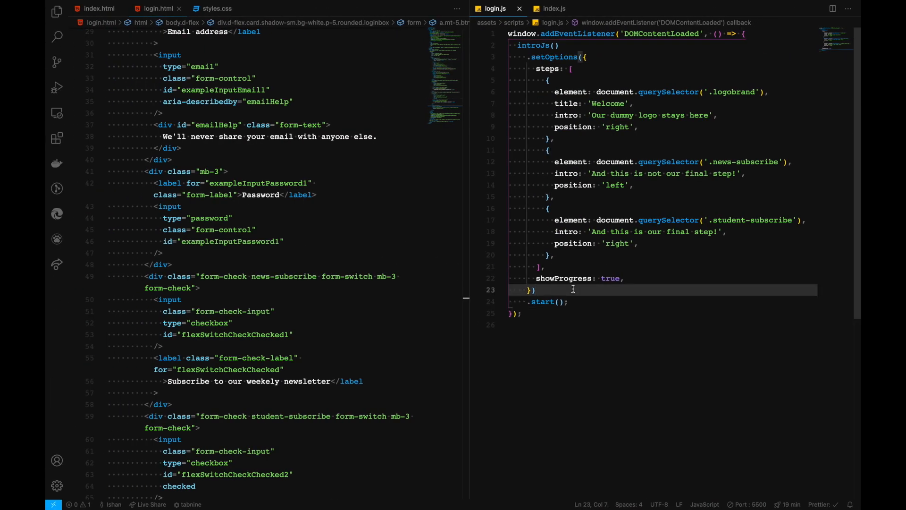
Add .onbeforeexit(function () { return confirm('Are you sure?'); }) to the login tour
{"action": "type", "text": ".onbeforeexit"}
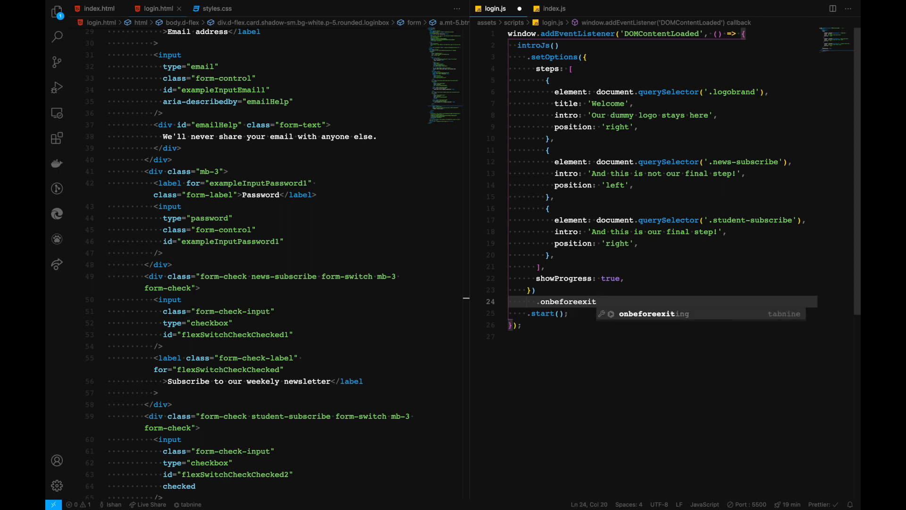
{"action": "type", "text": "(functio"}
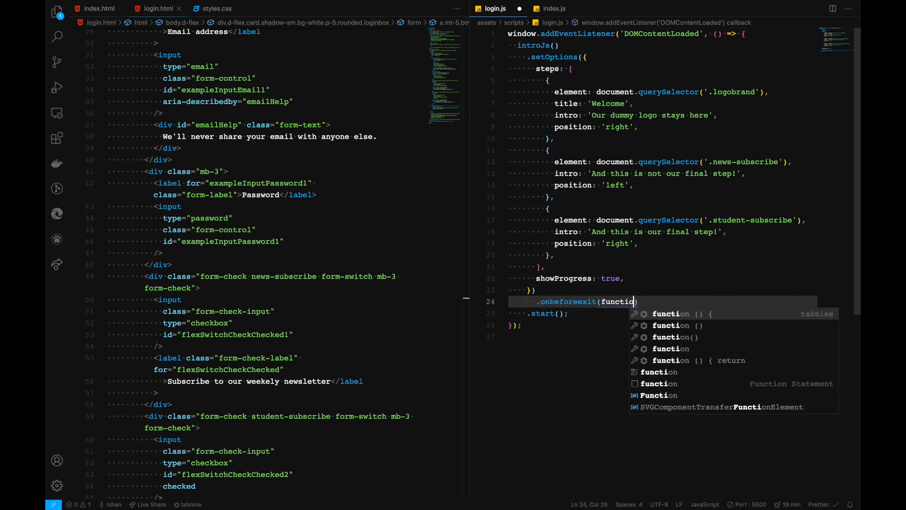
{"action": "key", "text": "Enter"}
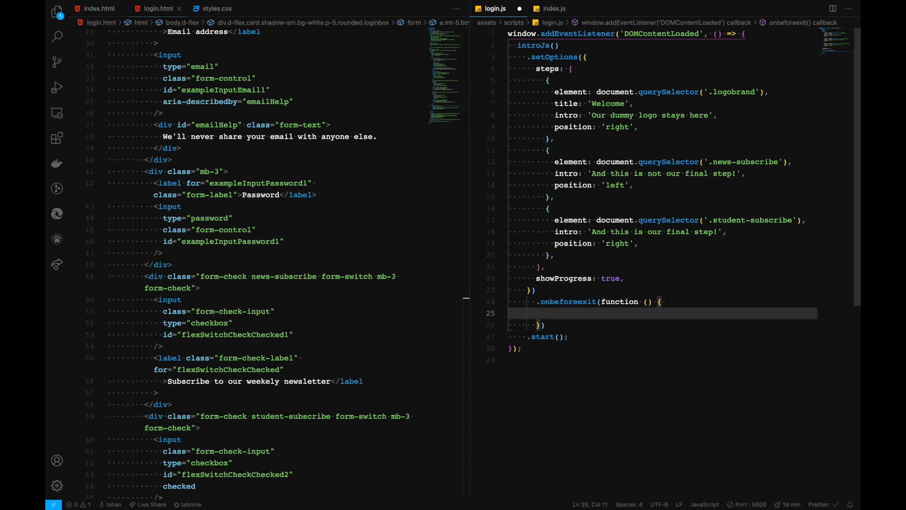
{"action": "type", "text": "return confirm(Are you"}
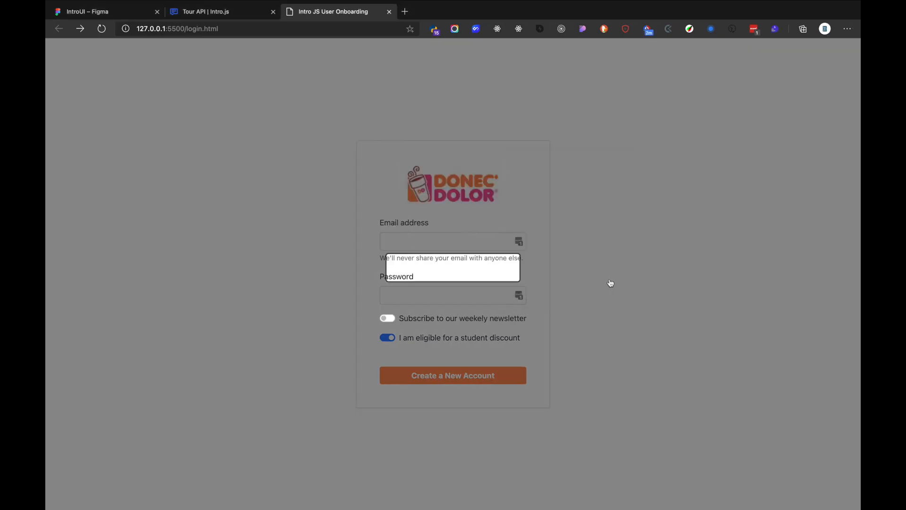
Run the local tour to Done so the 'Are you sure?' confirmation appears
{"action": "left_click", "coordinate": [351, 428]}
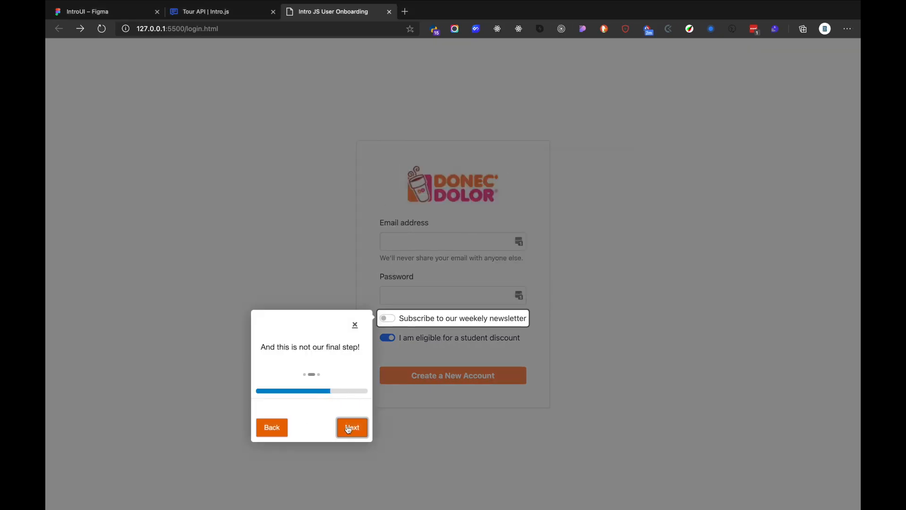
{"action": "left_click", "coordinate": [351, 428]}
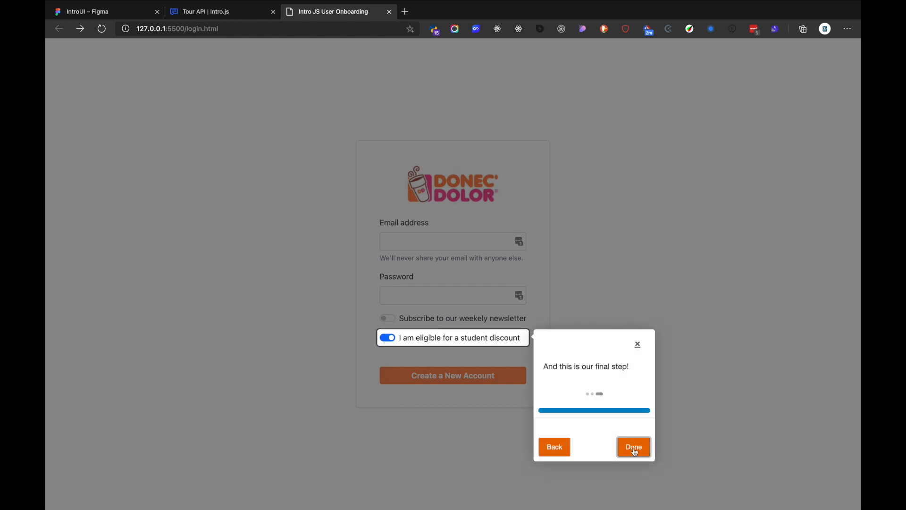
{"action": "left_click", "coordinate": [633, 447]}
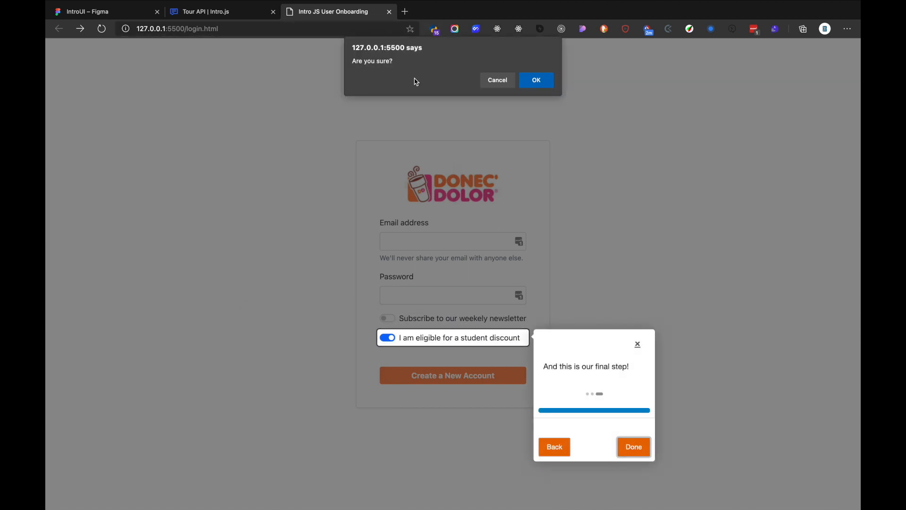
{"action": "mouse_move", "coordinate": [536, 79]}
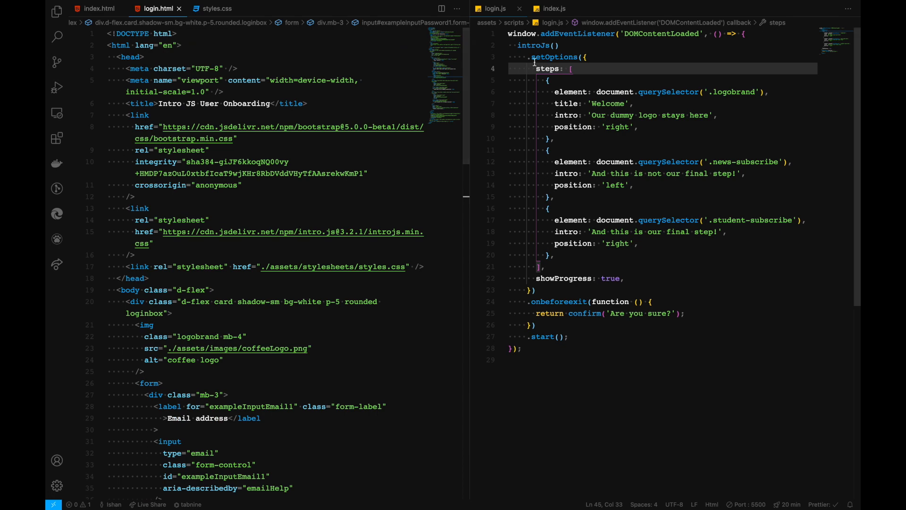
Switch to editing index.html and bring up the Figma mockup of the index screen
{"action": "left_click", "coordinate": [94, 8]}
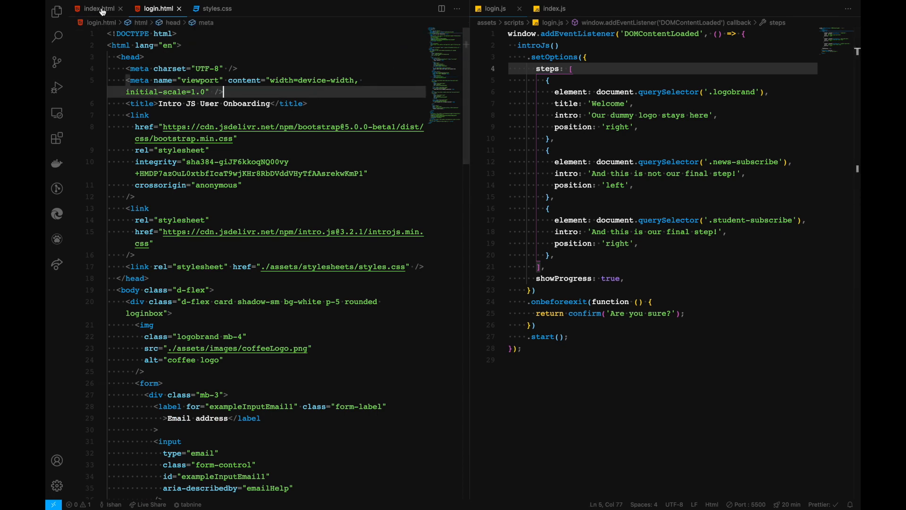
{"action": "left_click", "coordinate": [96, 8]}
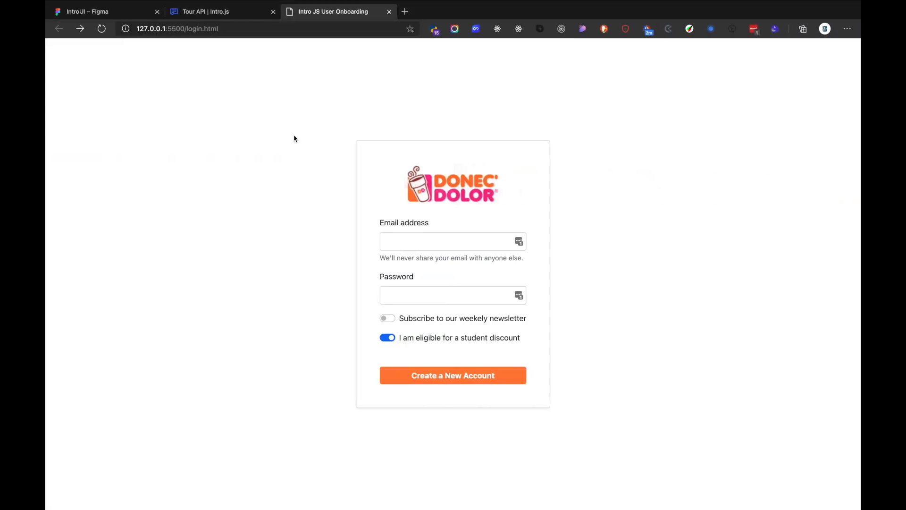
{"action": "left_click", "coordinate": [94, 12]}
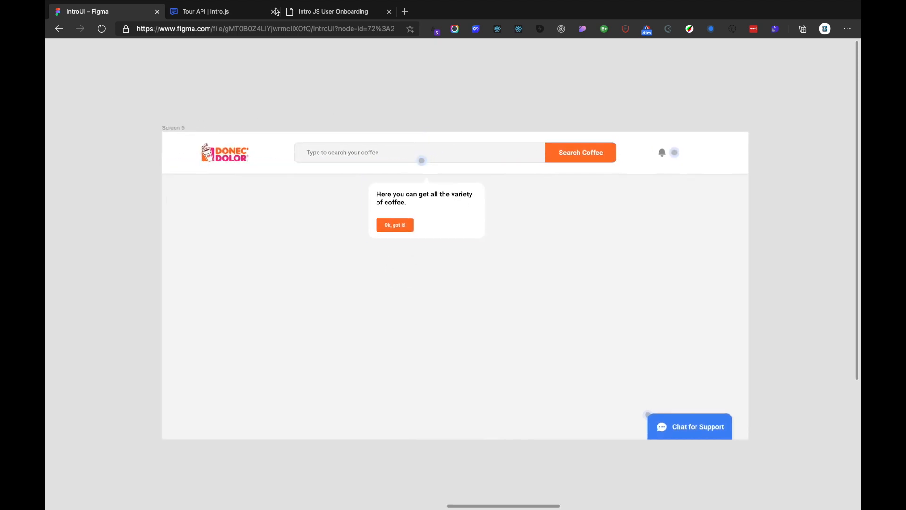
Open the docs' Hints example and try the demo card title's hint popup
{"action": "left_click", "coordinate": [208, 11]}
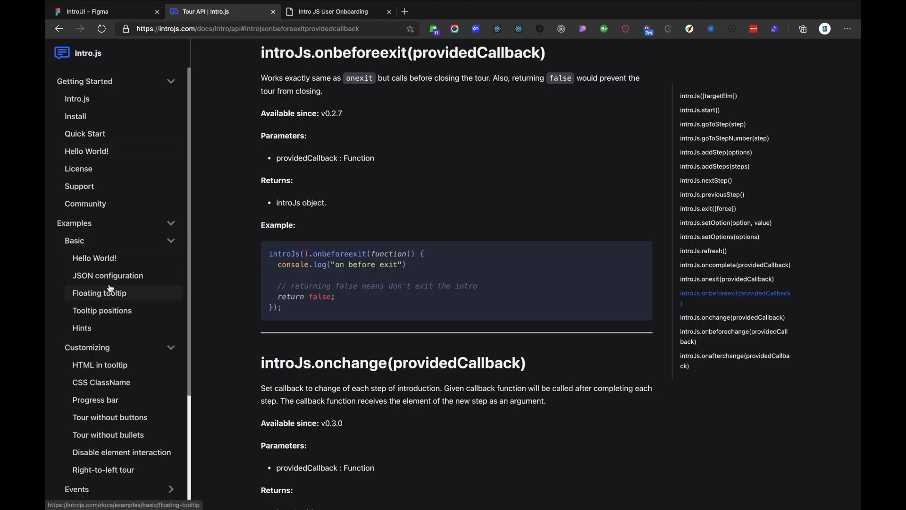
{"action": "scroll", "scroll_direction": "down", "scroll_amount": 3}
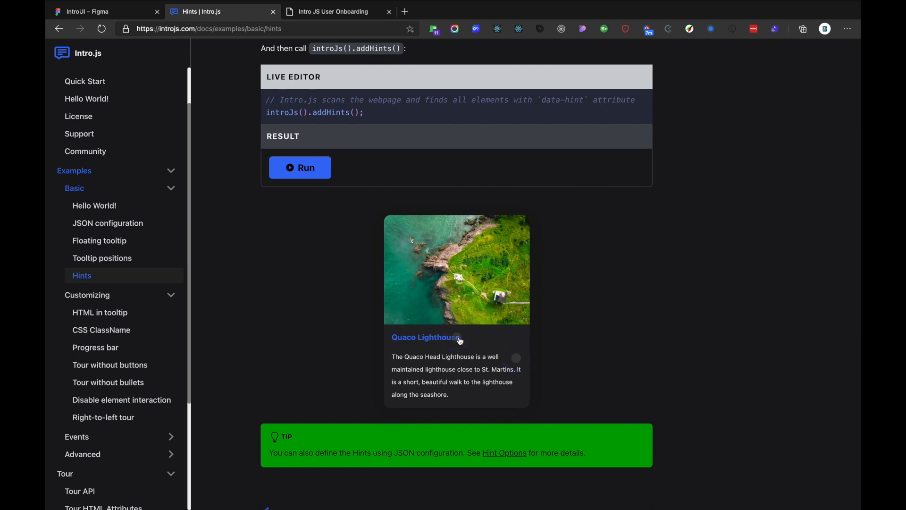
{"action": "left_click", "coordinate": [458, 337]}
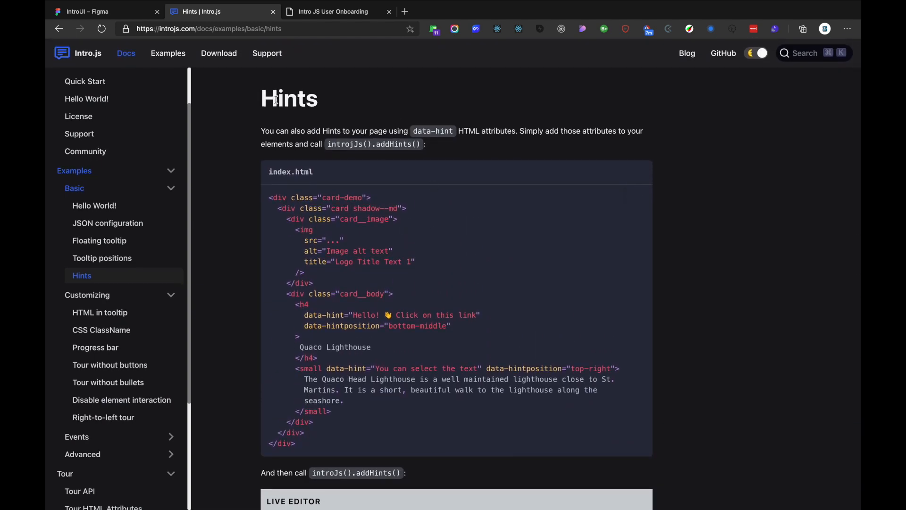
{"action": "mouse_move", "coordinate": [374, 113]}
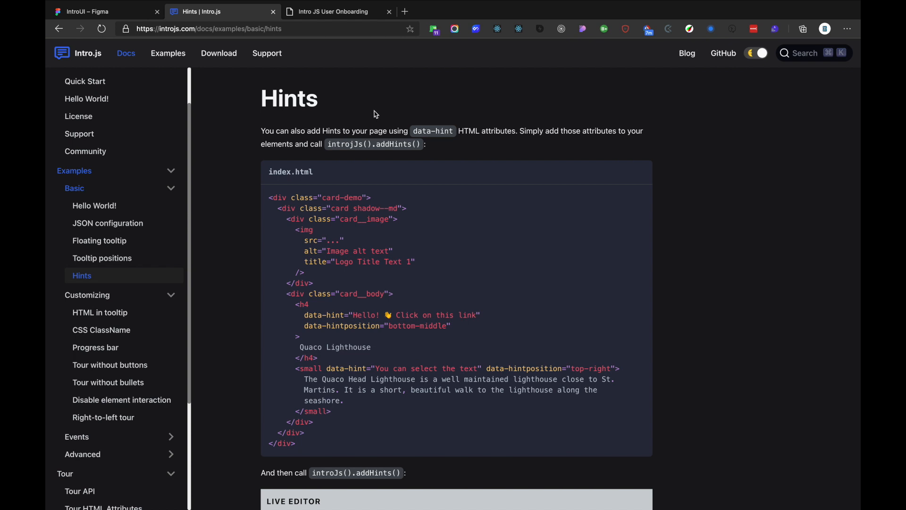
{"action": "mouse_move", "coordinate": [440, 104]}
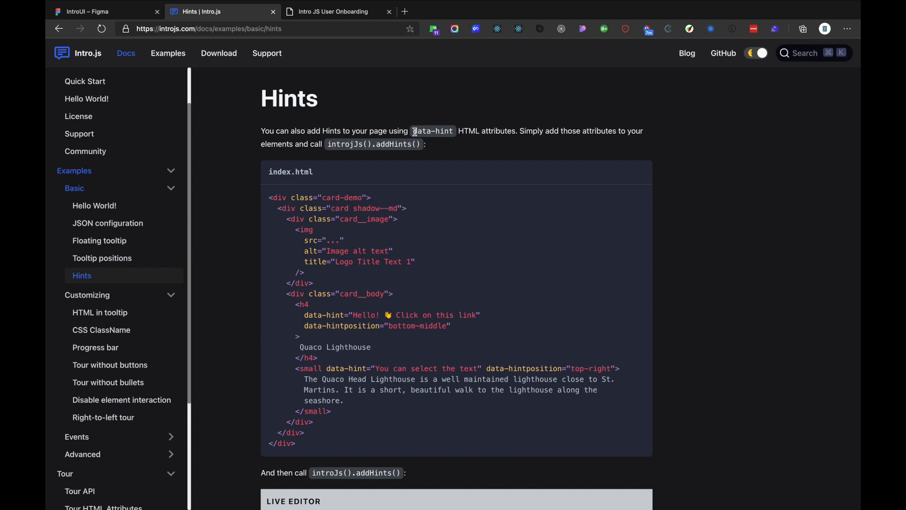
{"action": "mouse_move", "coordinate": [571, 153]}
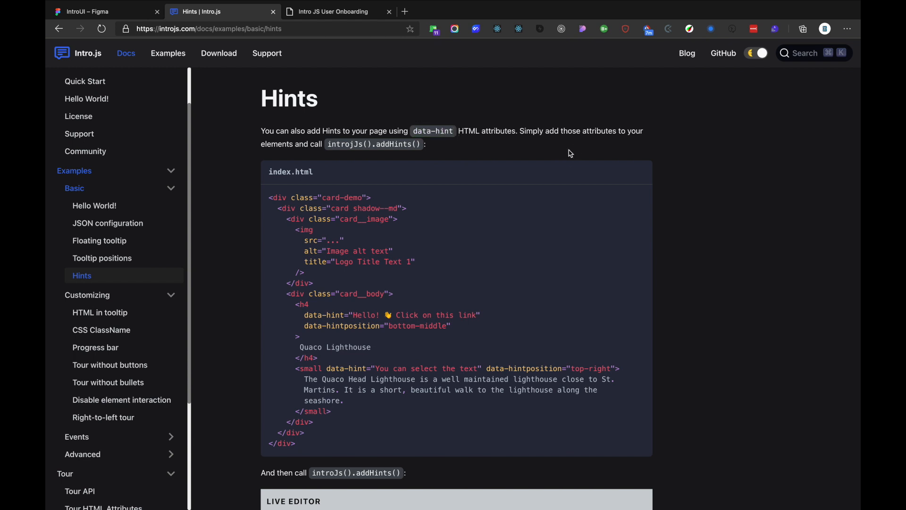
{"action": "mouse_move", "coordinate": [336, 143]}
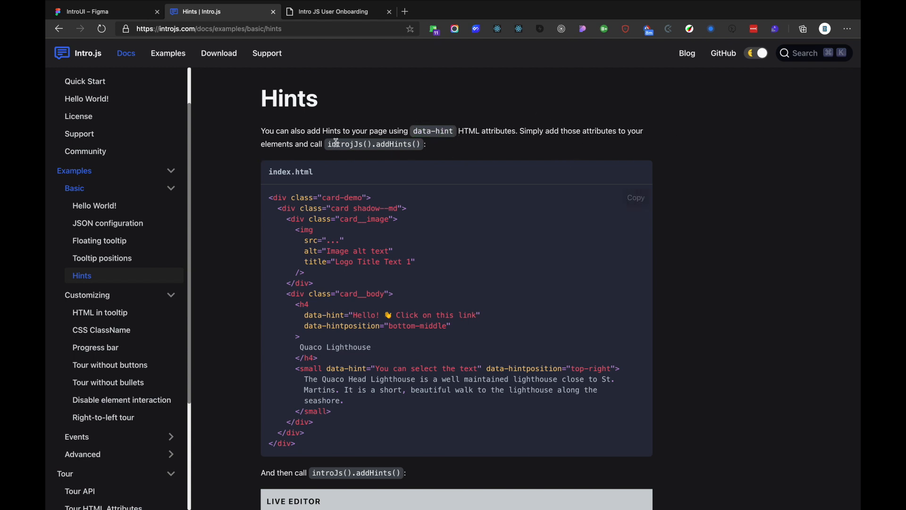
{"action": "mouse_move", "coordinate": [368, 289]}
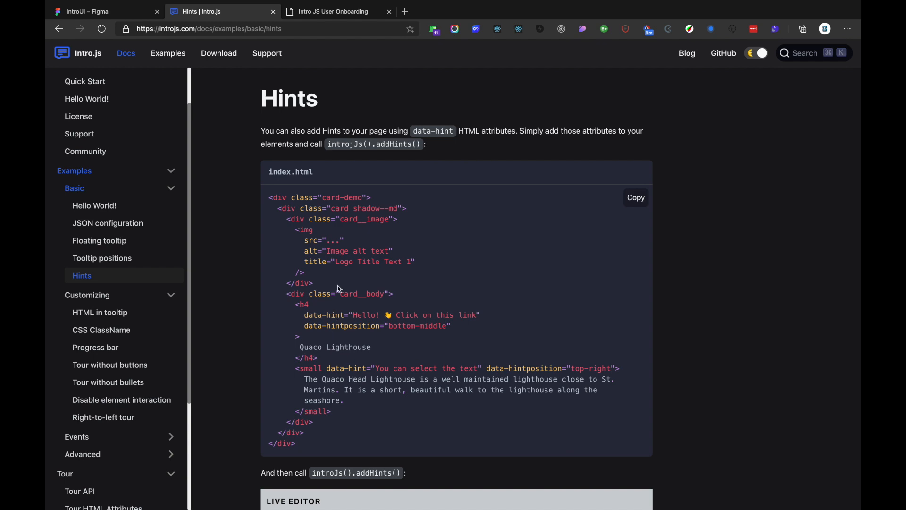
Review the data-hint attributes on index.html's search bar and notification item
{"action": "left_click", "coordinate": [333, 12]}
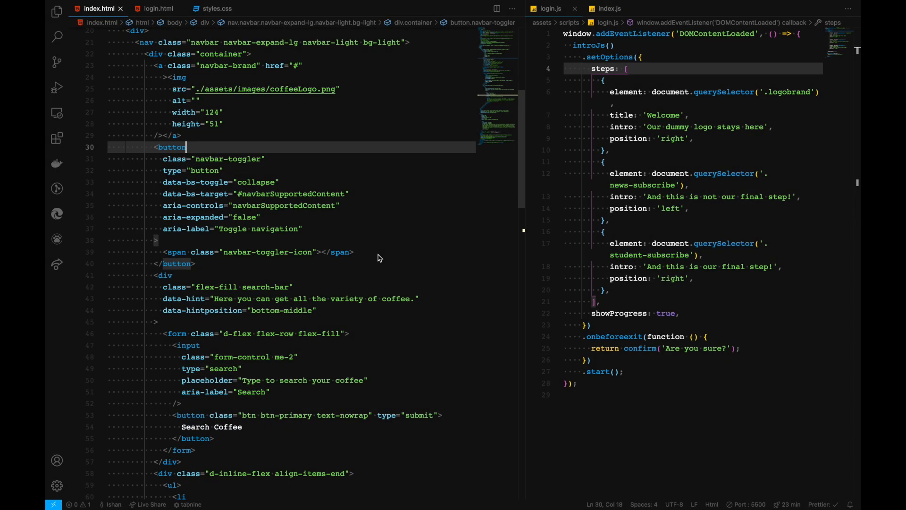
{"action": "scroll", "scroll_direction": "down", "scroll_amount": 3}
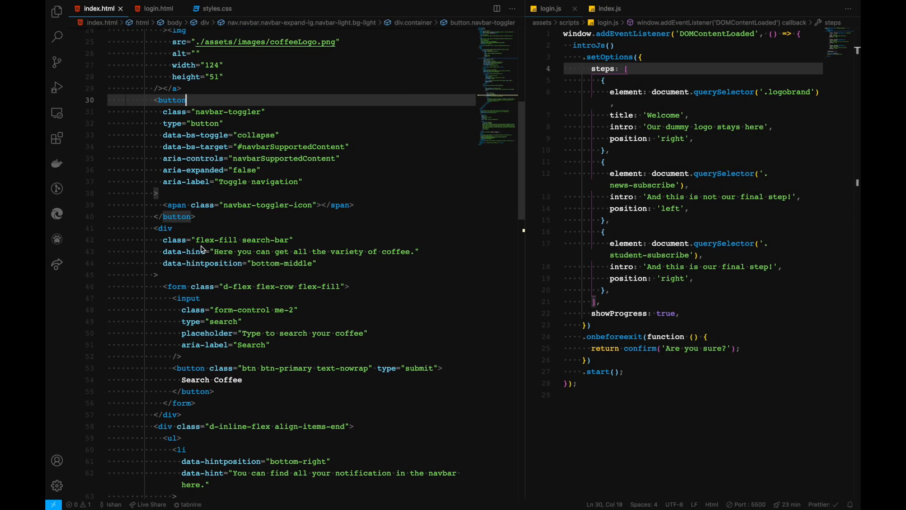
{"action": "left_click", "coordinate": [166, 229]}
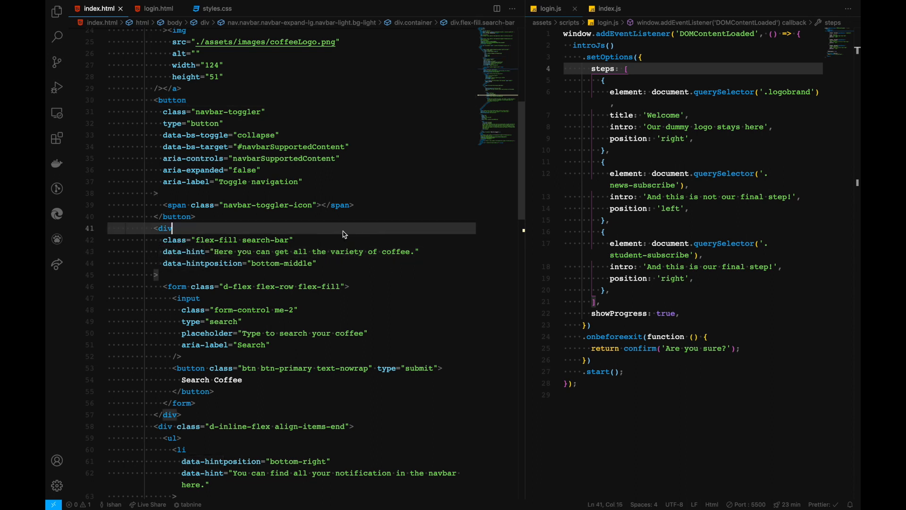
{"action": "mouse_move", "coordinate": [198, 256]}
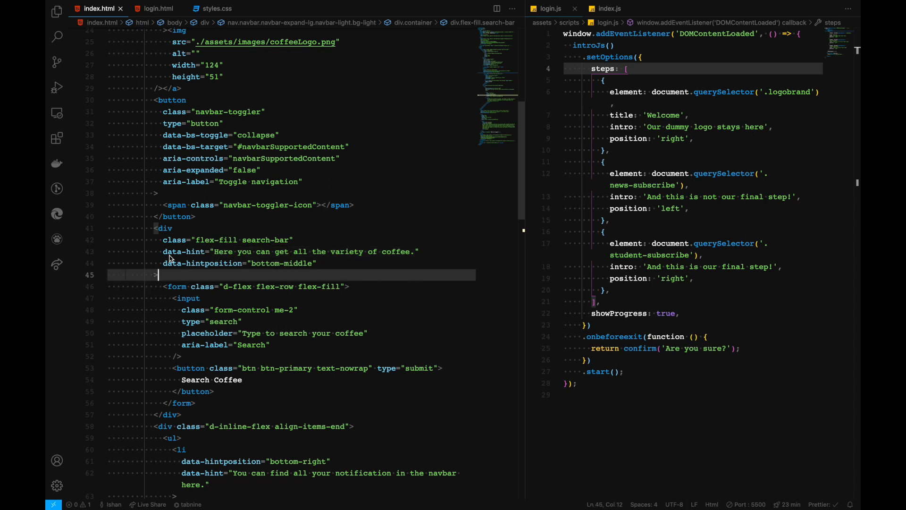
{"action": "scroll", "scroll_direction": "down", "scroll_amount": 3}
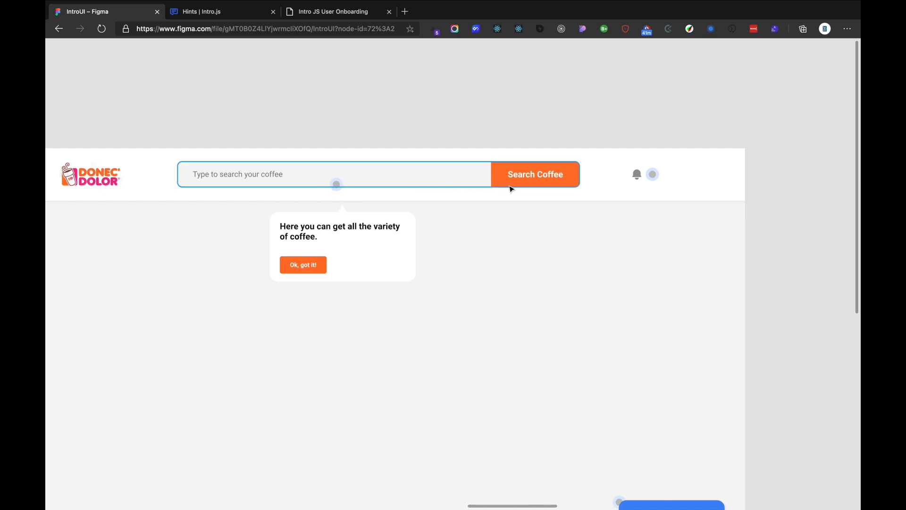
{"action": "scroll", "scroll_direction": "down", "scroll_amount": 3}
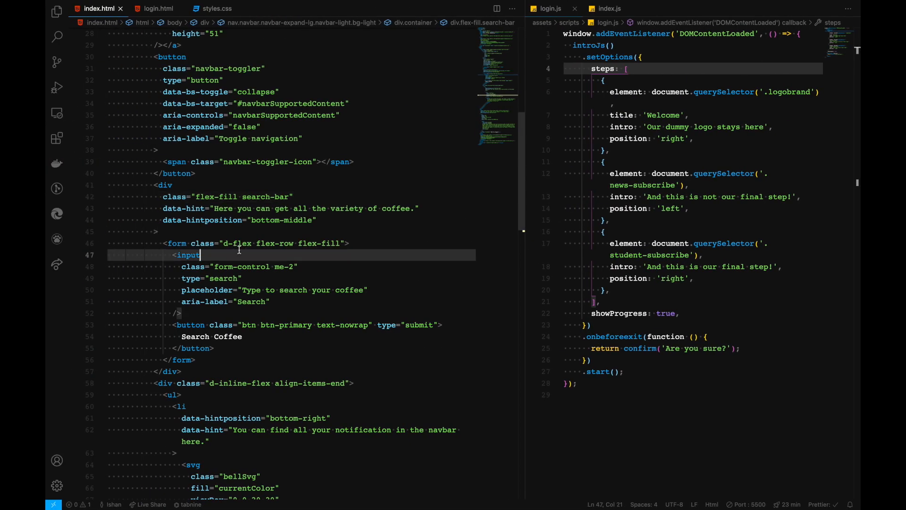
Start index.js by typing 'win', then return to the docs' introJs().addHints() call
{"action": "scroll", "scroll_direction": "down", "scroll_amount": 3}
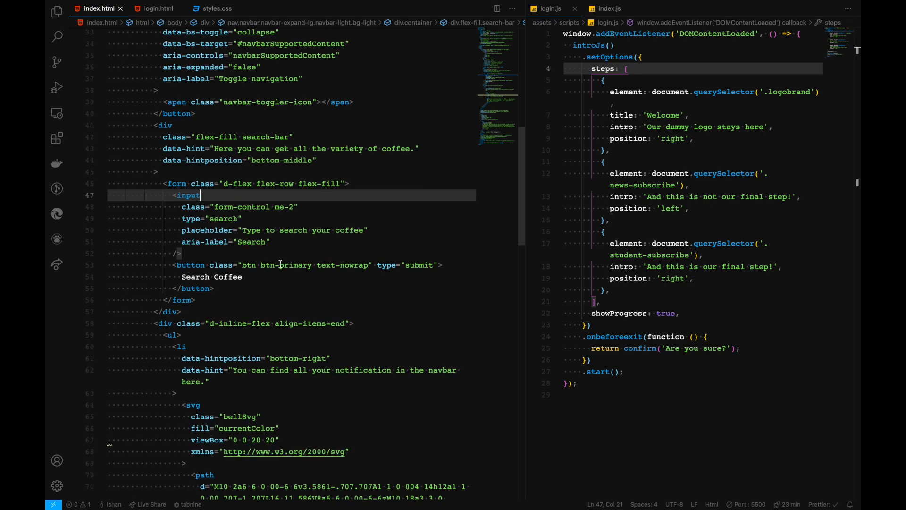
{"action": "scroll", "scroll_direction": "down", "scroll_amount": 3}
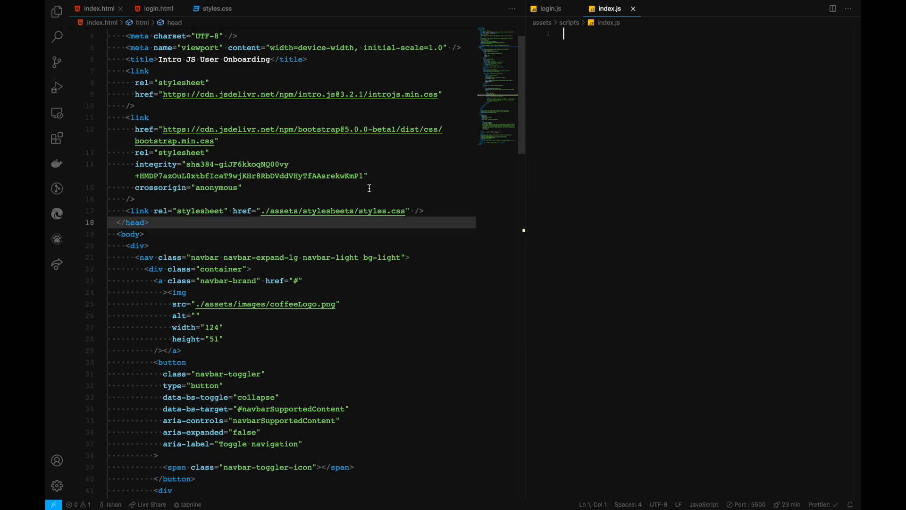
{"action": "type", "text": "win"}
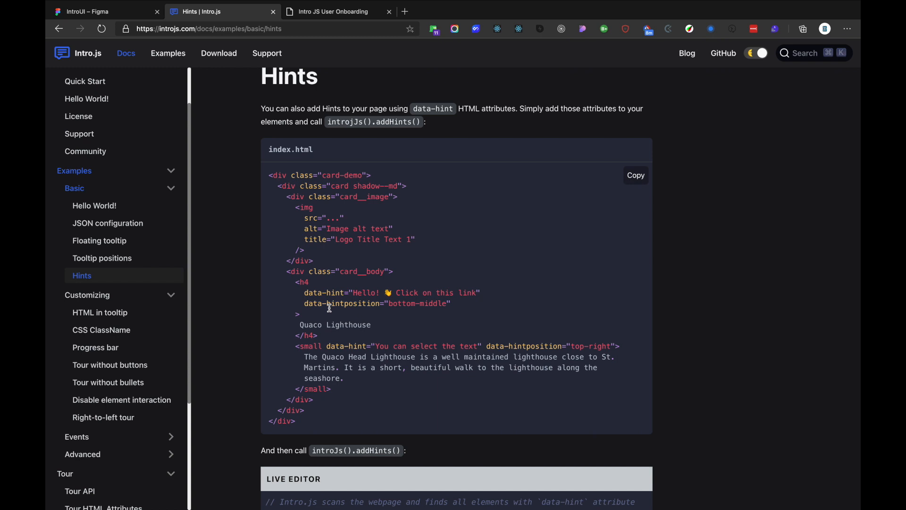
{"action": "scroll", "scroll_direction": "down", "scroll_amount": 3}
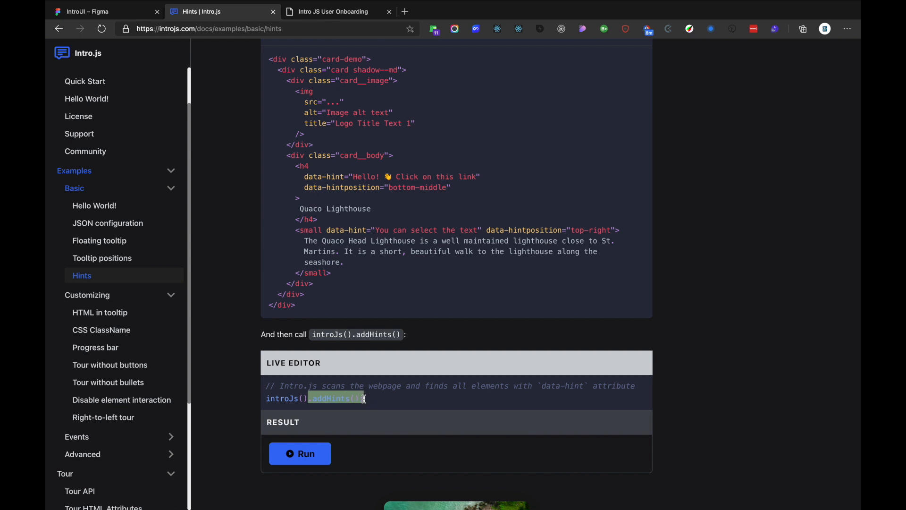
Try the coffee search, notification and chat support hint bubbles, dismissing each with Got it
{"action": "left_click", "coordinate": [331, 11]}
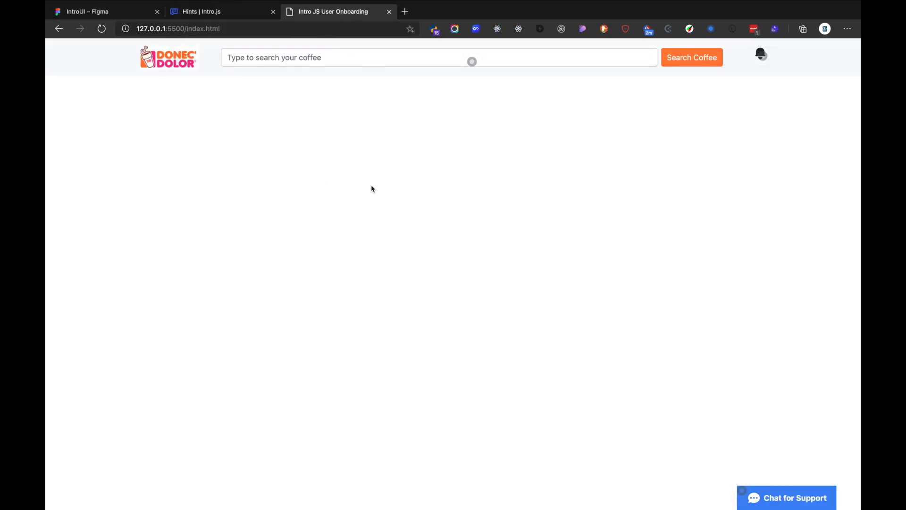
{"action": "mouse_move", "coordinate": [413, 128]}
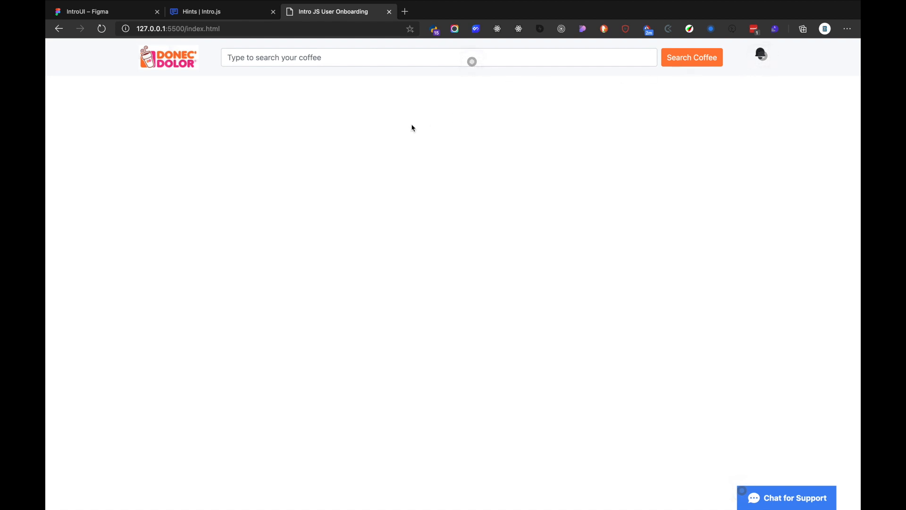
{"action": "left_click", "coordinate": [472, 61]}
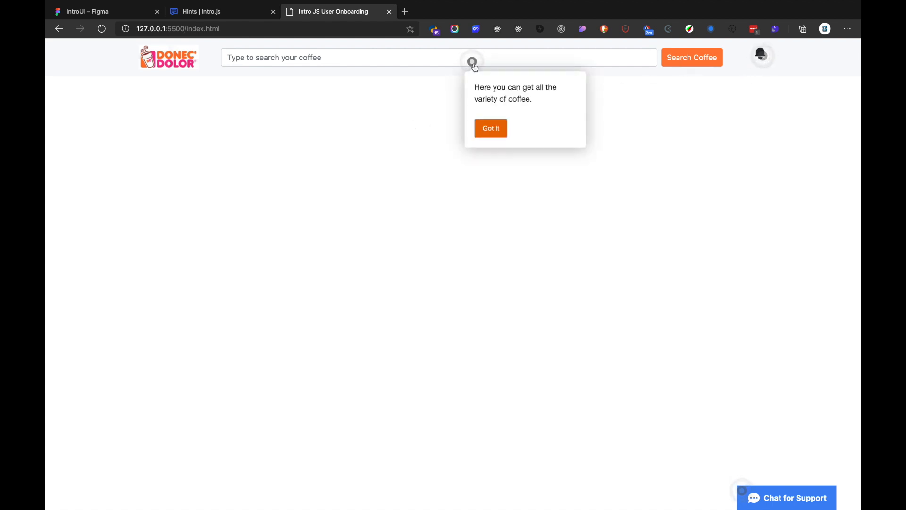
{"action": "mouse_move", "coordinate": [496, 111]}
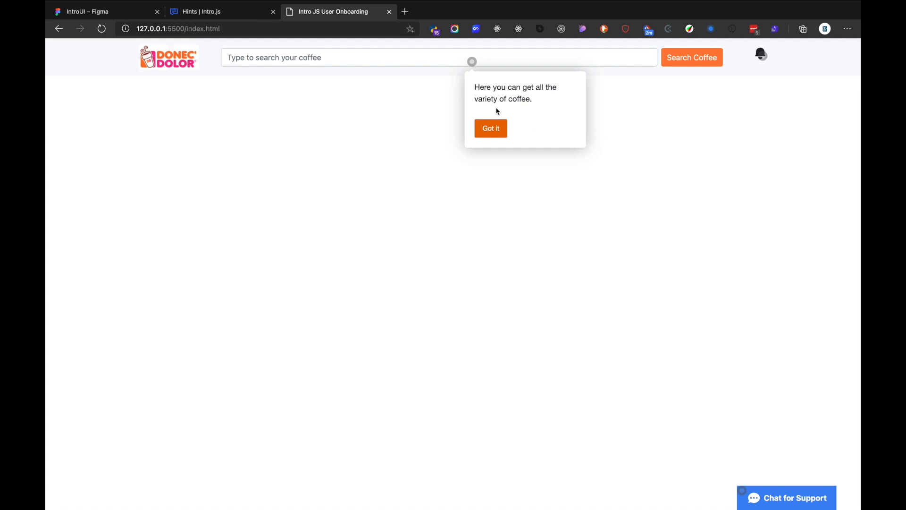
{"action": "left_click", "coordinate": [491, 128]}
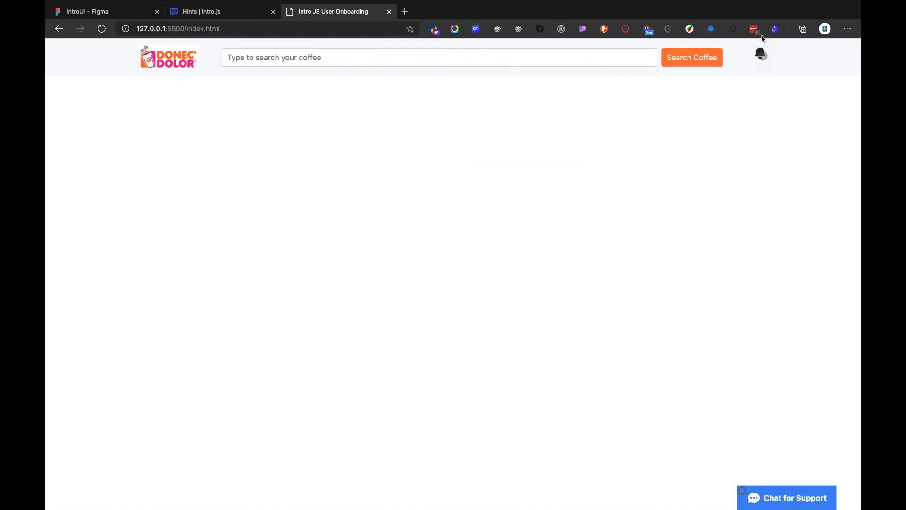
{"action": "left_click", "coordinate": [761, 53]}
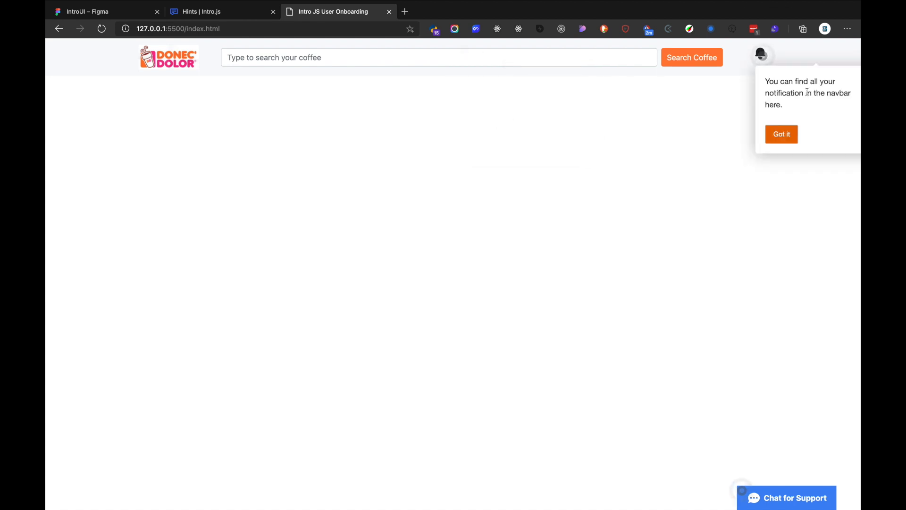
{"action": "mouse_move", "coordinate": [782, 139]}
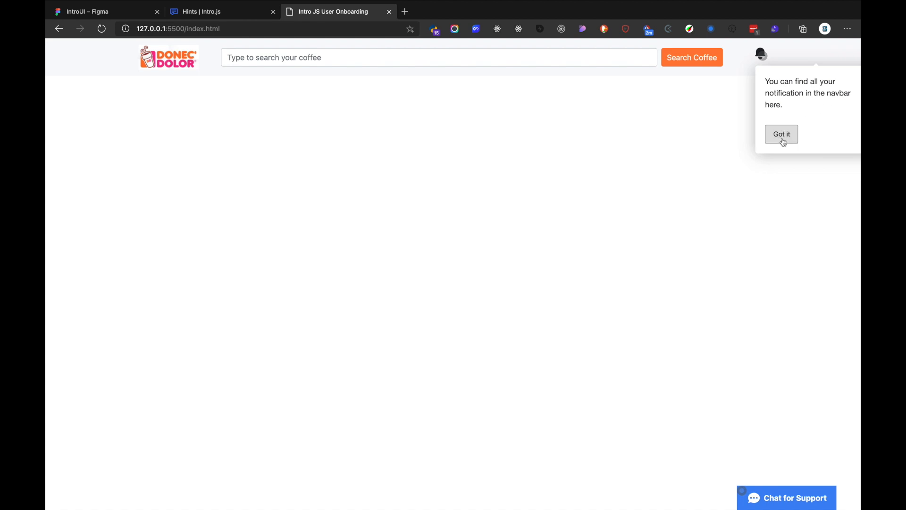
{"action": "left_click", "coordinate": [781, 134]}
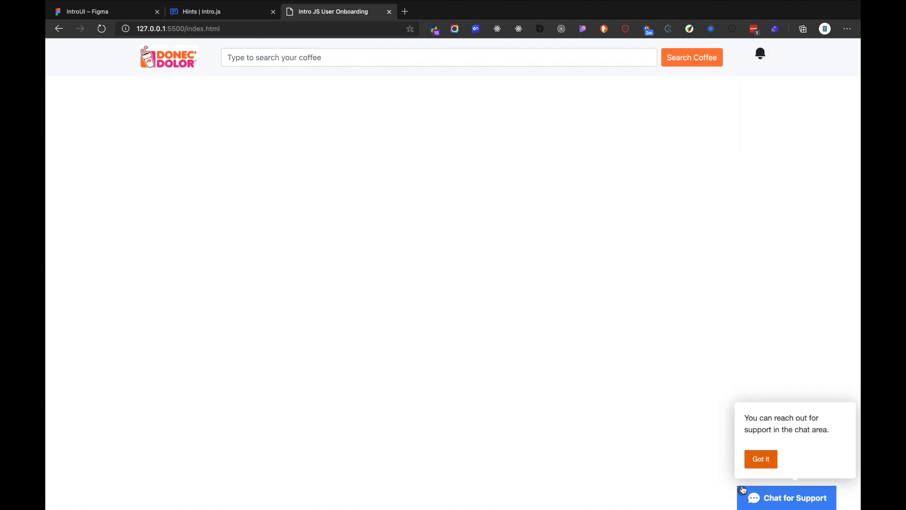
{"action": "mouse_move", "coordinate": [774, 451]}
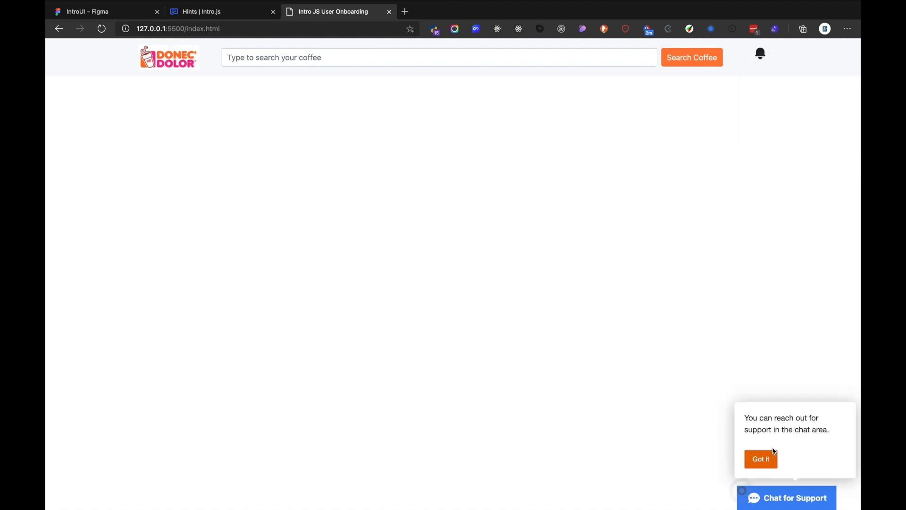
{"action": "left_click", "coordinate": [761, 459]}
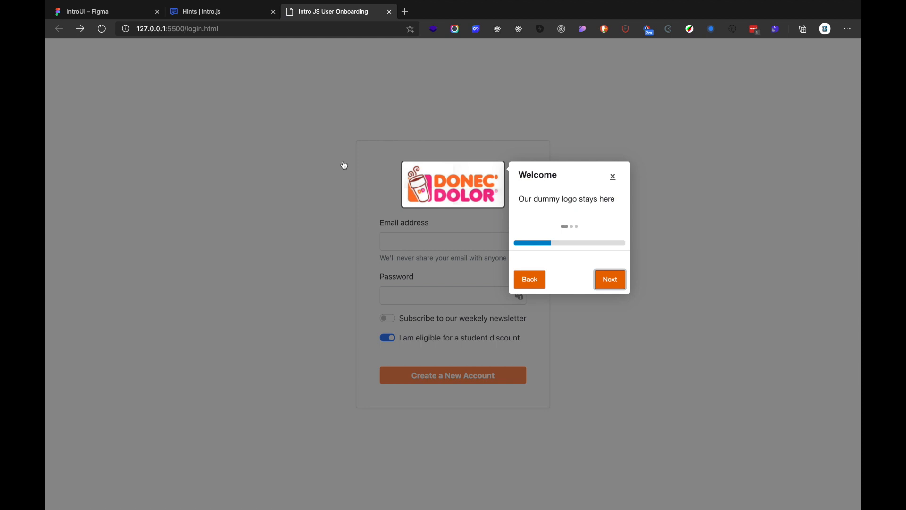
Finish the login tour at Done and accept the 'Are you sure?' alert, leaving the plain form
{"action": "left_click", "coordinate": [609, 279]}
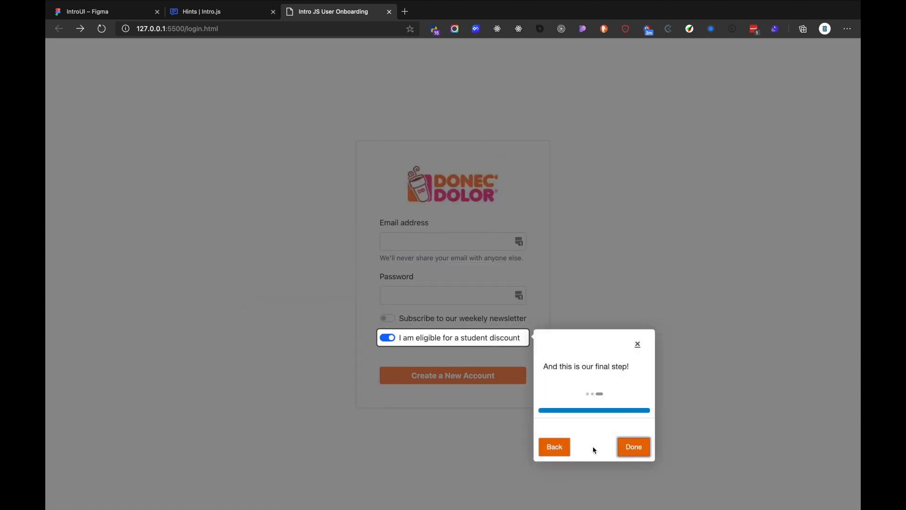
{"action": "left_click", "coordinate": [634, 447]}
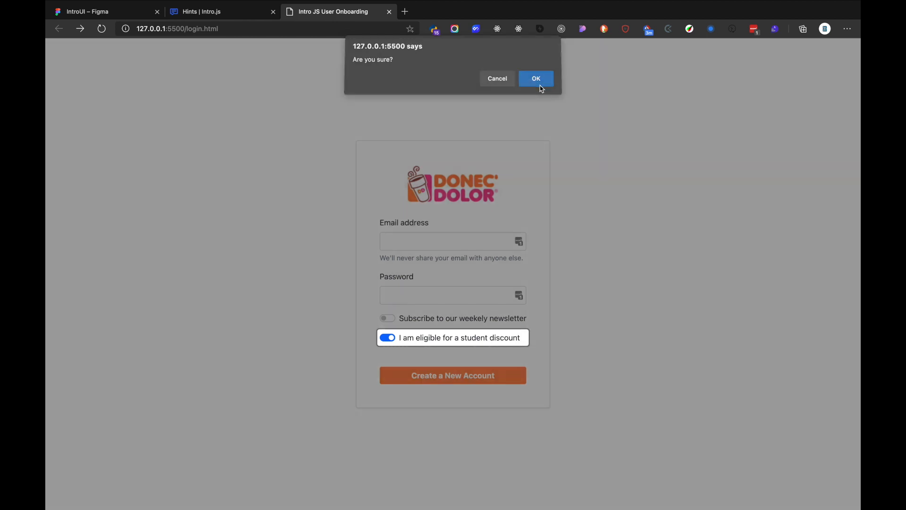
{"action": "left_click", "coordinate": [535, 78]}
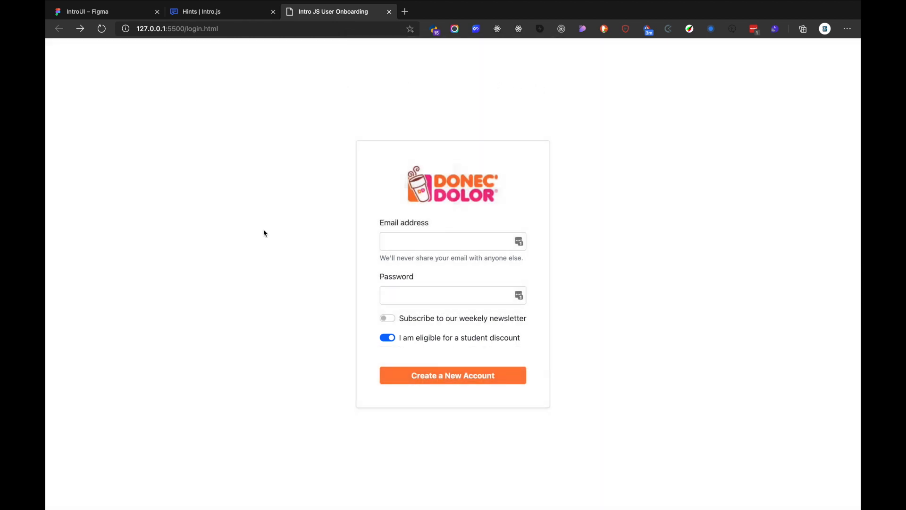